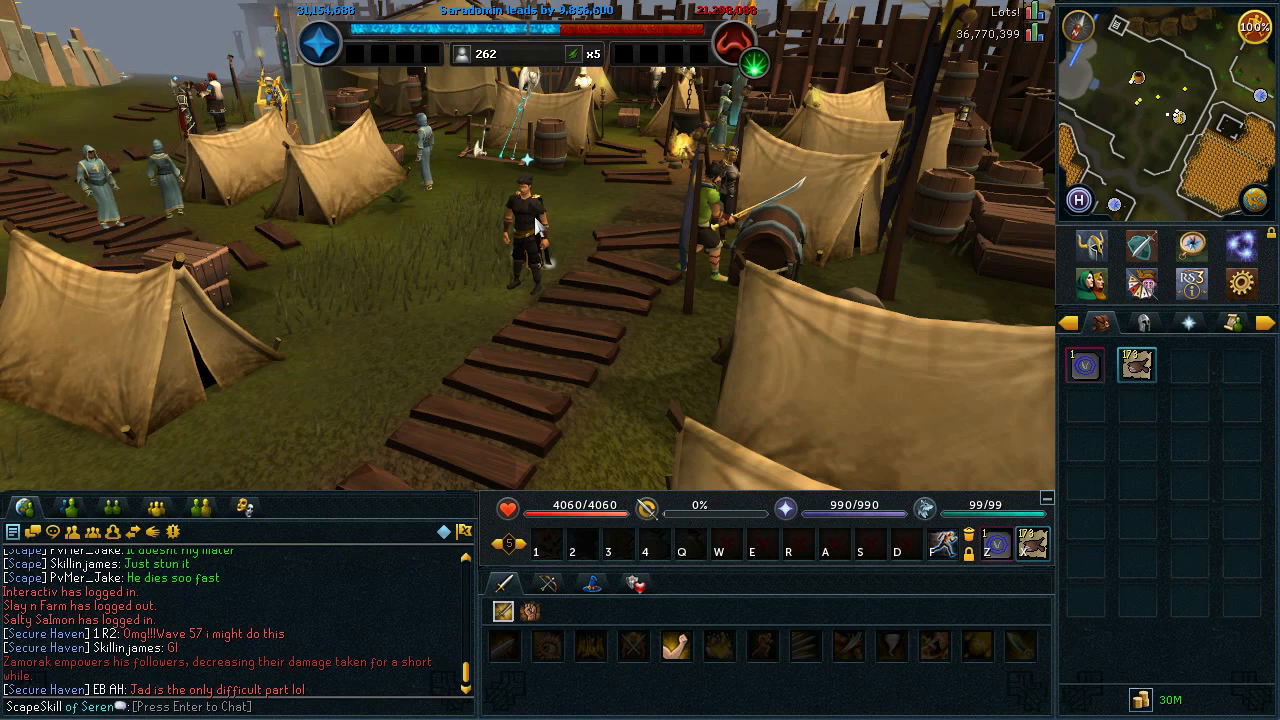
mouse_move(490, 224)
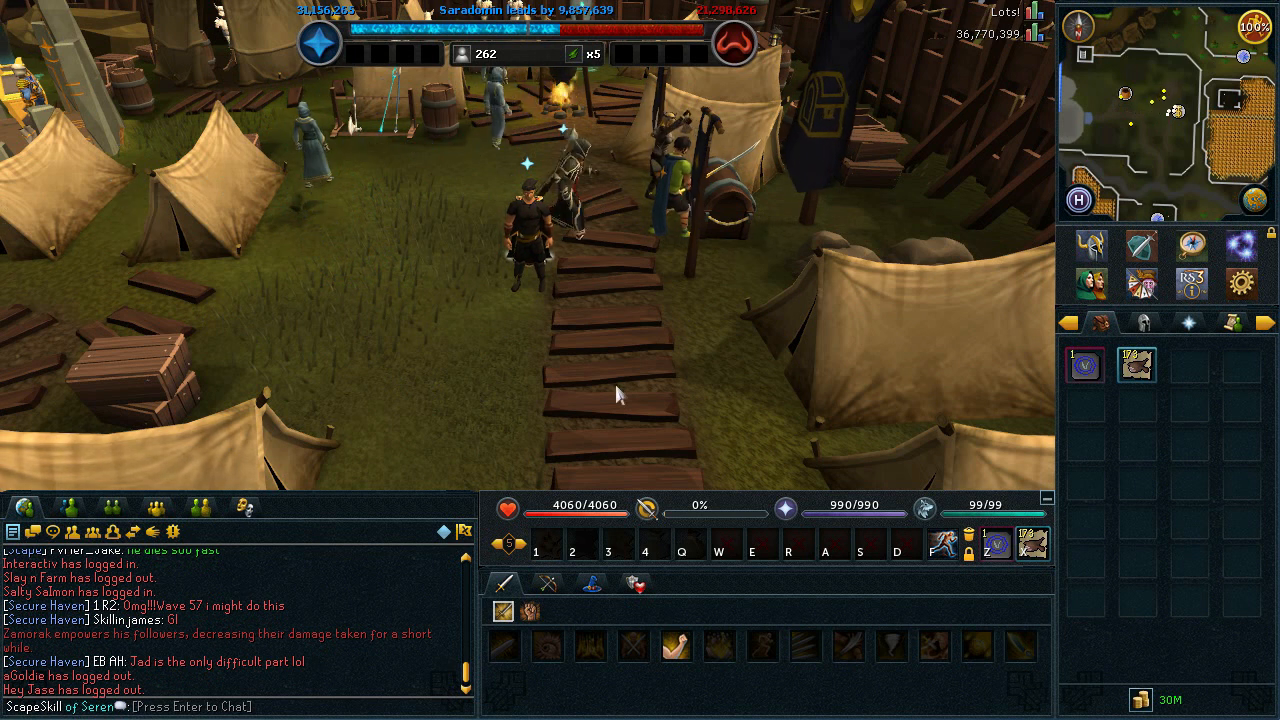
Step: Walk the character along the camp path, further through the camp and back toward the tents
click(596, 228)
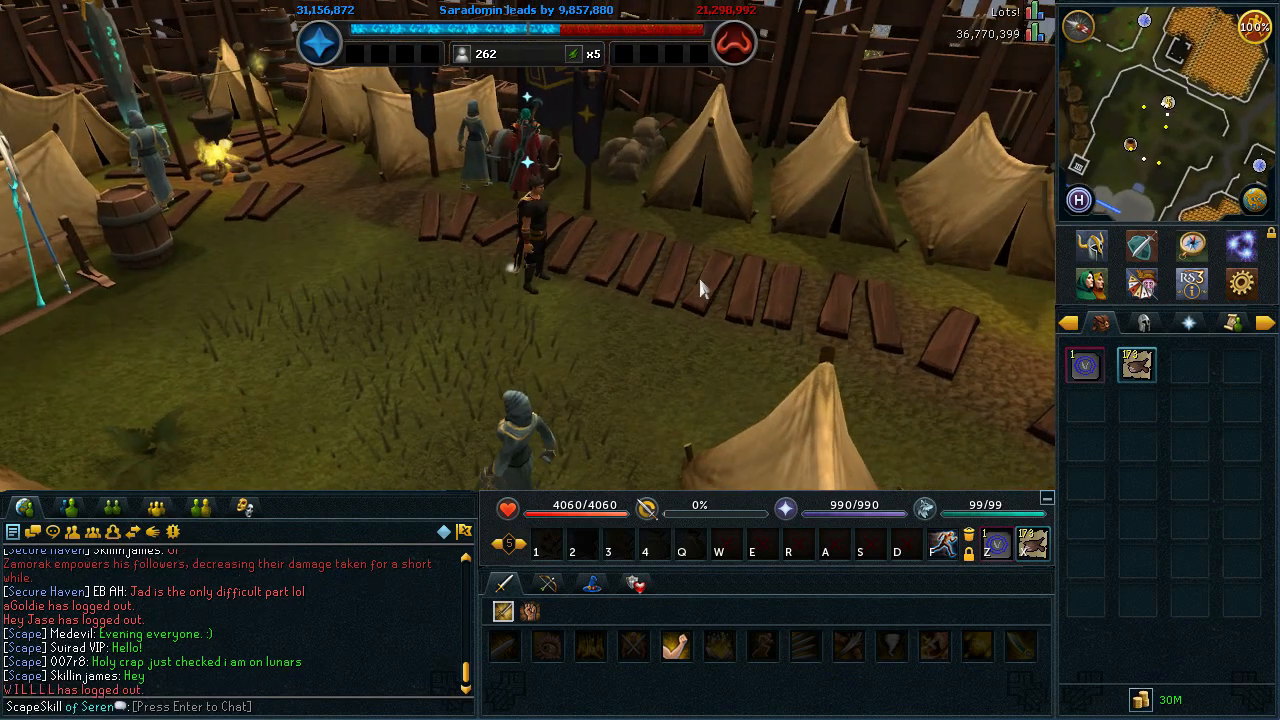
click(518, 290)
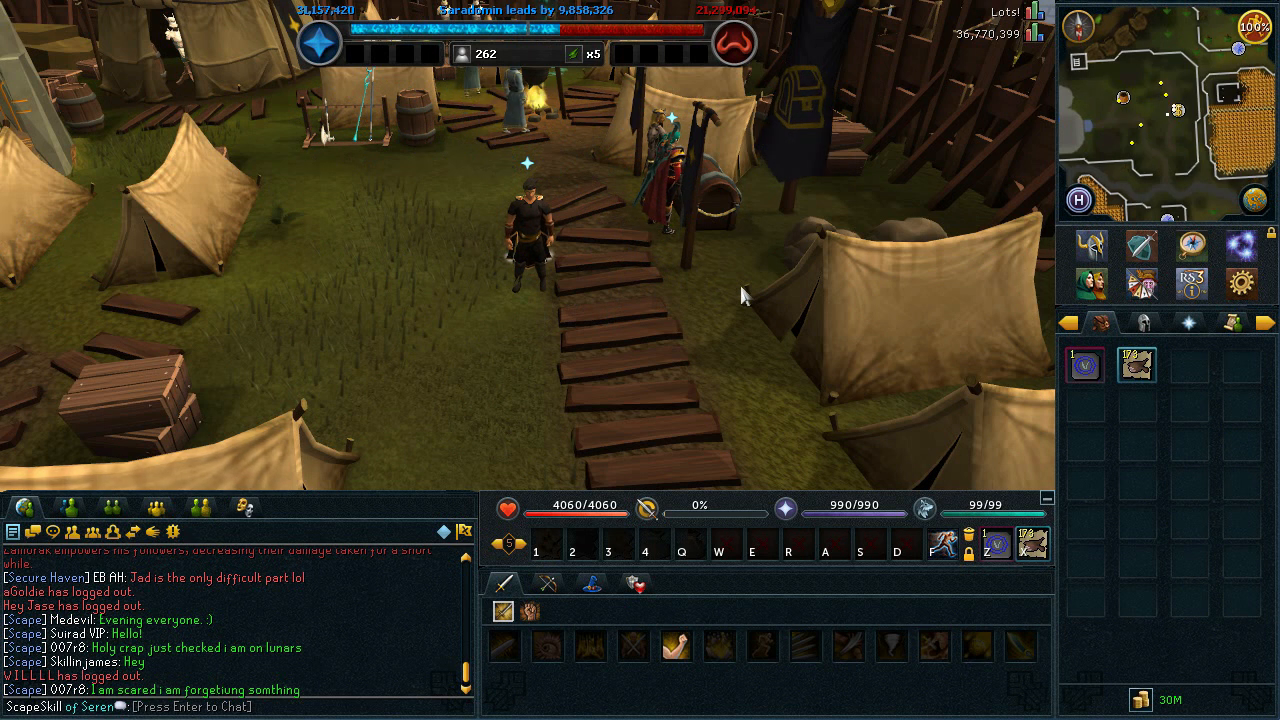
click(650, 222)
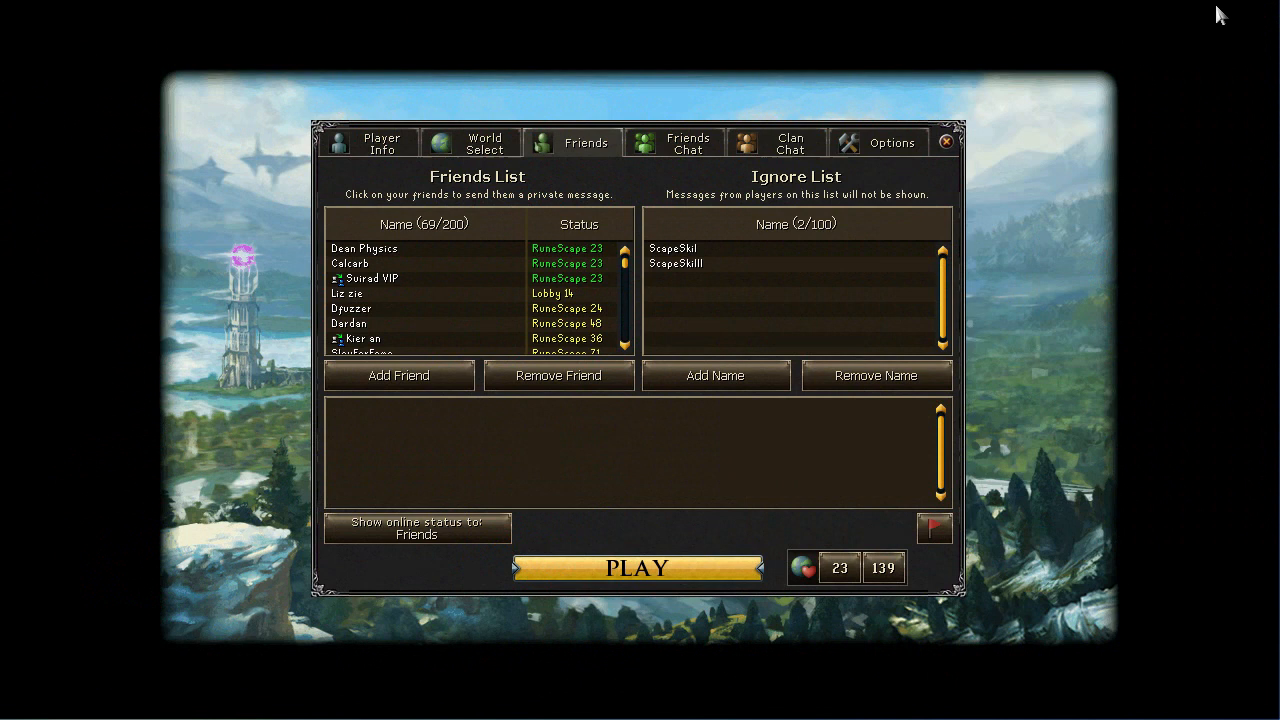
mouse_move(656, 78)
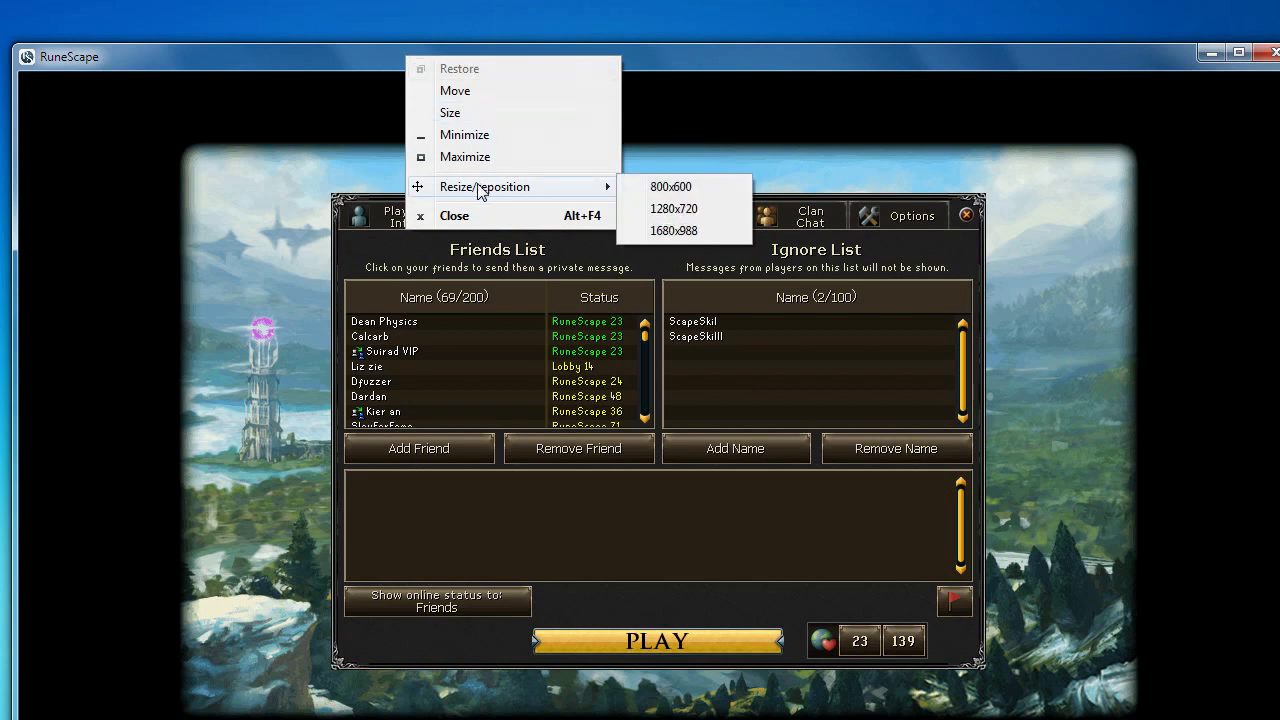
mouse_move(484, 150)
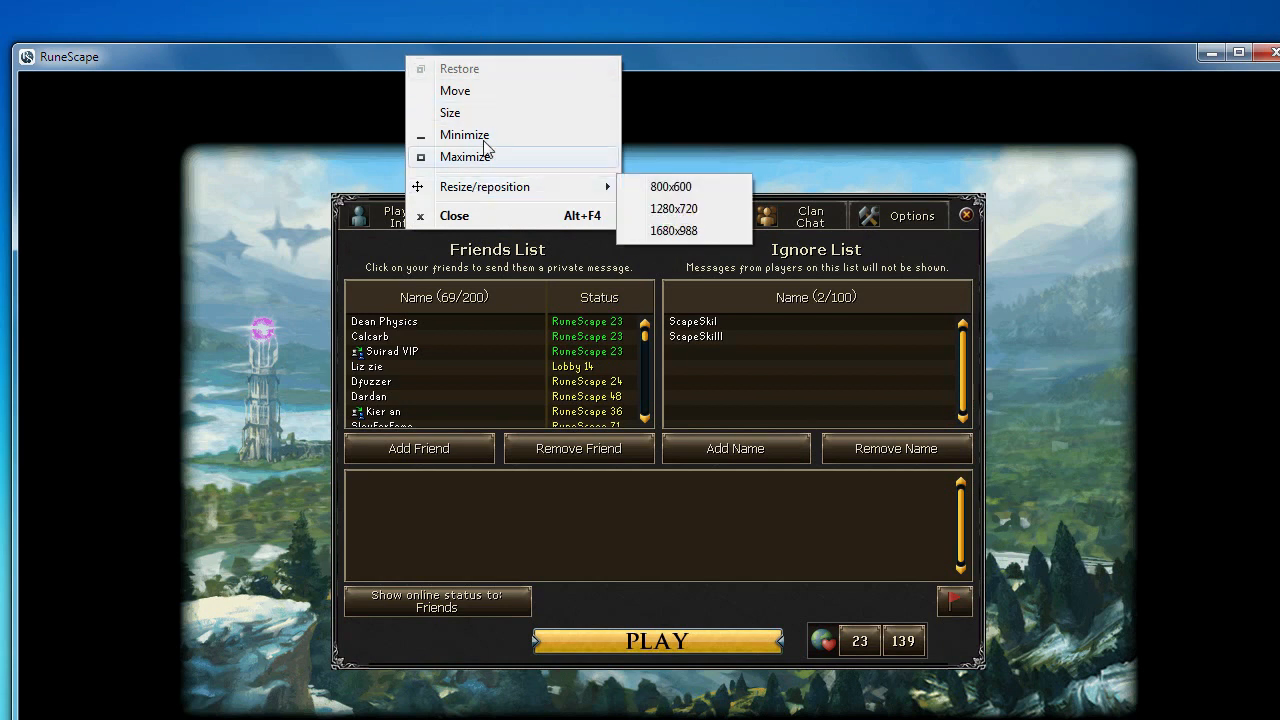
mouse_move(536, 188)
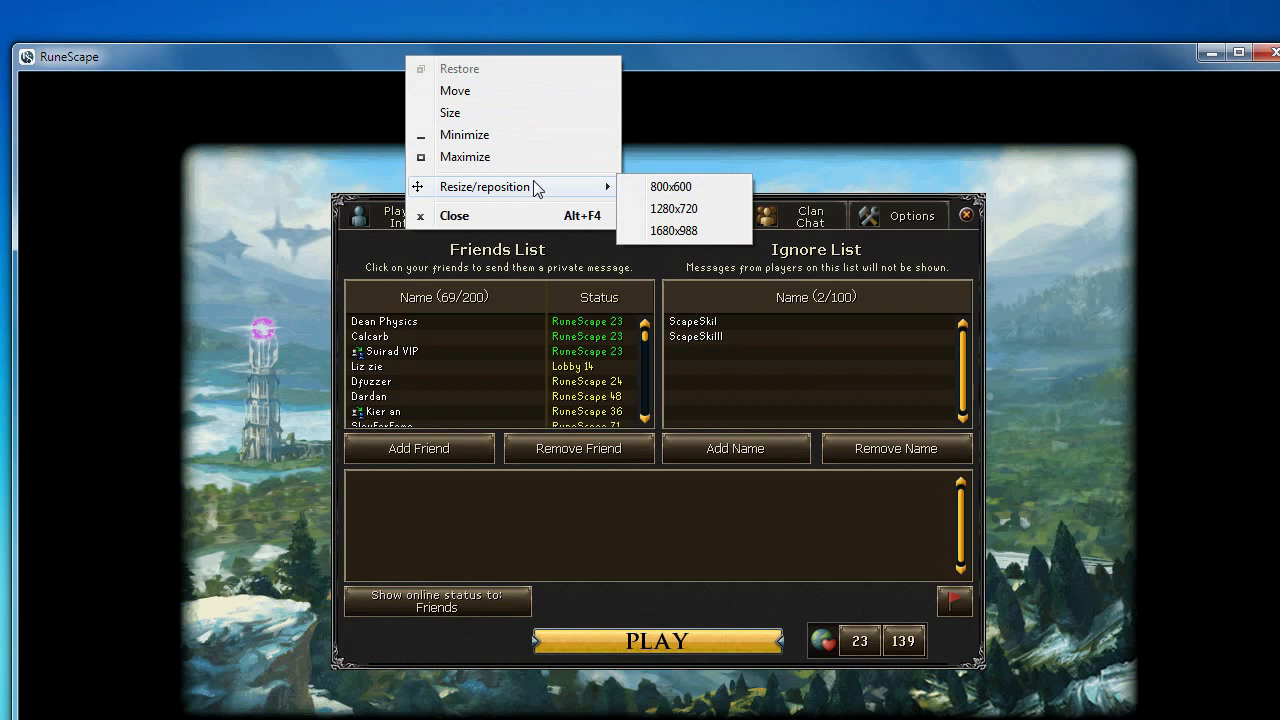
mouse_move(664, 194)
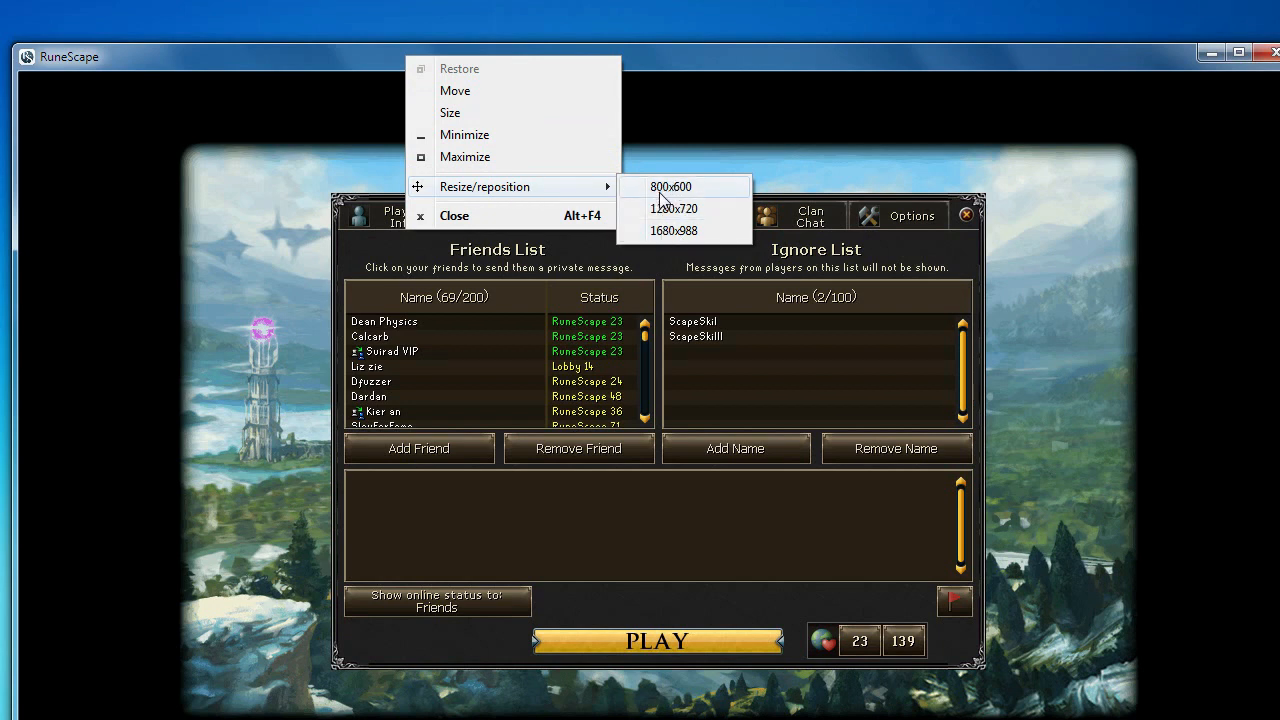
Step: Resize the RuneScape client to the 800x600 preset, then to the 1280x720 preset
click(670, 186)
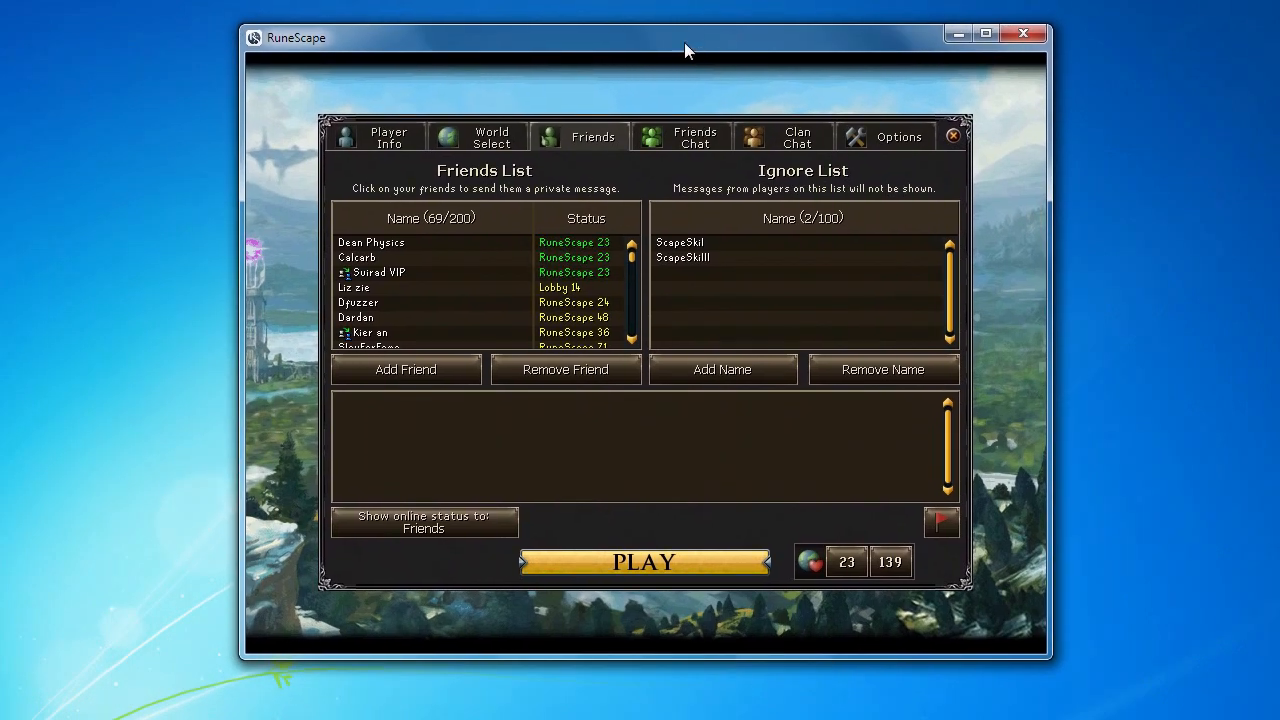
mouse_move(612, 102)
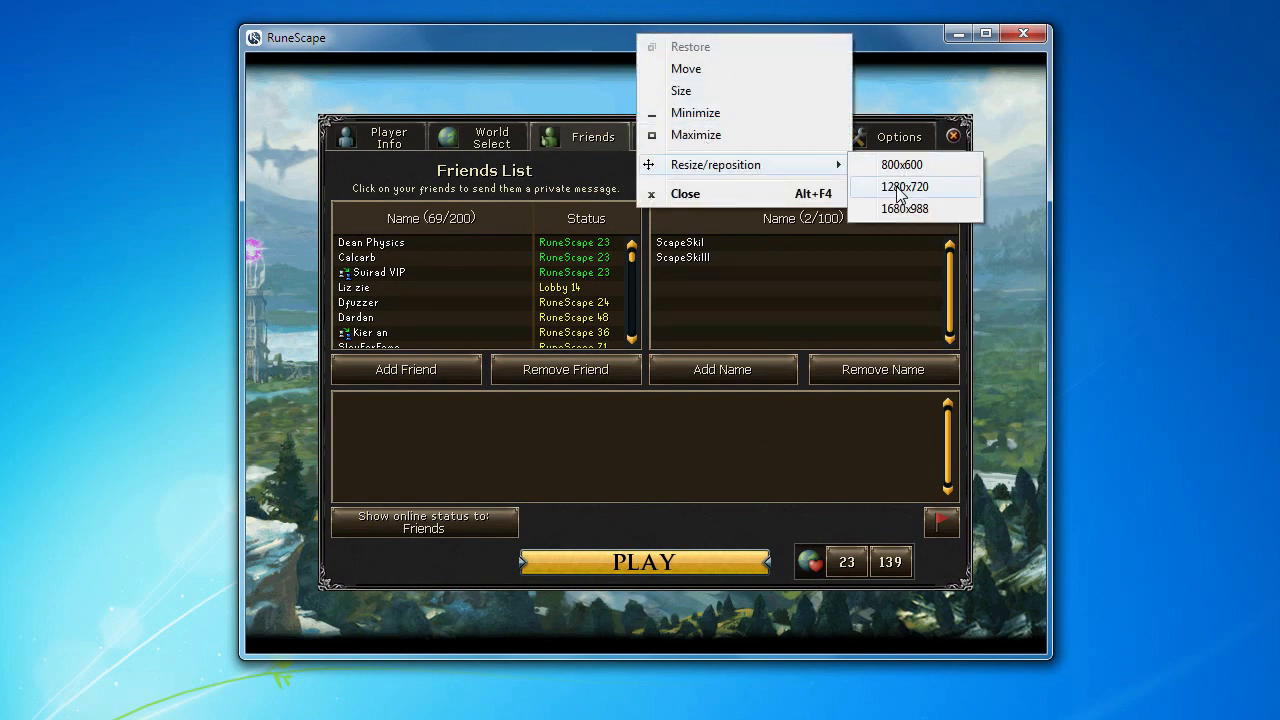
click(904, 188)
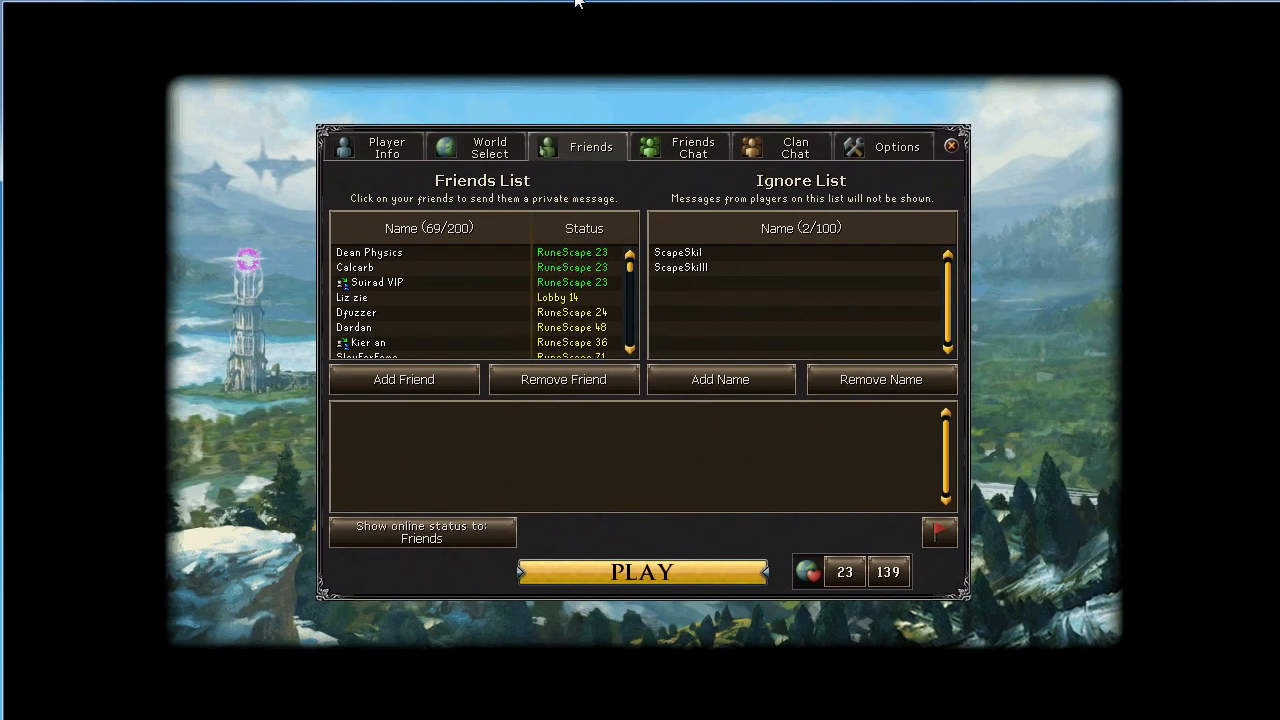
mouse_move(576, 4)
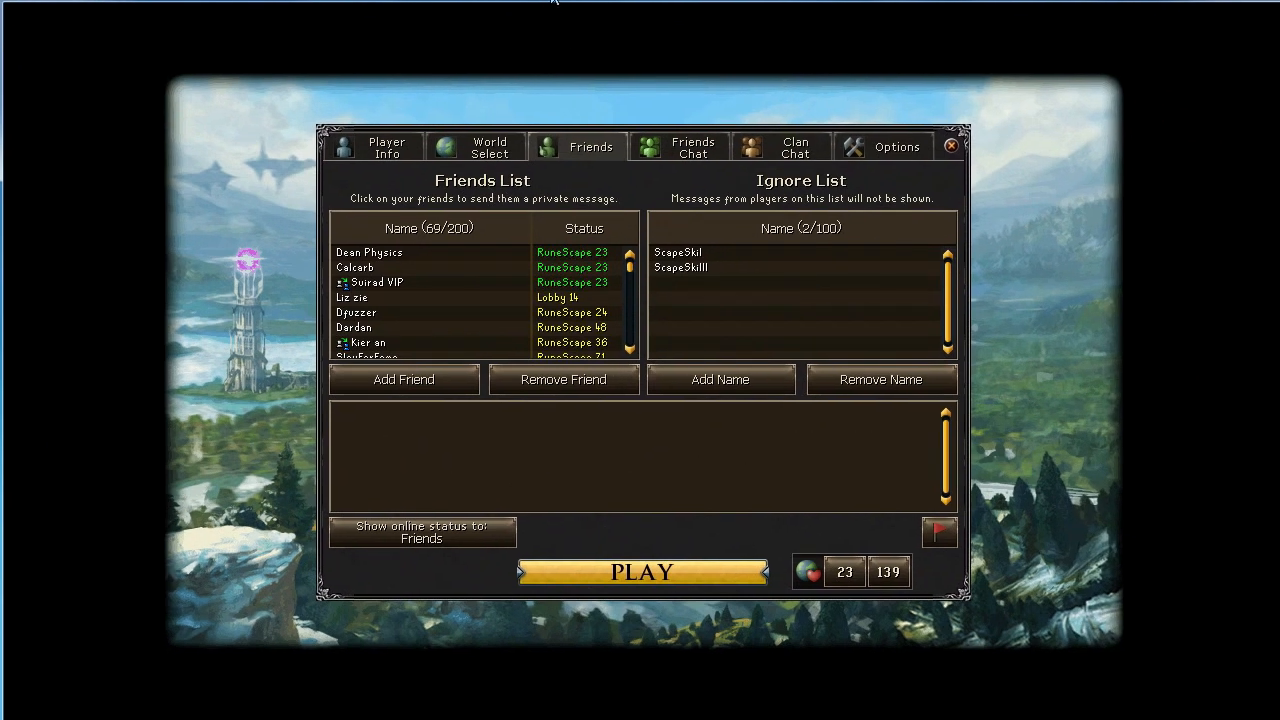
mouse_move(560, 20)
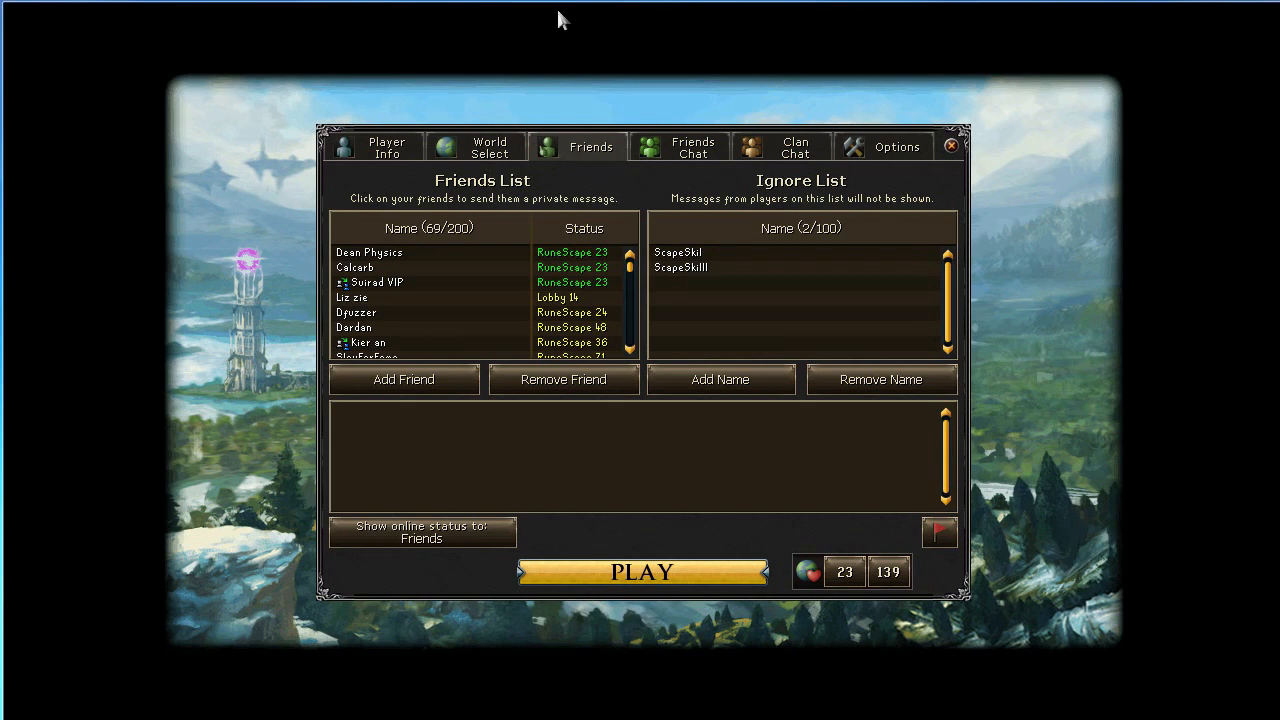
mouse_move(578, 32)
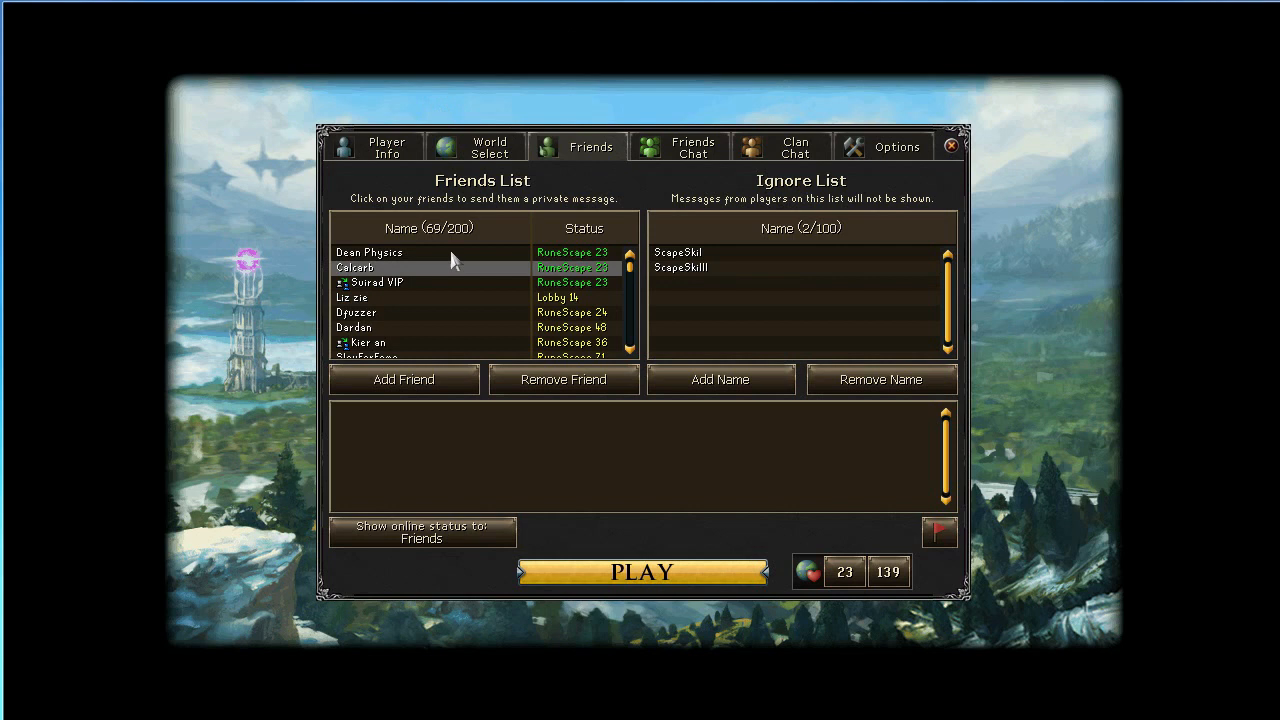
mouse_move(232, 472)
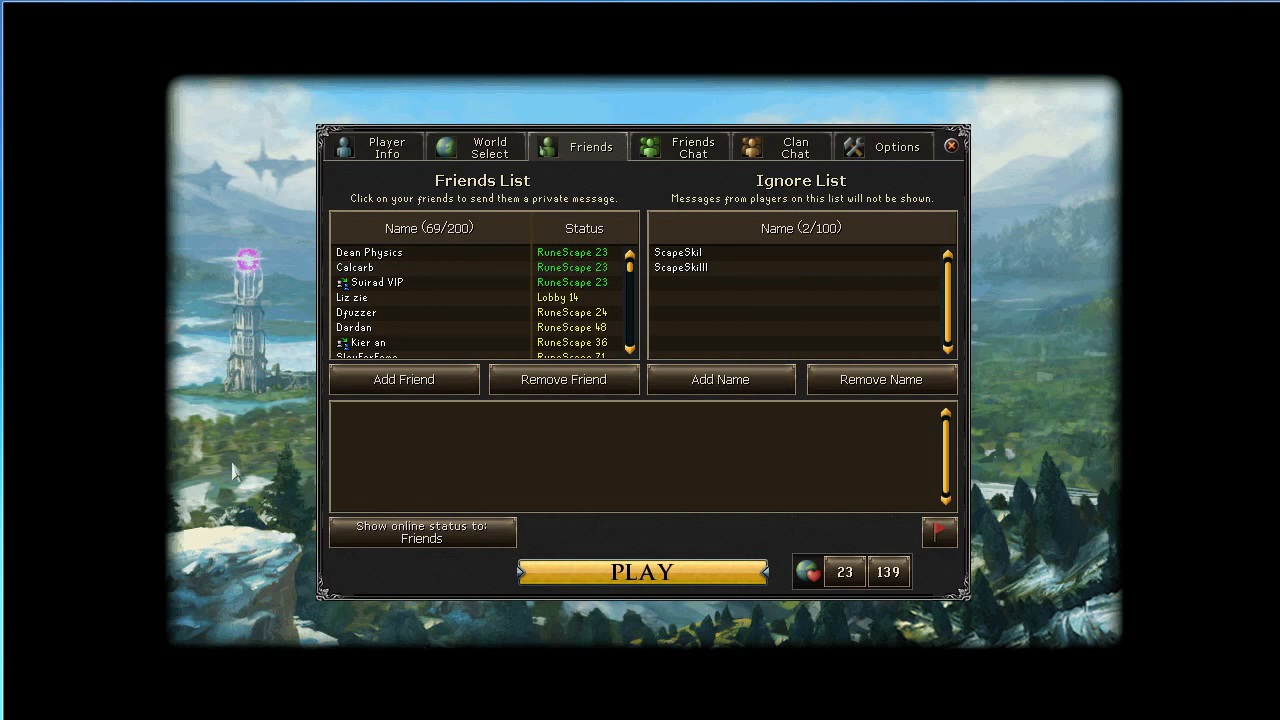
mouse_move(548, 4)
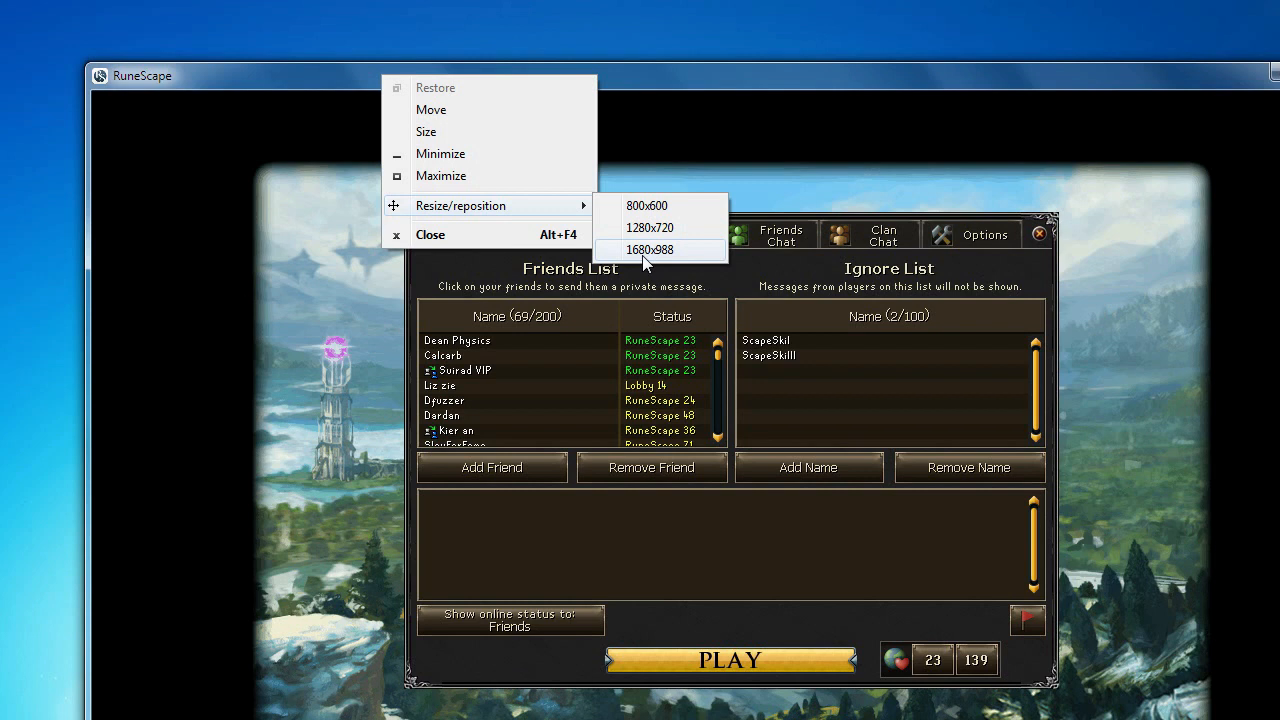
mouse_move(644, 250)
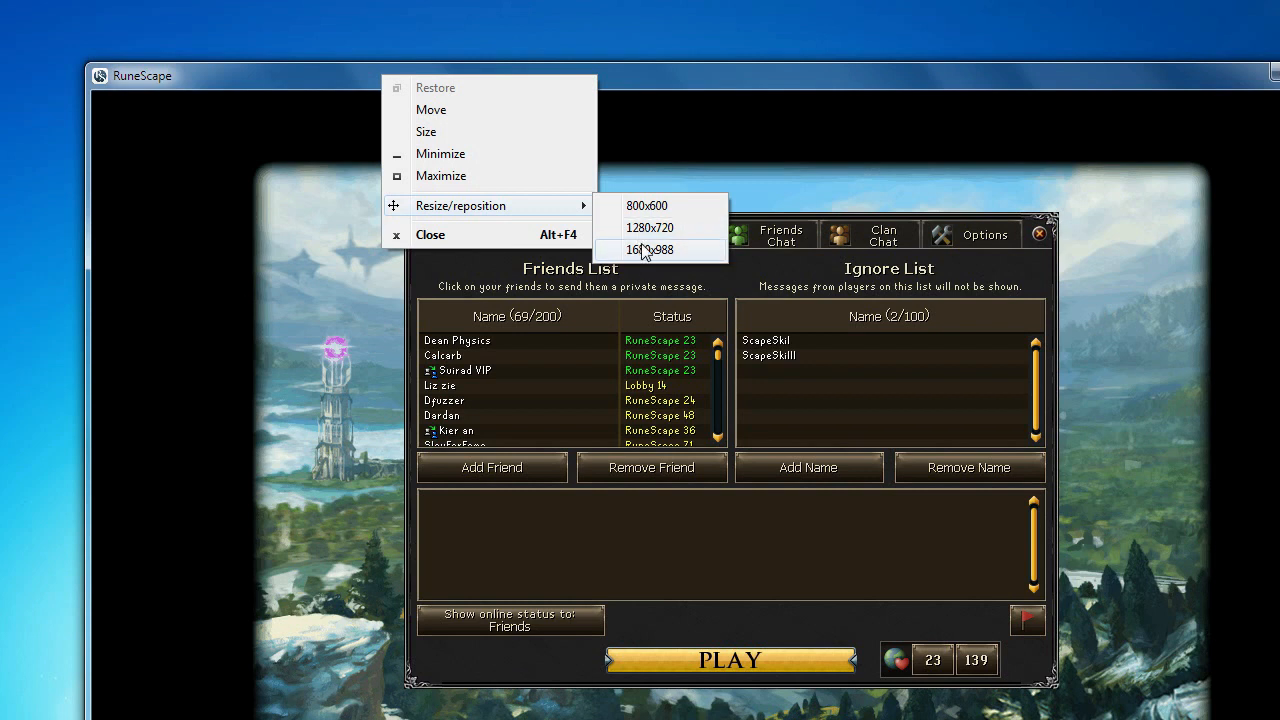
mouse_move(670, 262)
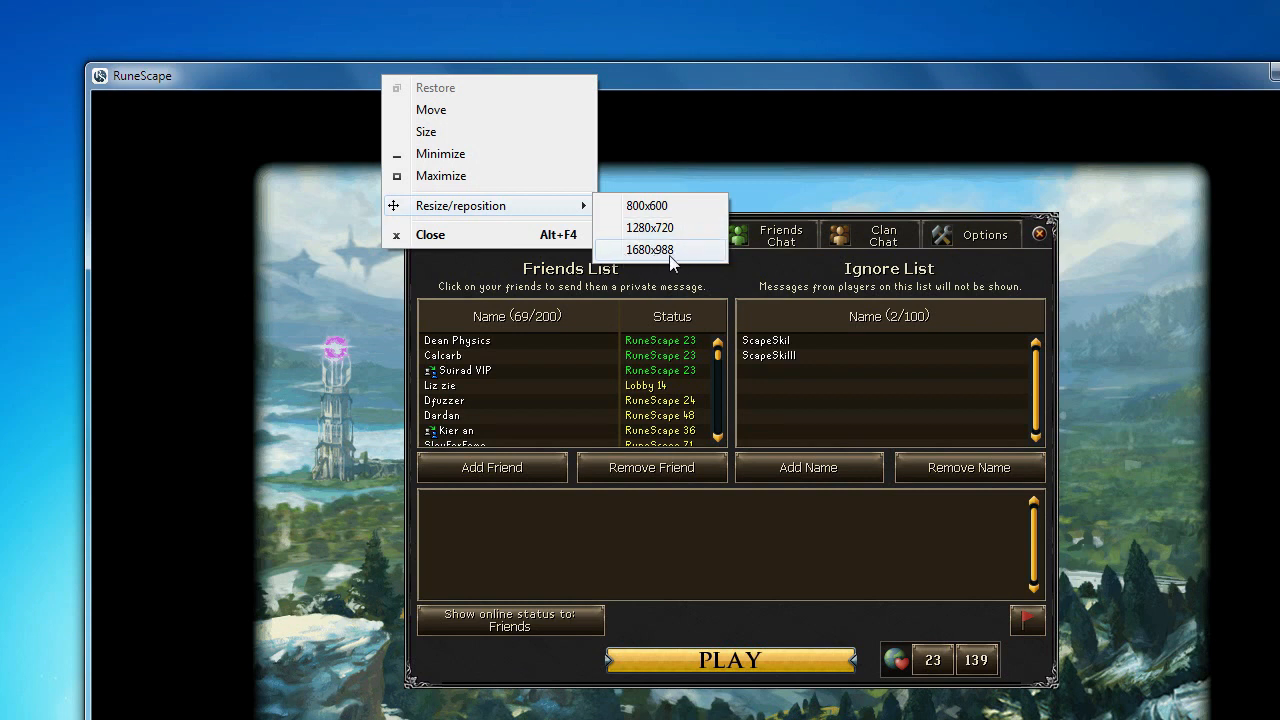
mouse_move(648, 248)
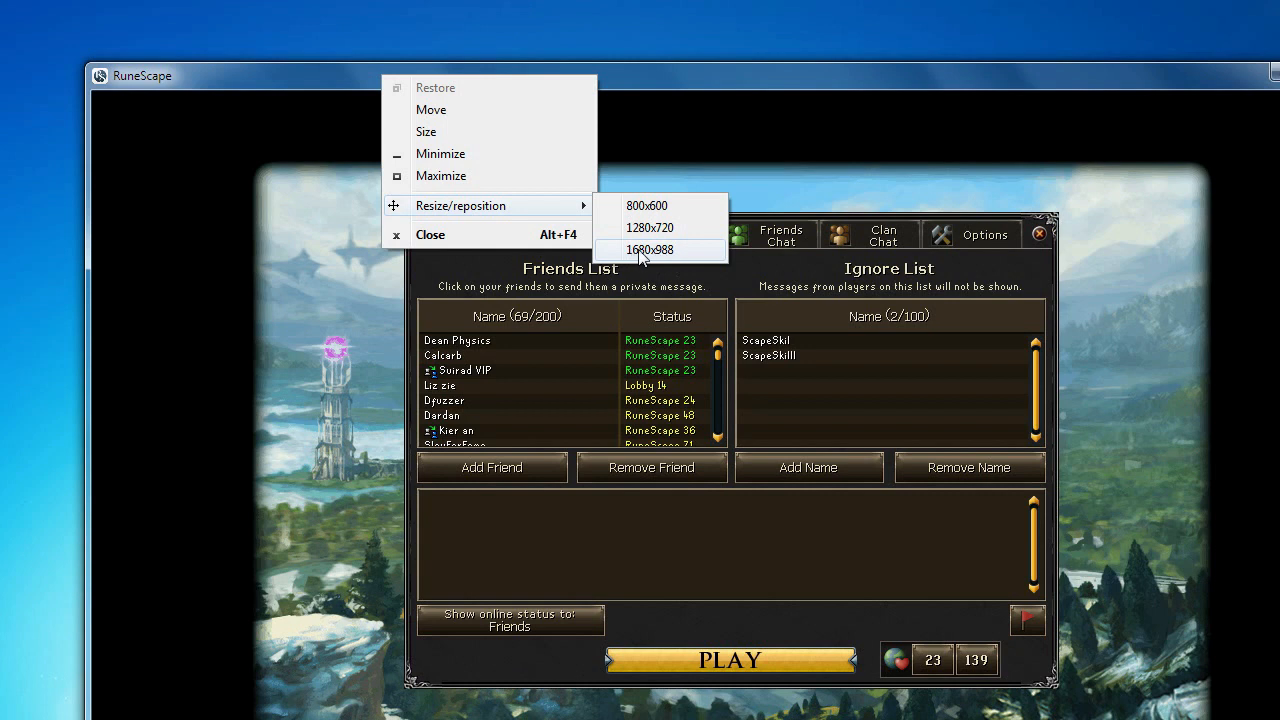
mouse_move(660, 252)
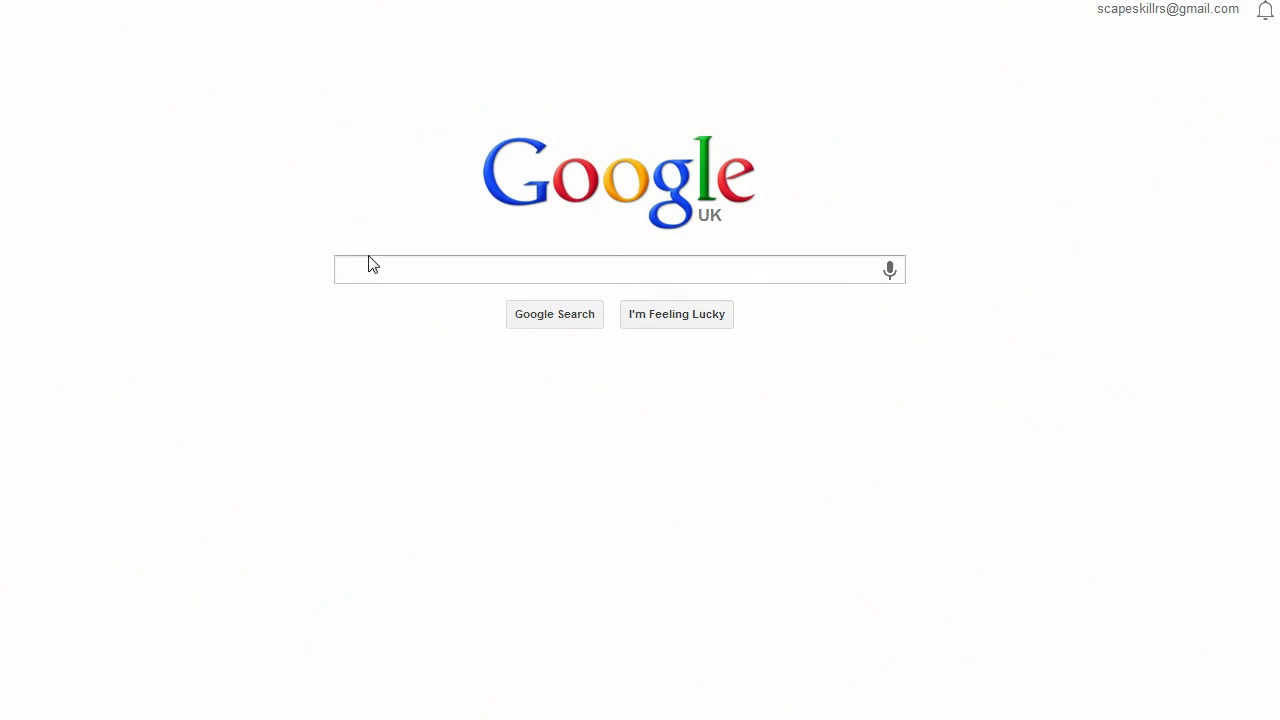
Step: Search Google for 'sizer' and go to the Sizer Software by Brian Apps result
click(620, 268)
text(sizer)
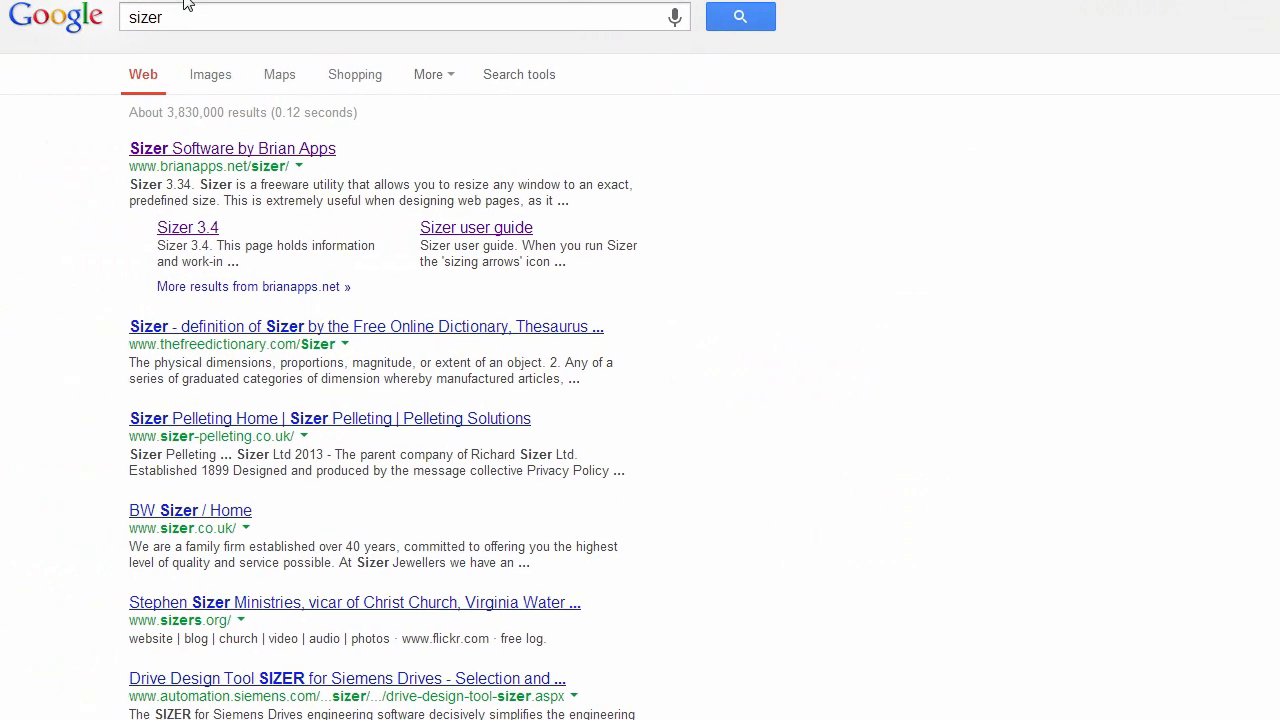
mouse_move(808, 224)
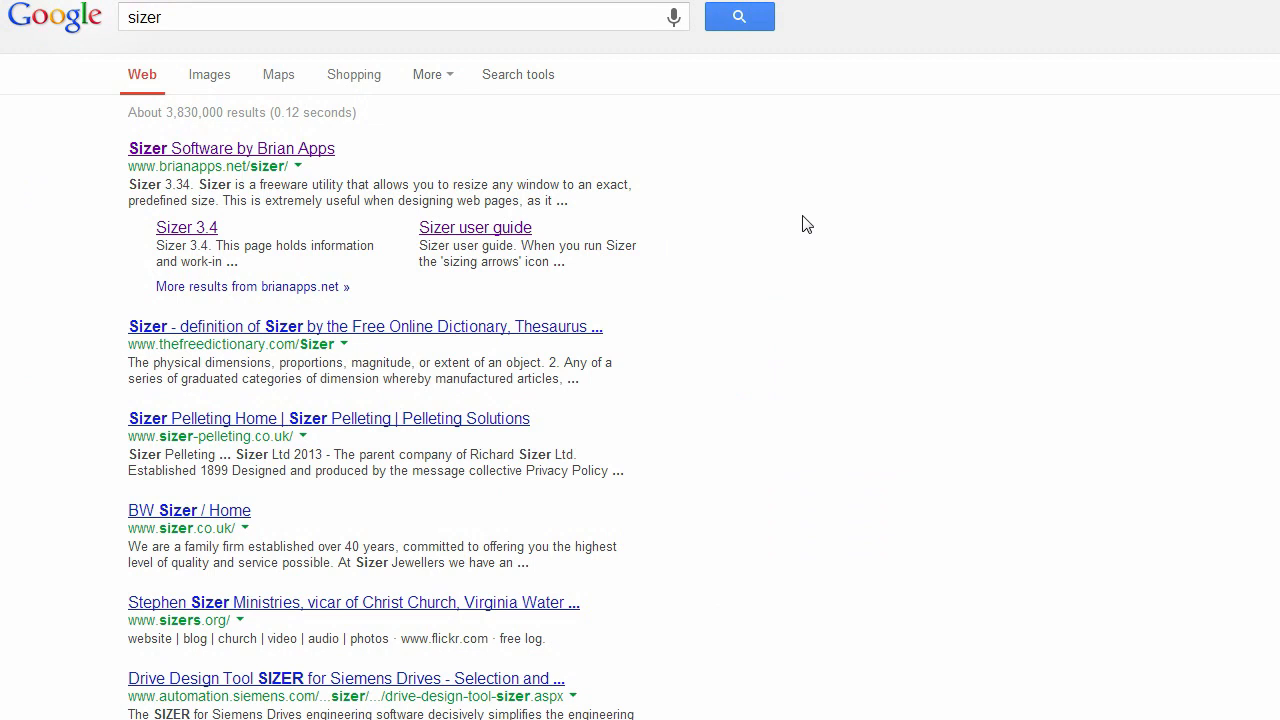
mouse_move(842, 140)
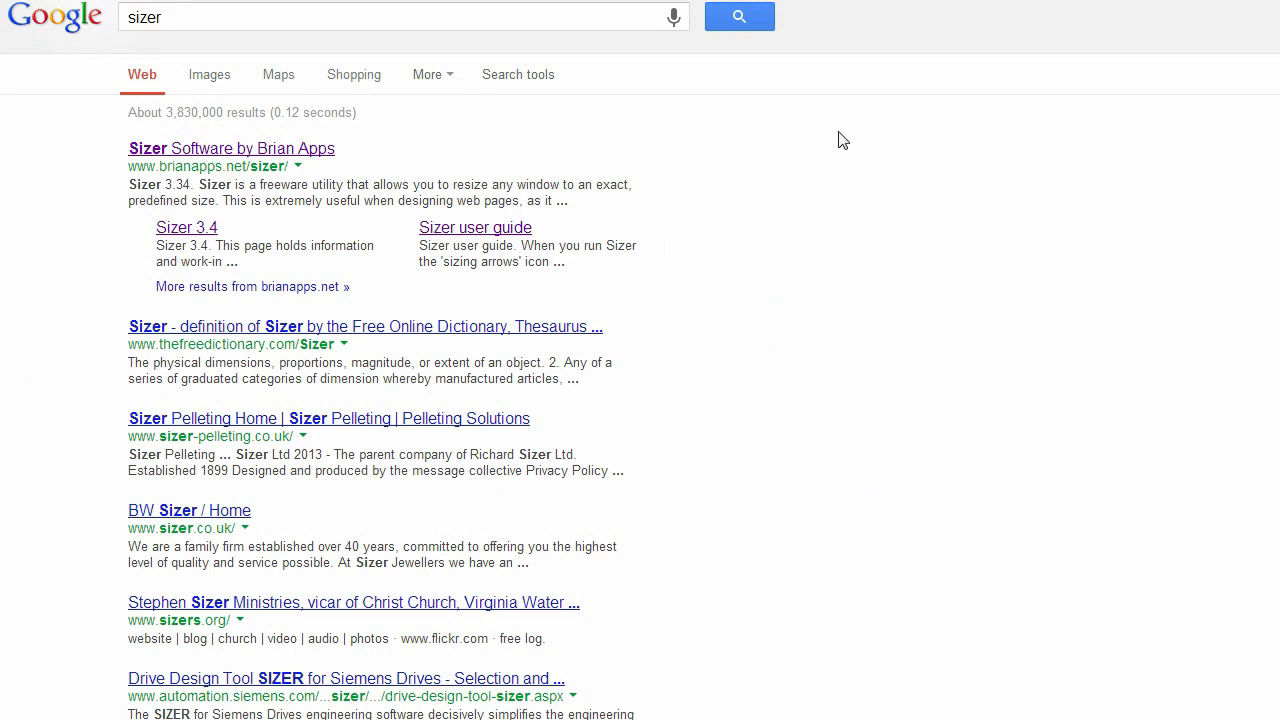
mouse_move(184, 160)
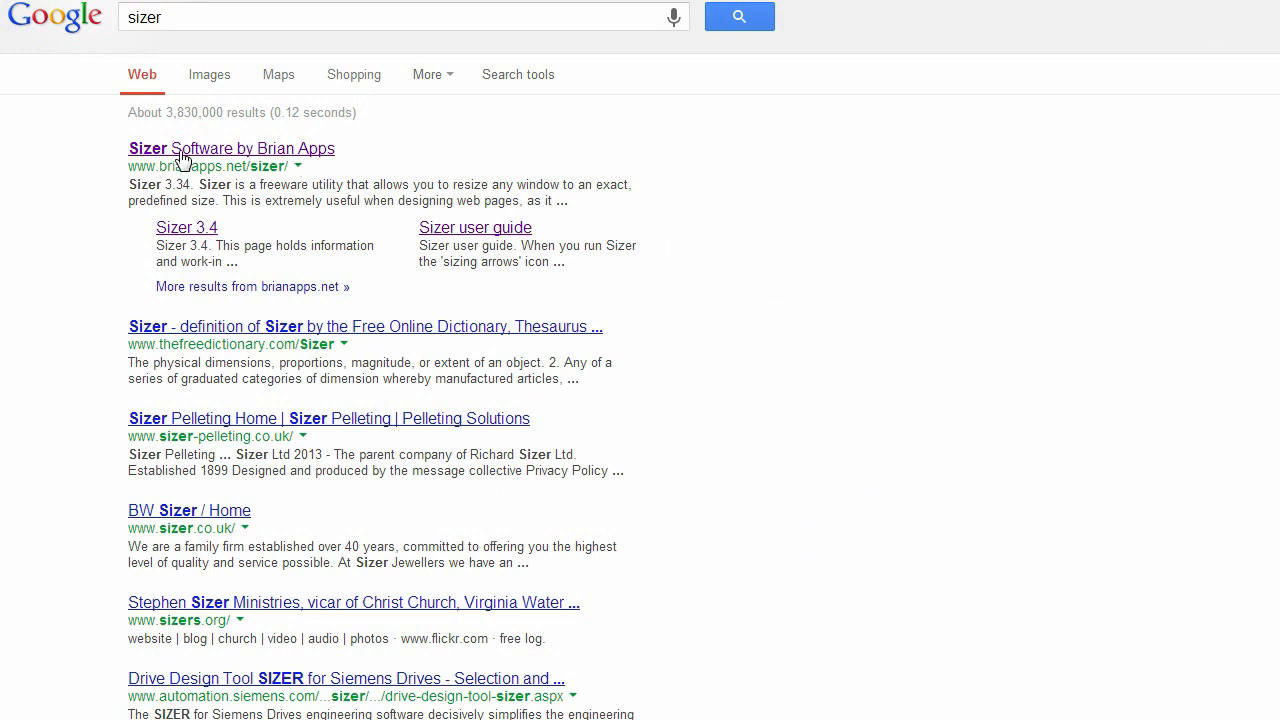
mouse_move(140, 156)
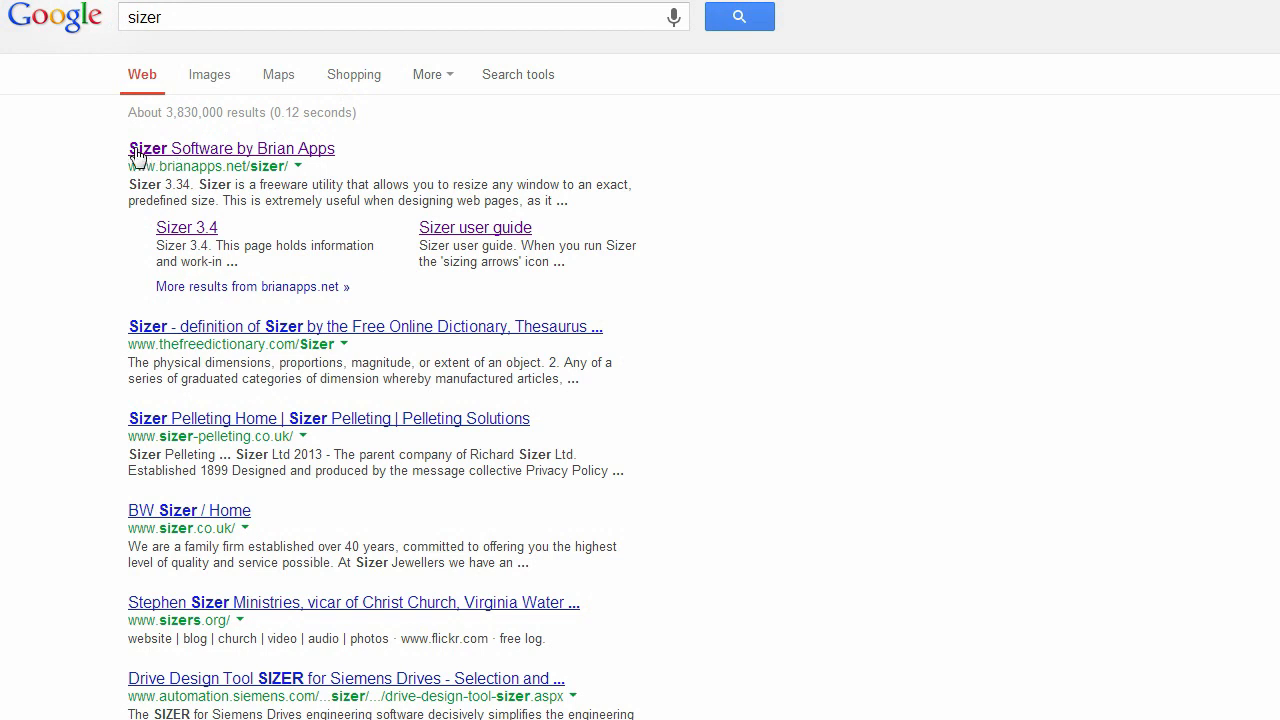
mouse_move(218, 150)
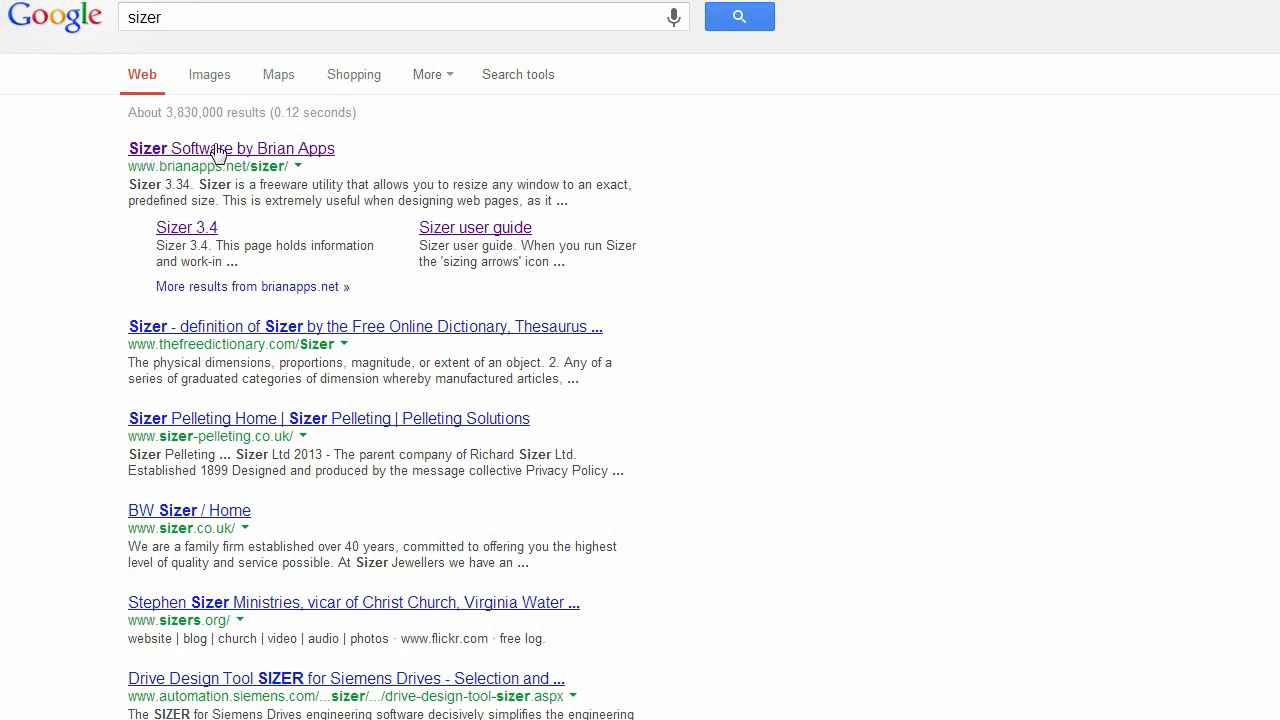
click(230, 148)
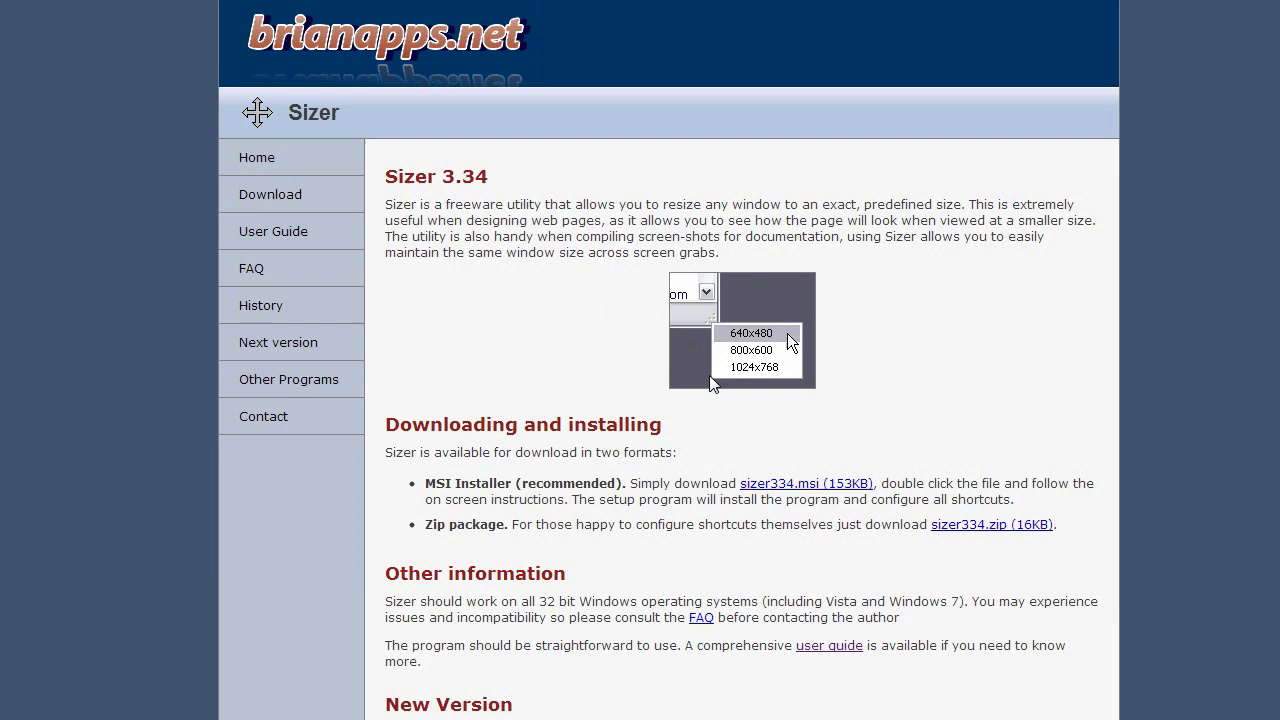
mouse_move(278, 342)
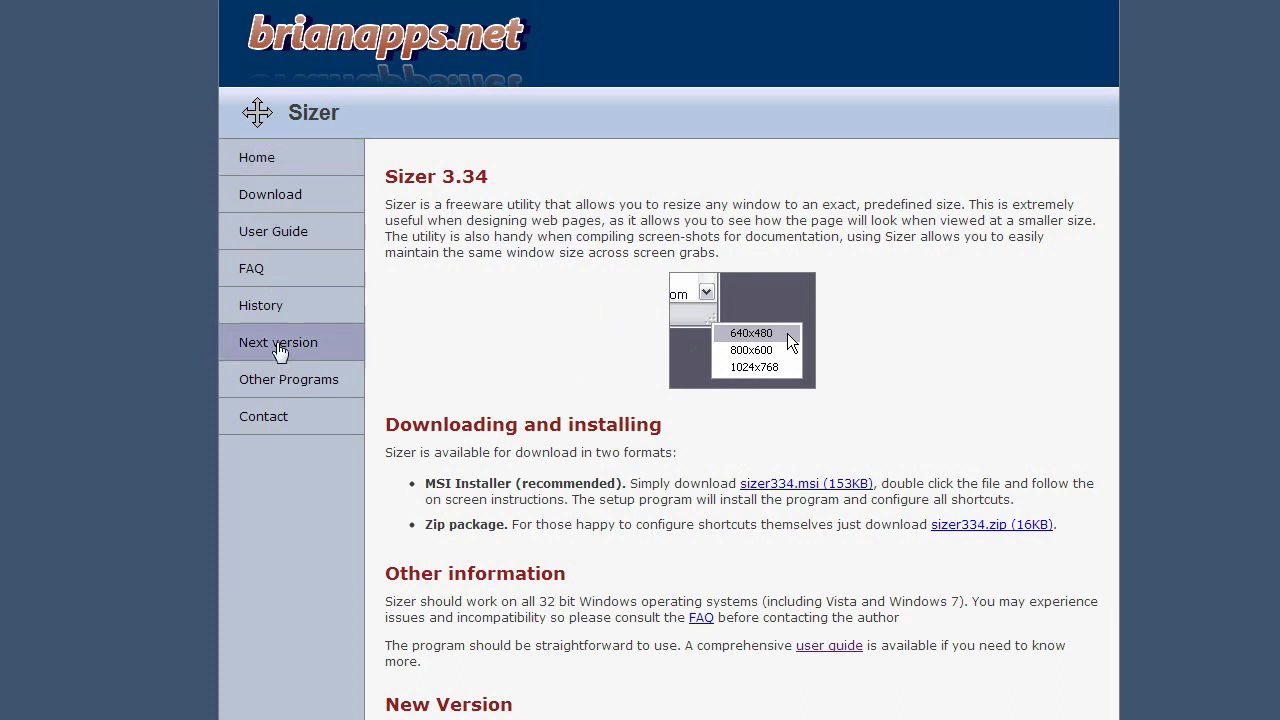
Step: View the Sizer 3.4 development page's downloads, then return to the Sizer 3.34 page
click(278, 342)
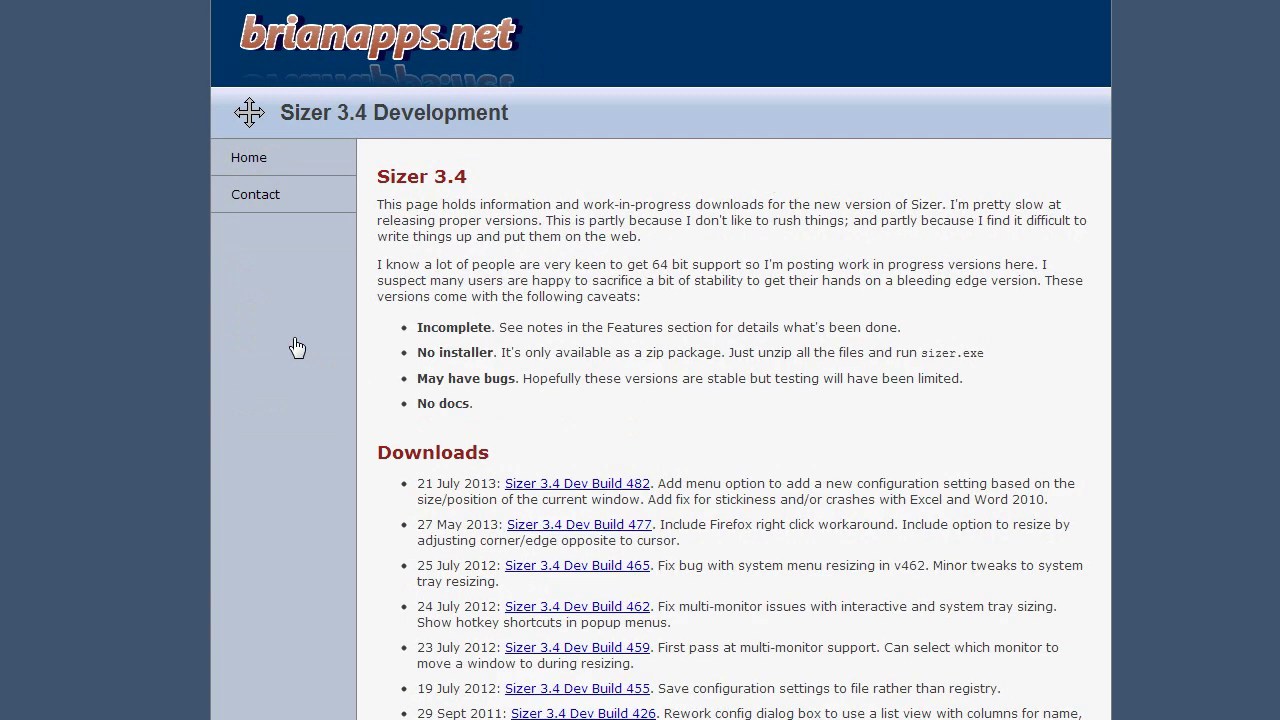
scroll(down, 3)
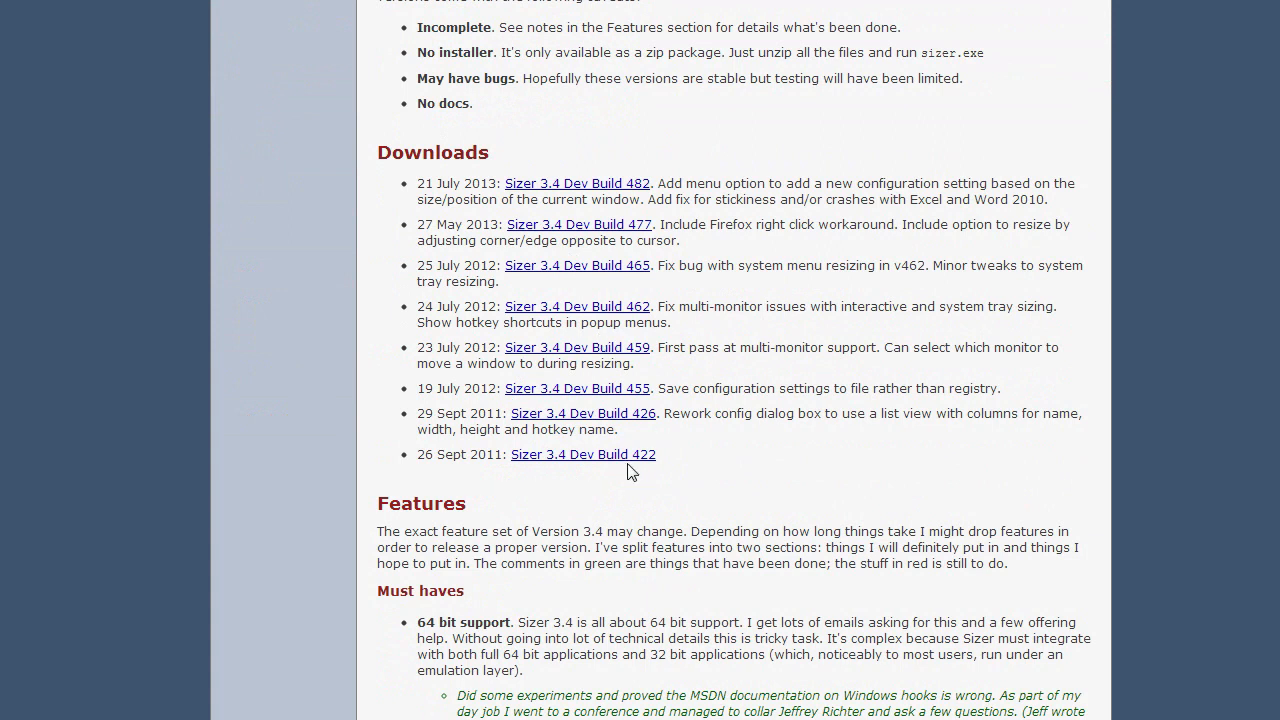
scroll(up, 3)
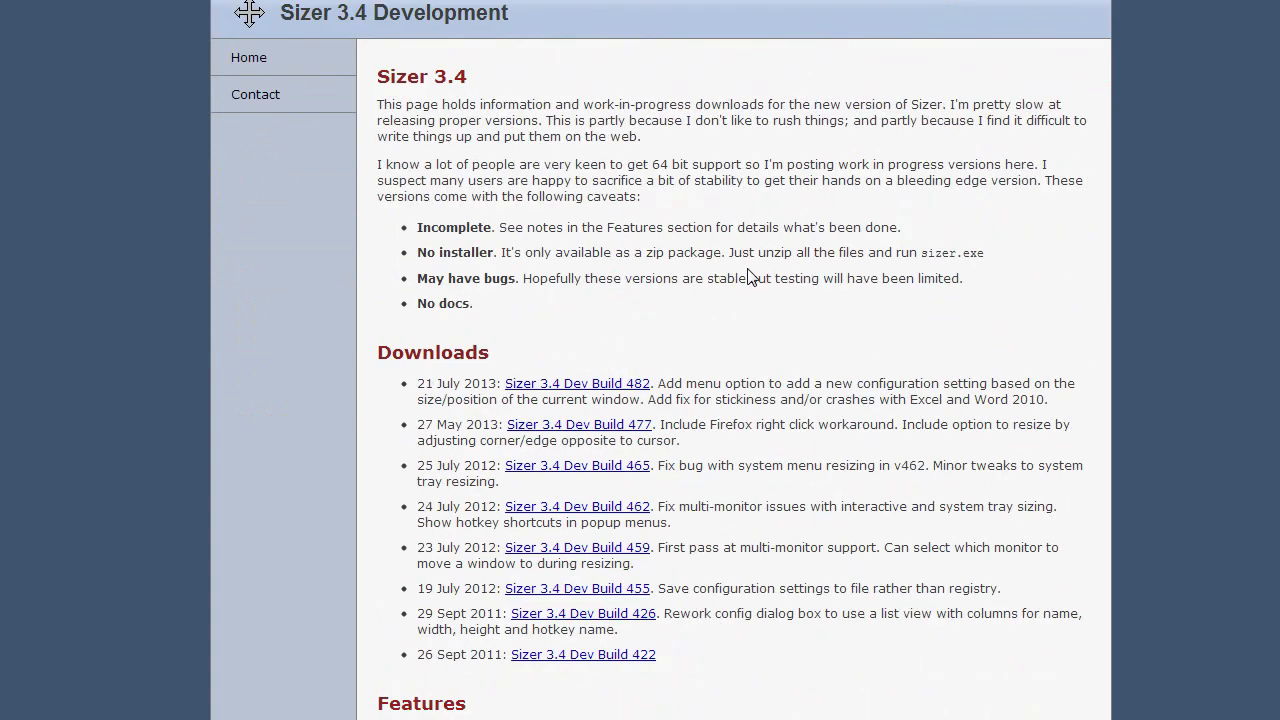
click(248, 56)
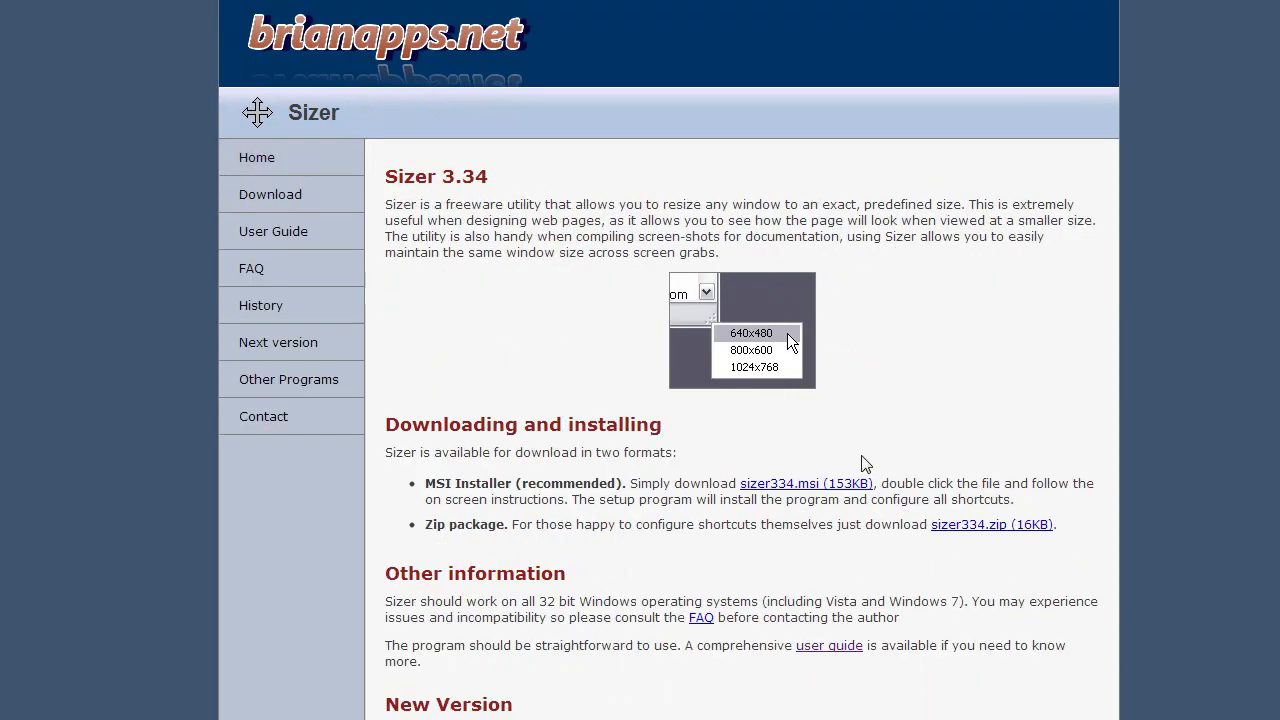
mouse_move(772, 486)
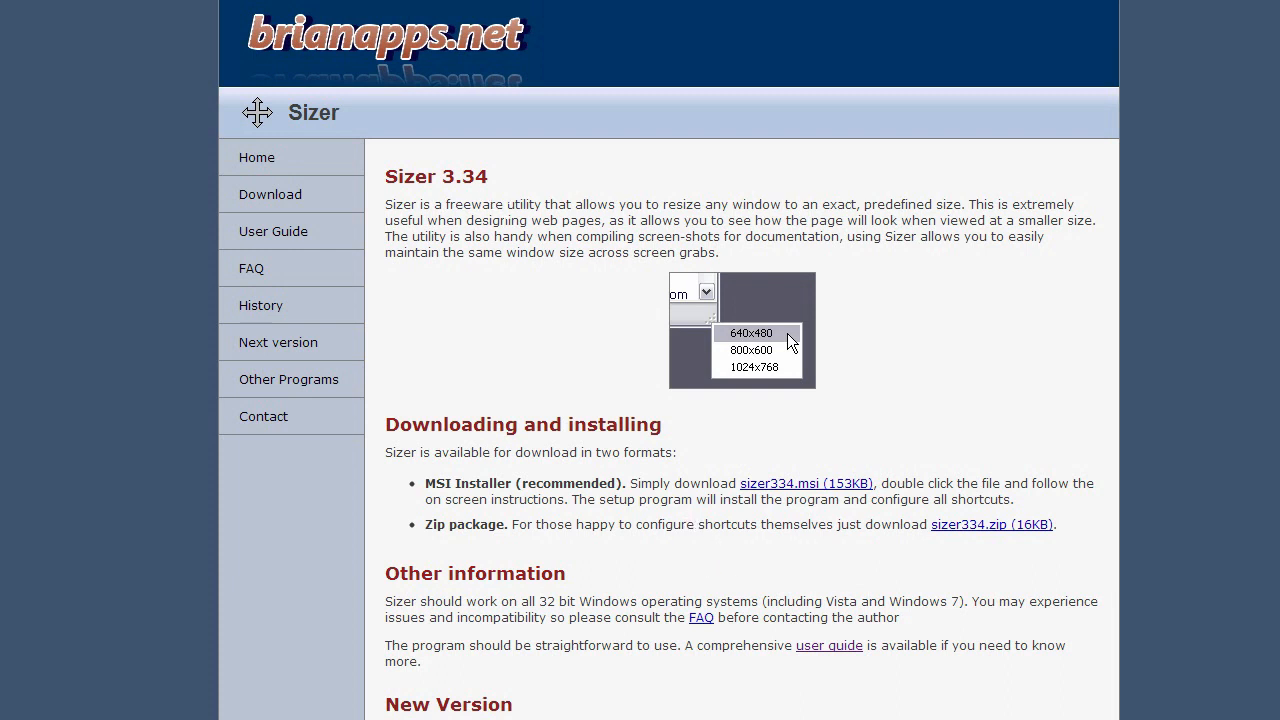
mouse_move(770, 496)
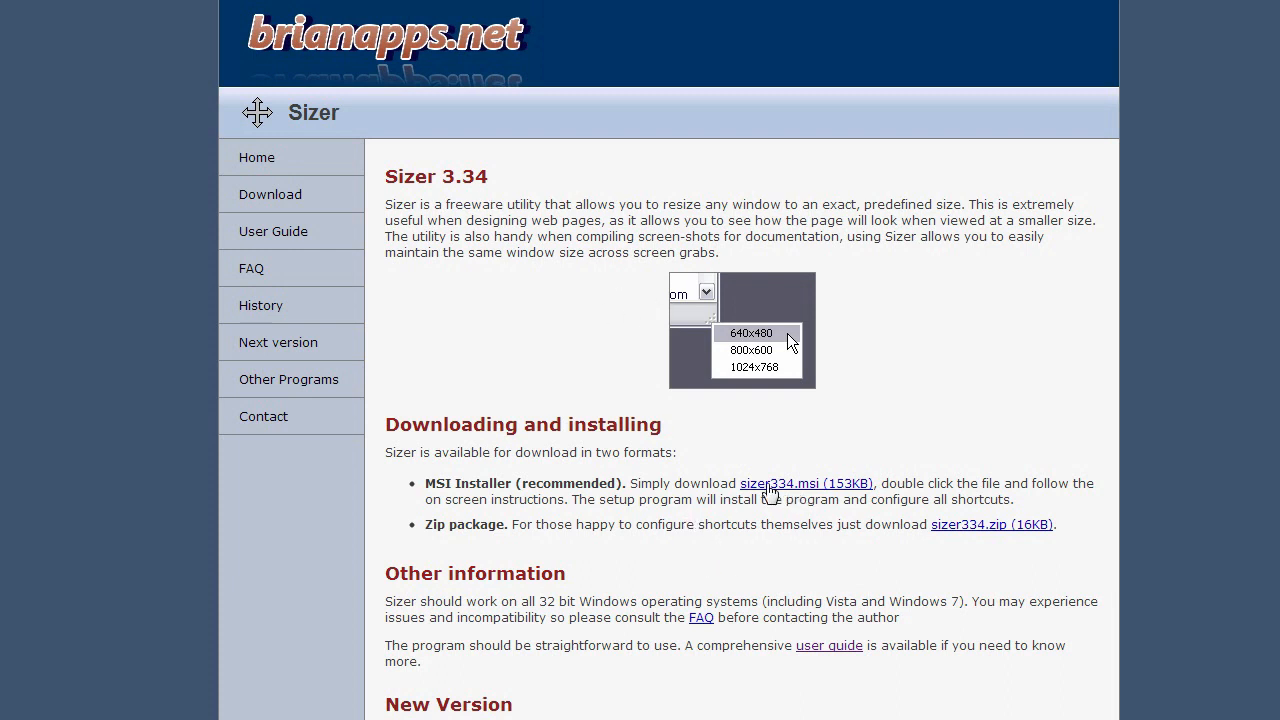
mouse_move(756, 496)
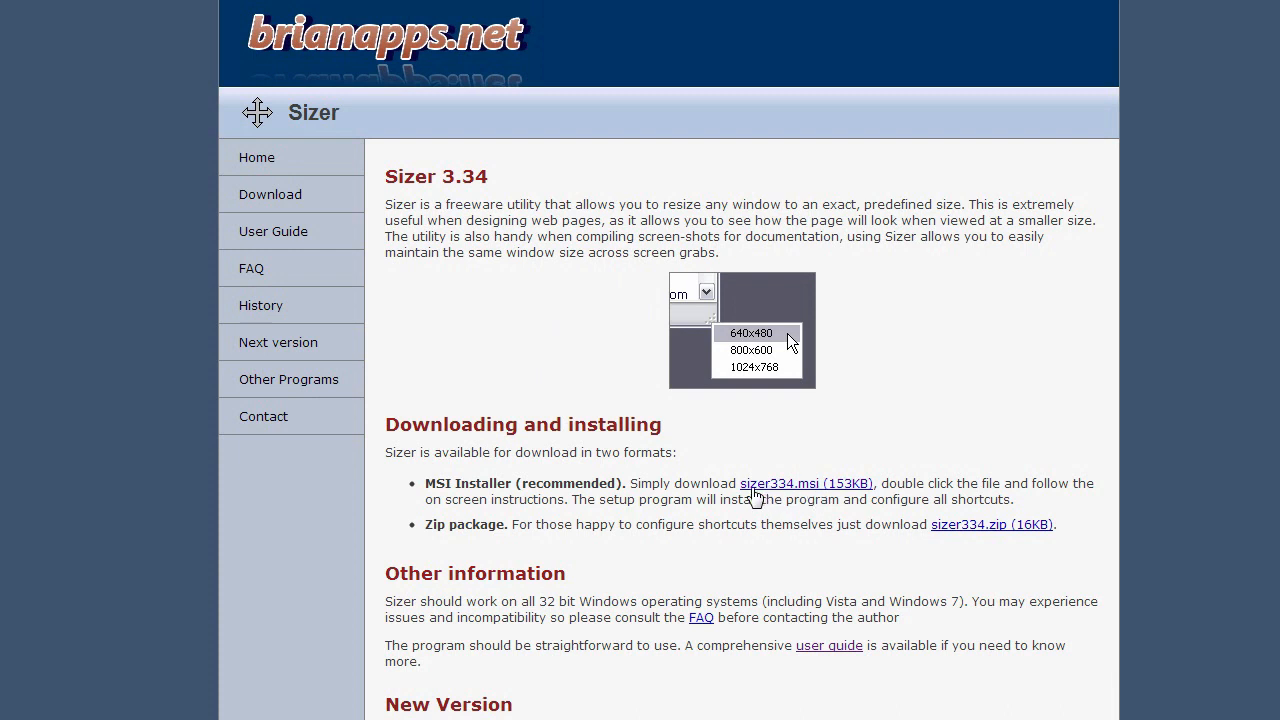
mouse_move(848, 496)
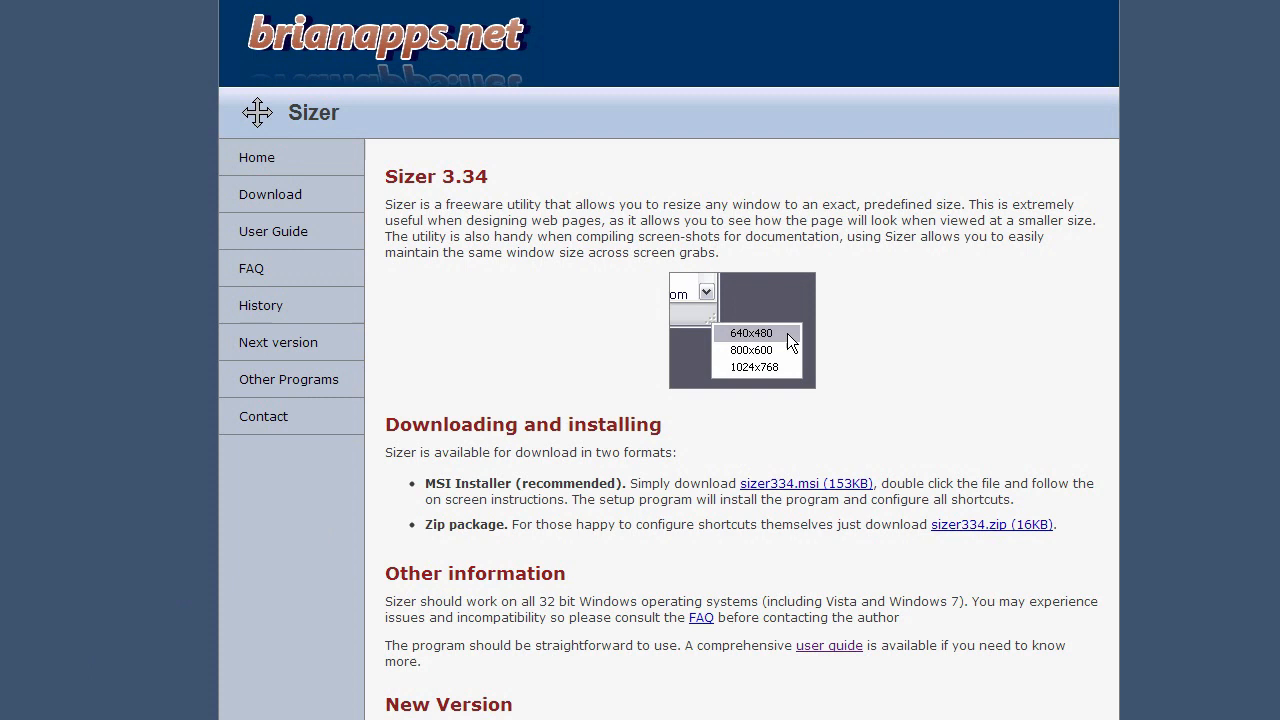
Step: Download sizer334.msi and allow the unverified installer to run past the security warning
scroll(down, 3)
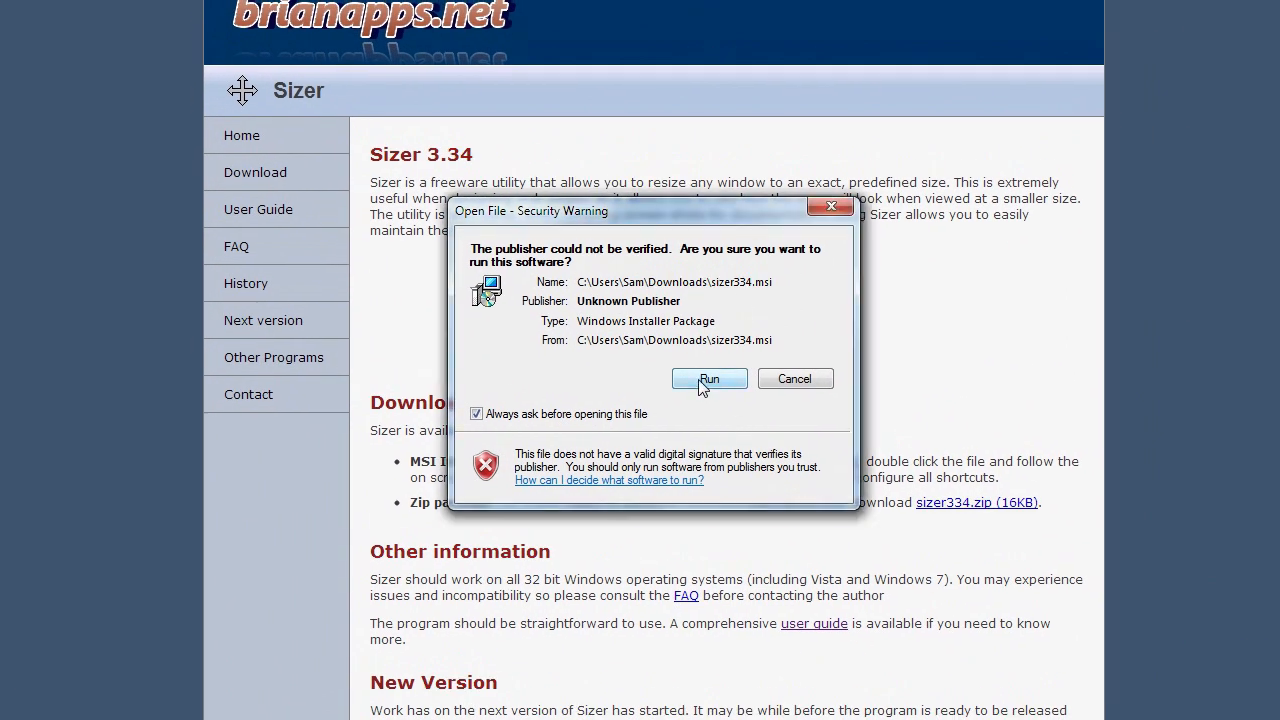
mouse_move(670, 212)
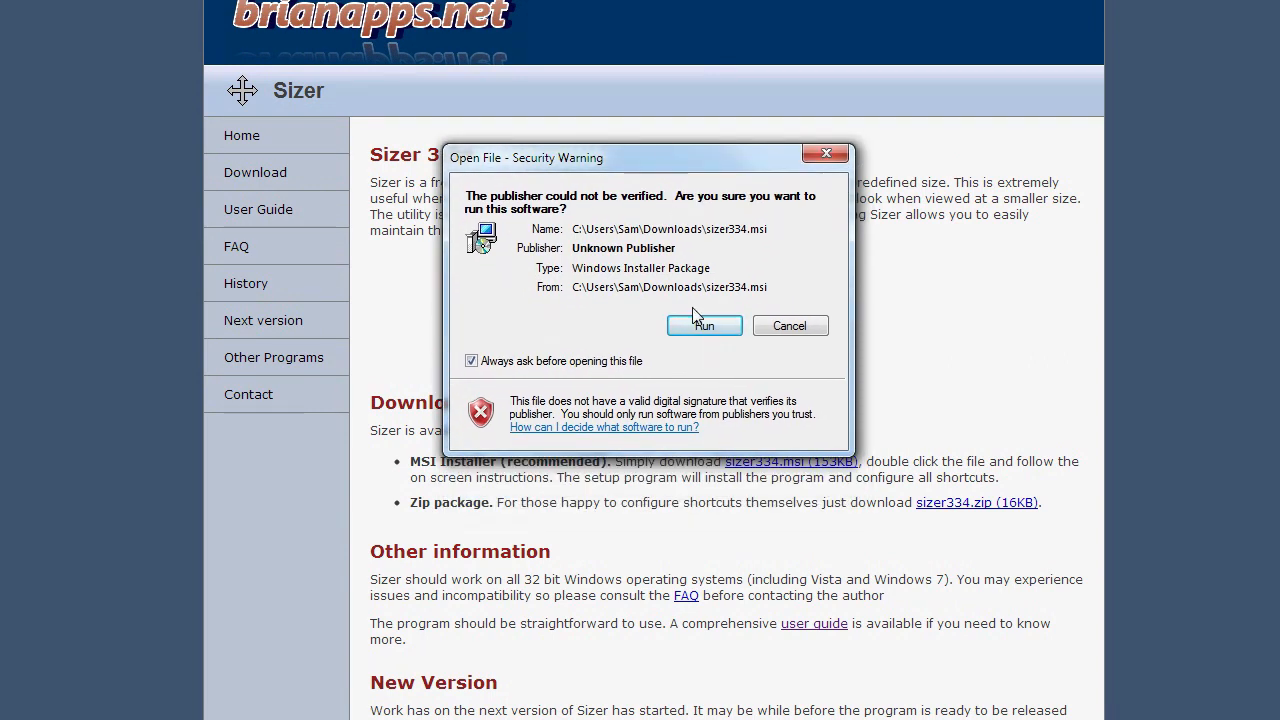
mouse_move(700, 330)
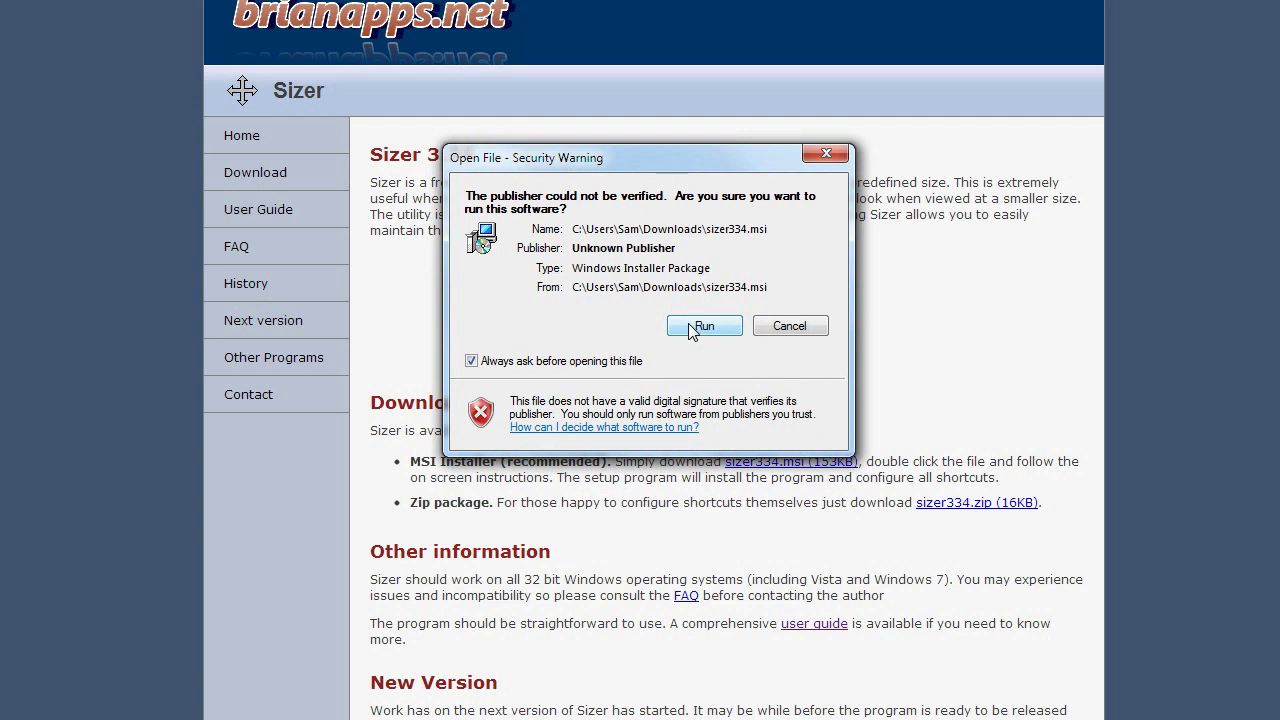
click(704, 326)
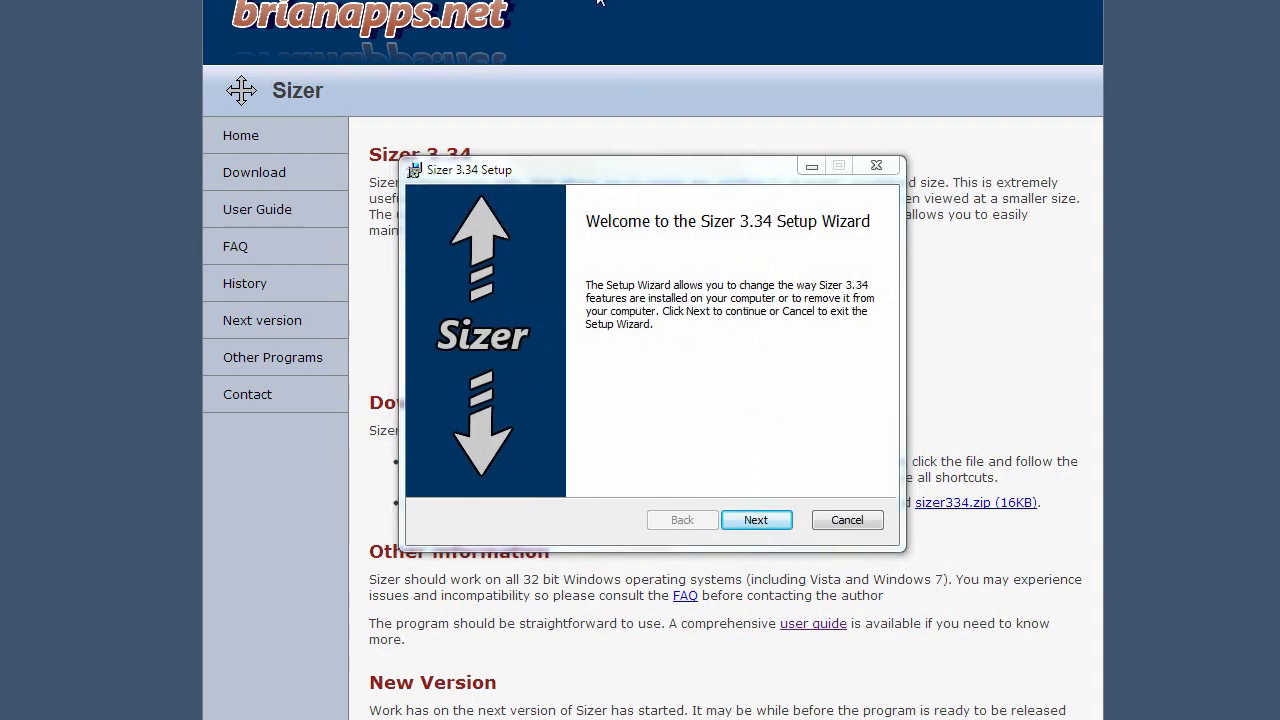
Step: Continue past the Sizer 3.34 Setup welcome page to the change, repair or remove options
click(756, 520)
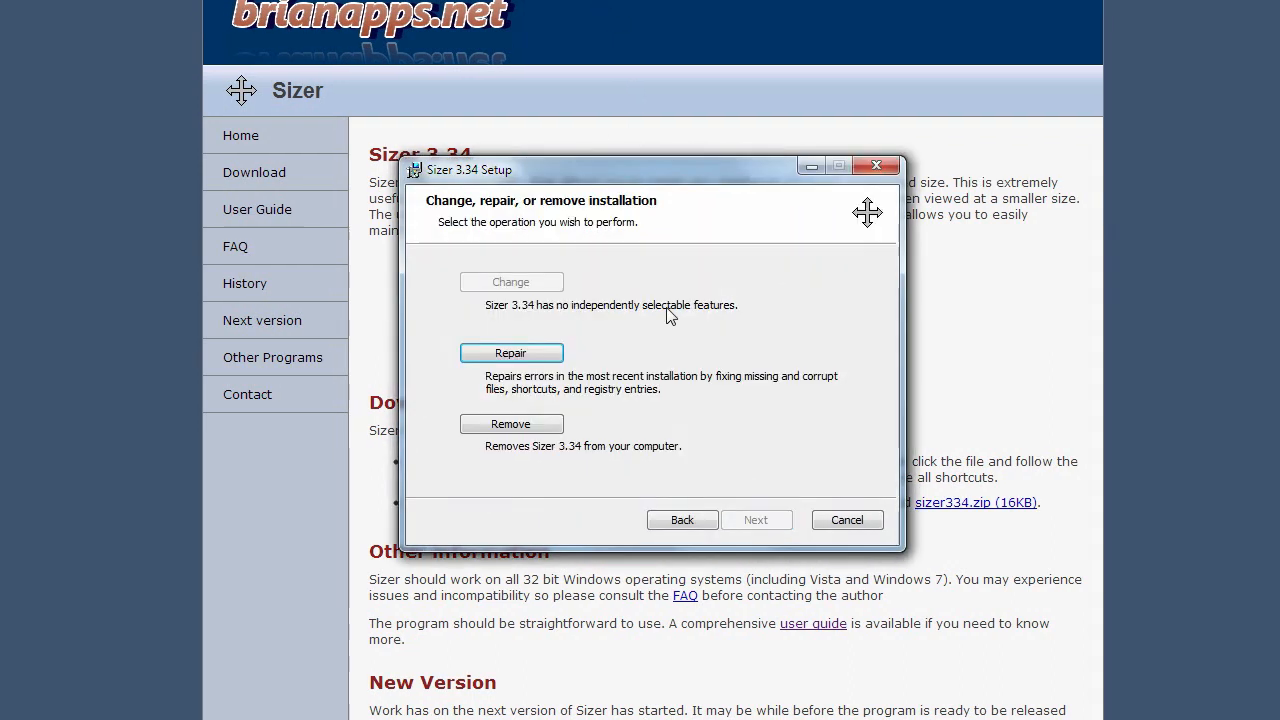
mouse_move(650, 308)
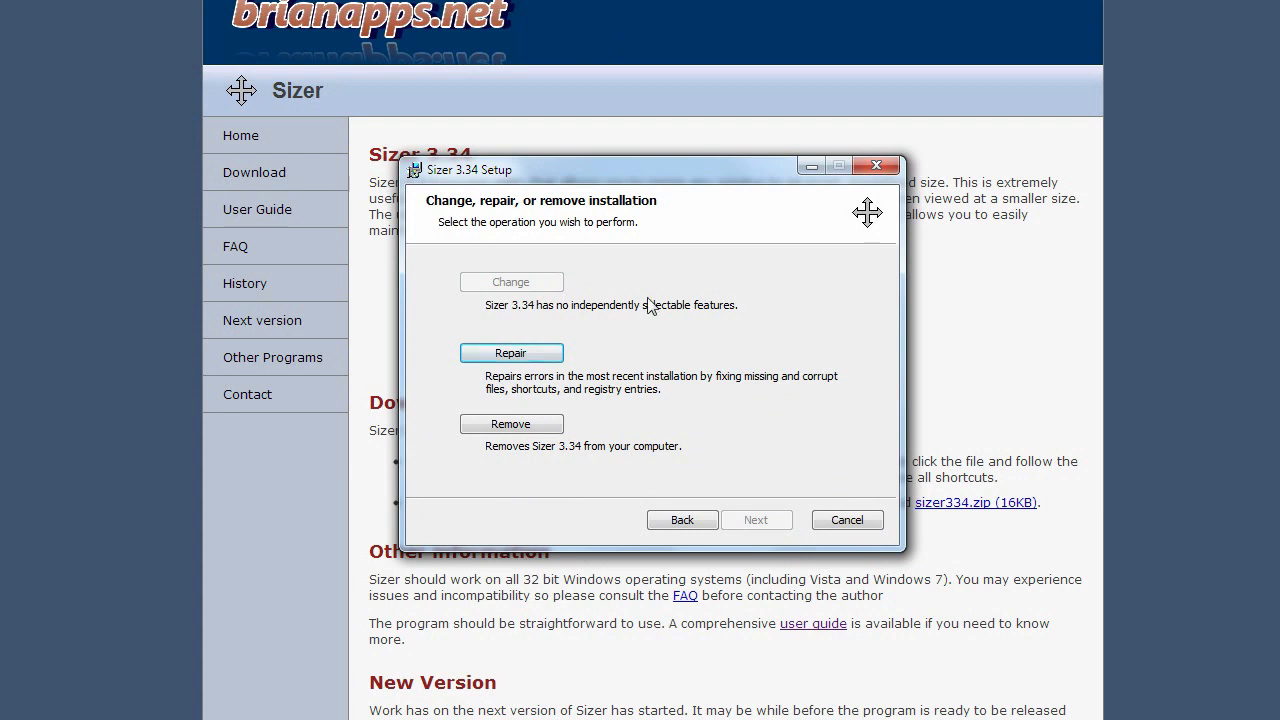
mouse_move(550, 268)
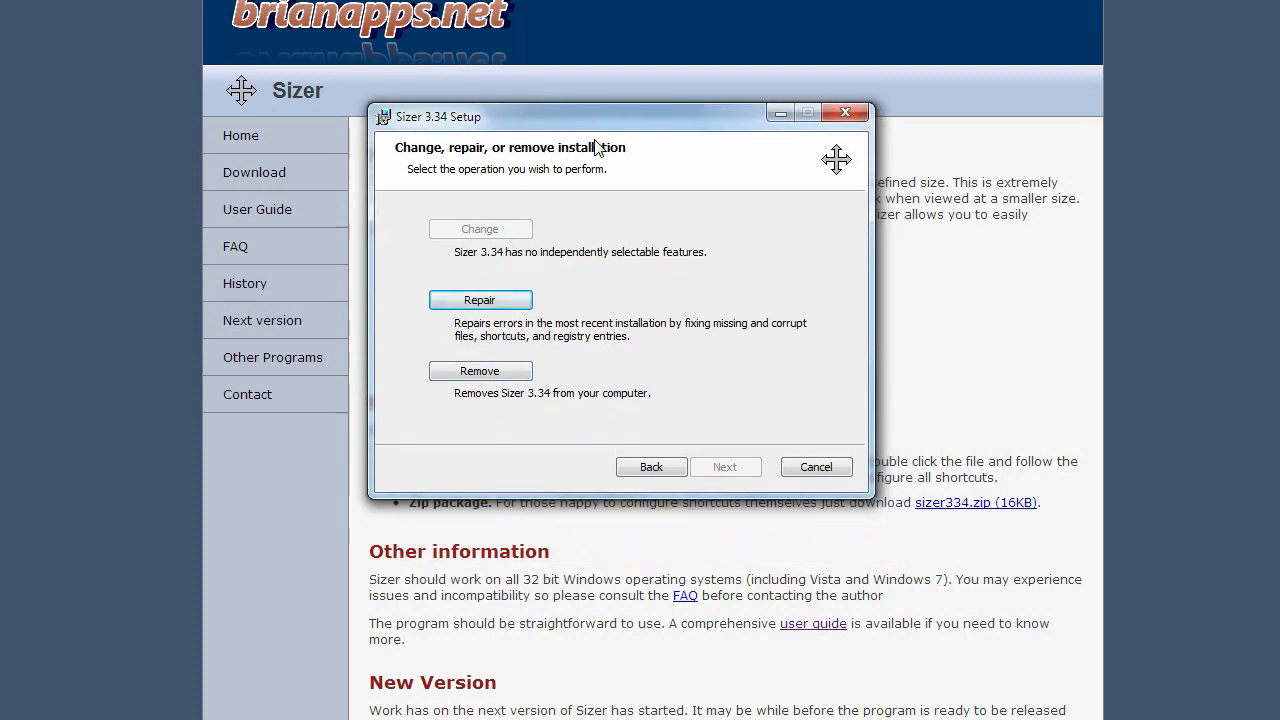
mouse_move(810, 336)
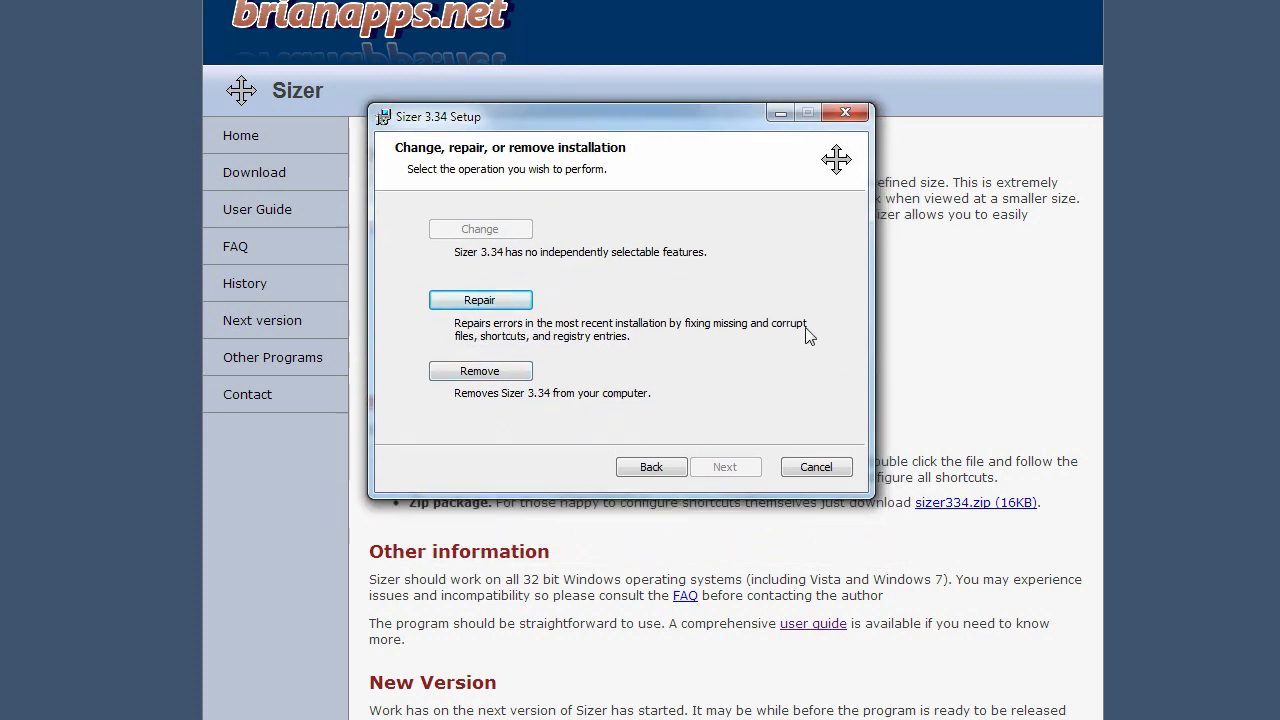
mouse_move(760, 364)
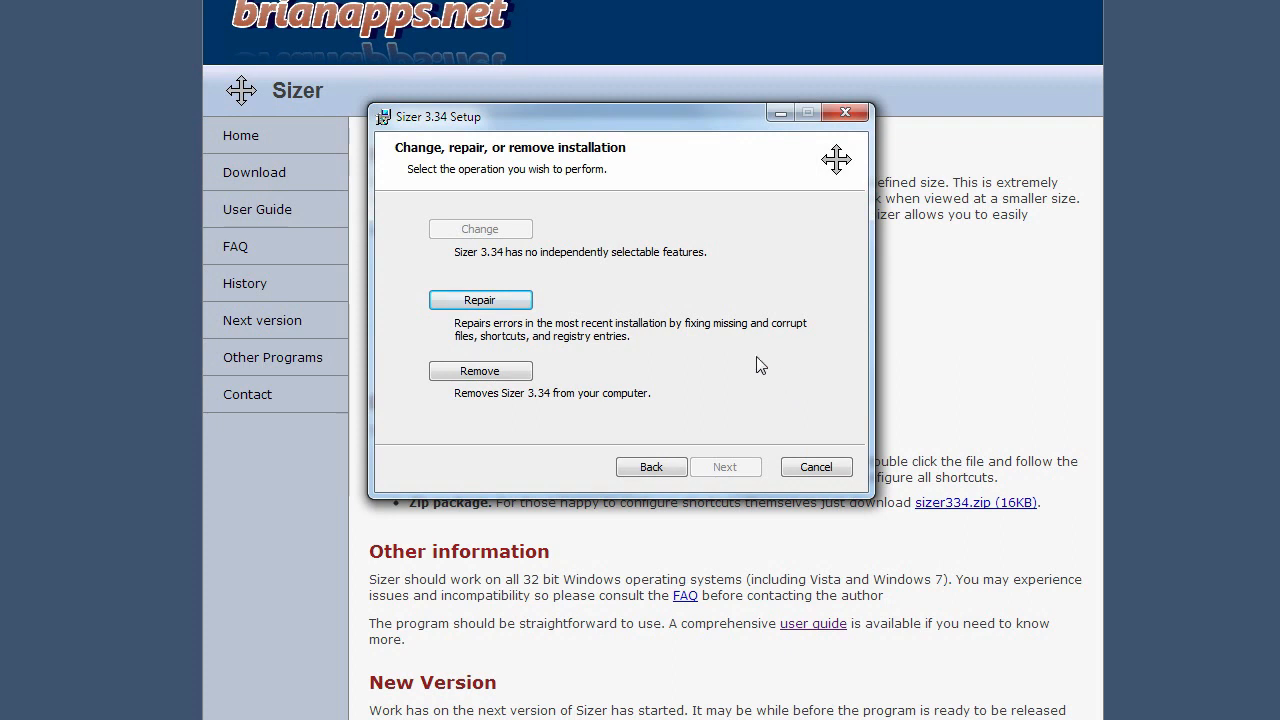
mouse_move(760, 480)
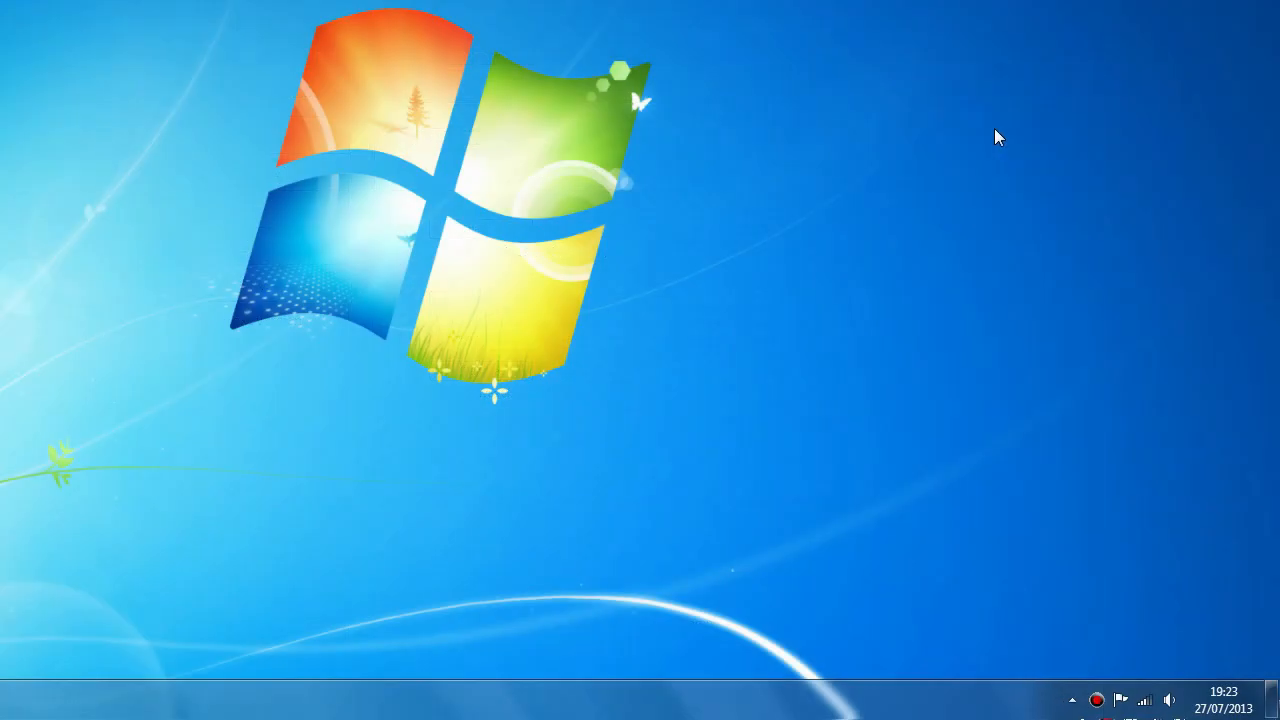
mouse_move(690, 160)
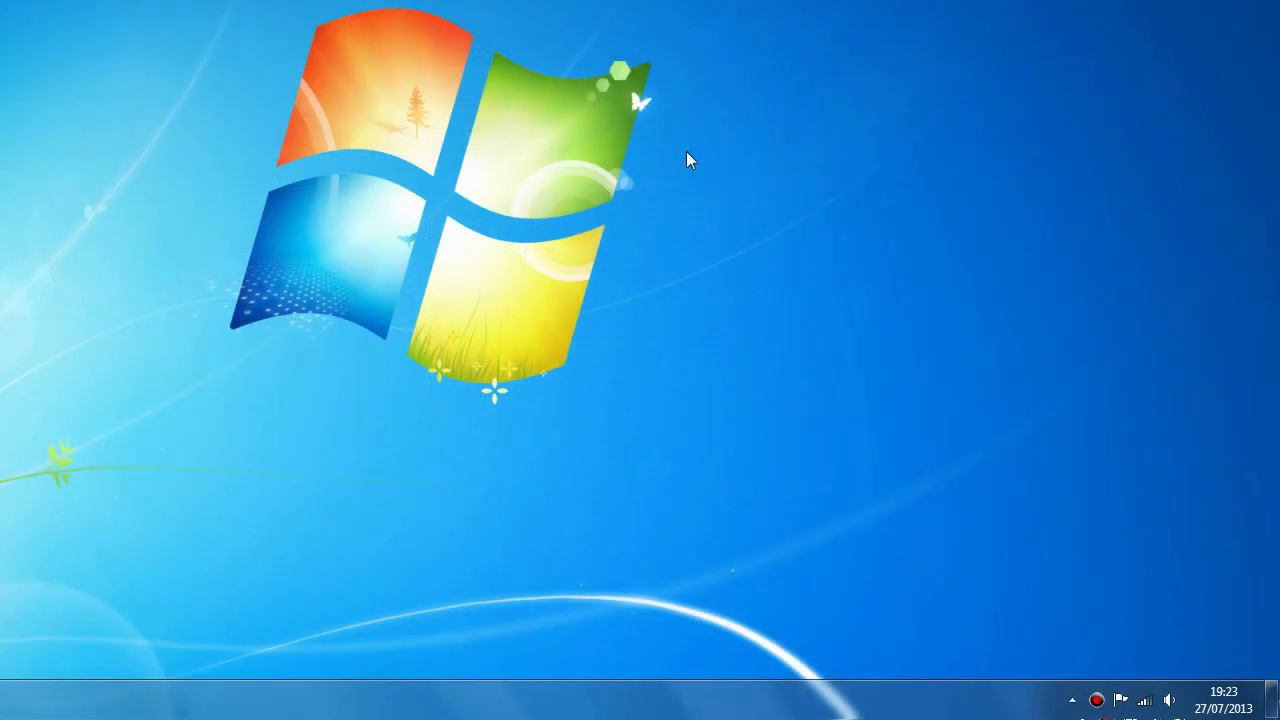
mouse_move(1070, 670)
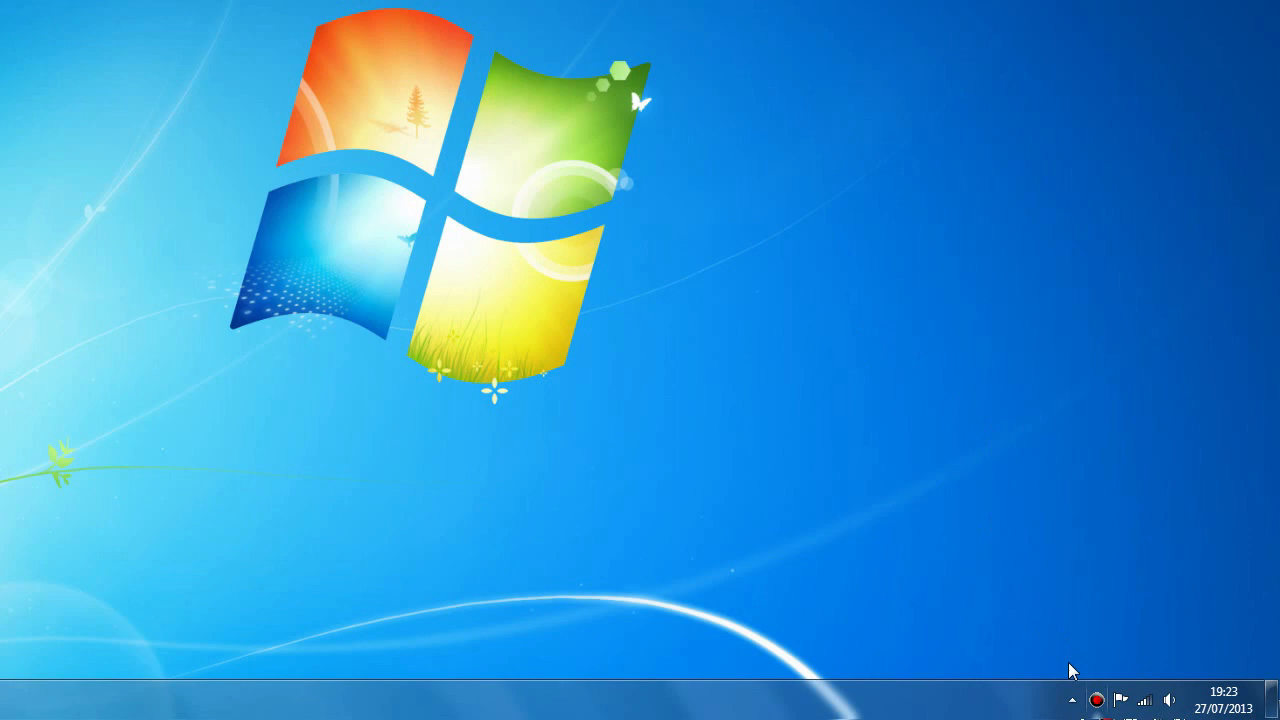
Step: Reveal Sizer's tray icon, bring up its configuration window and move it to the screen centre
click(1072, 700)
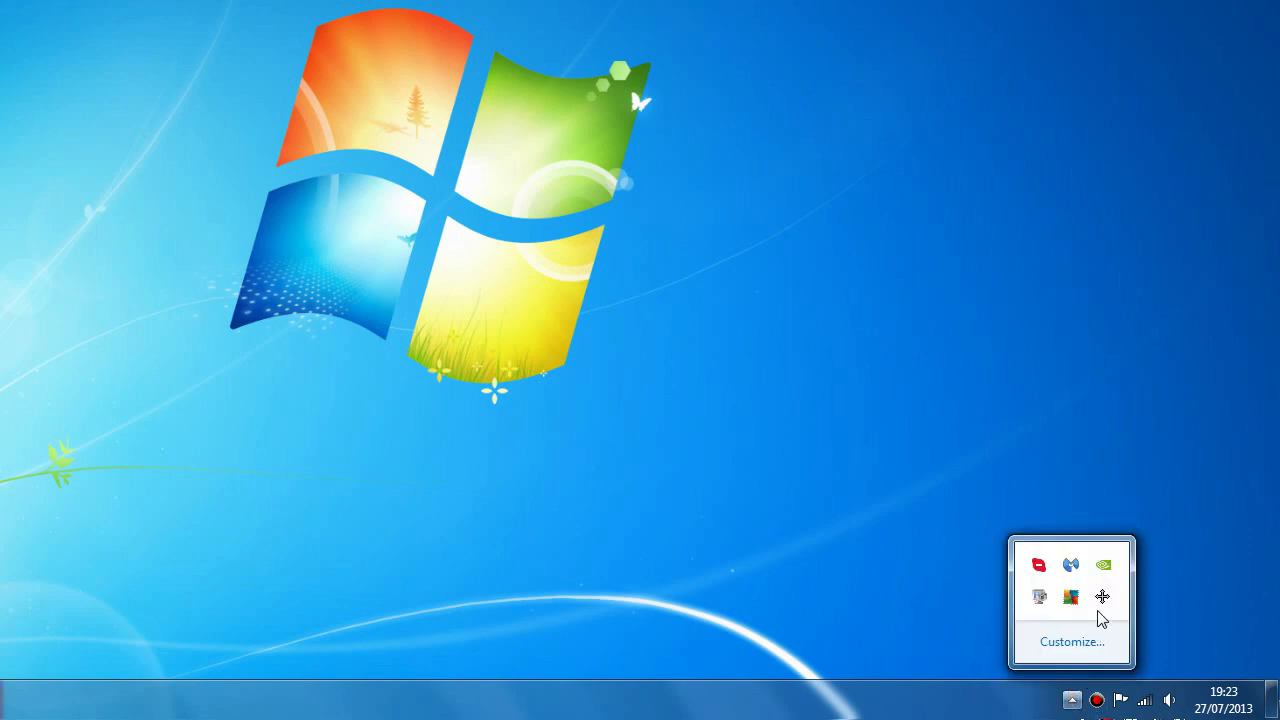
mouse_move(1104, 598)
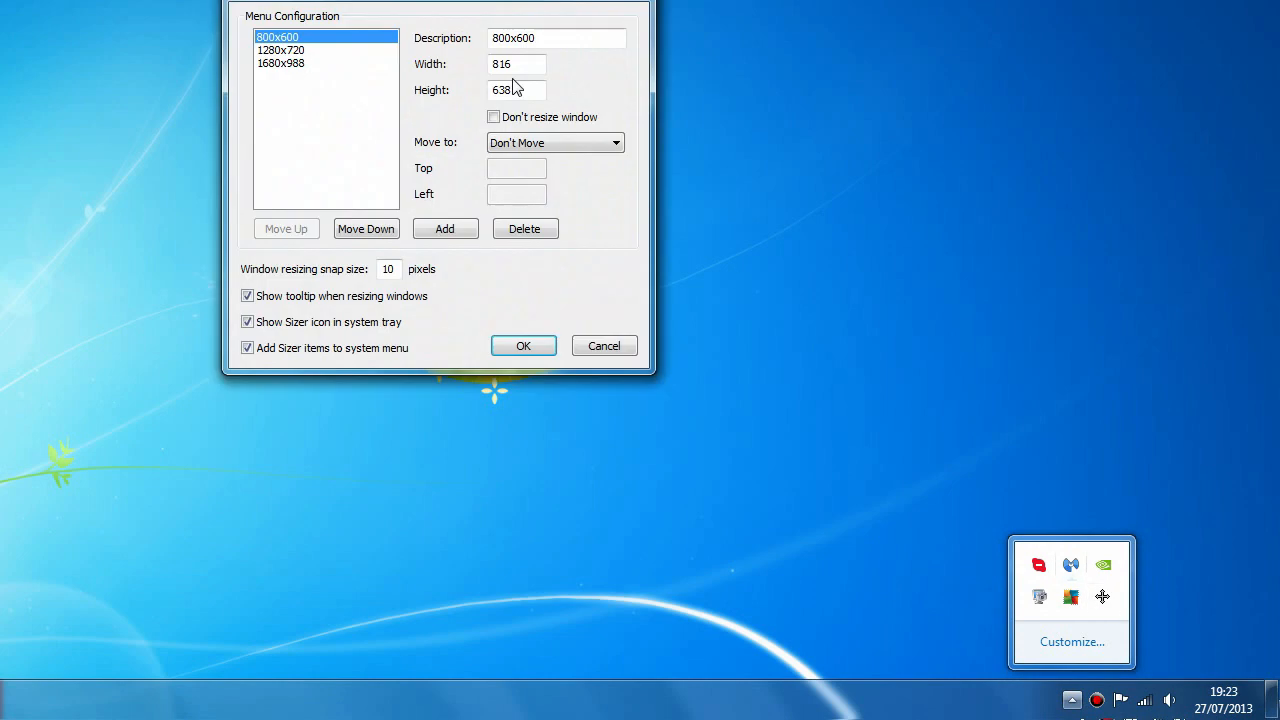
drag(440, 10, 616, 90)
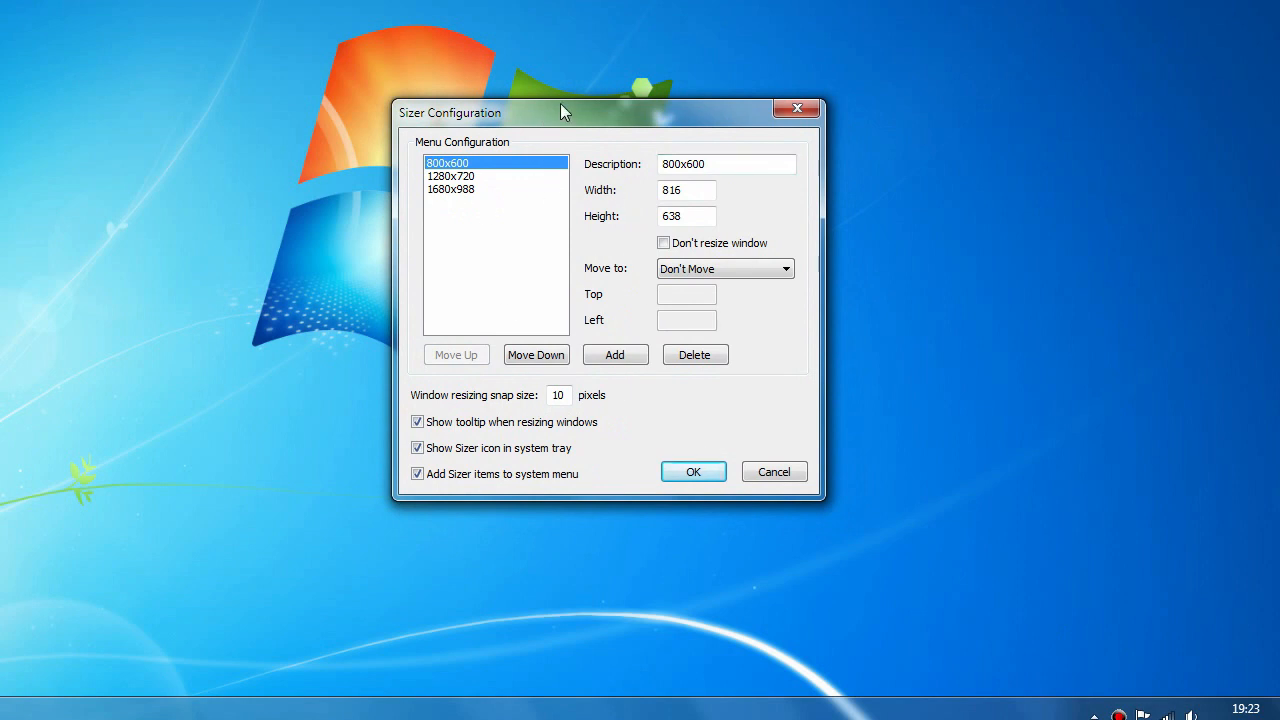
mouse_move(416, 160)
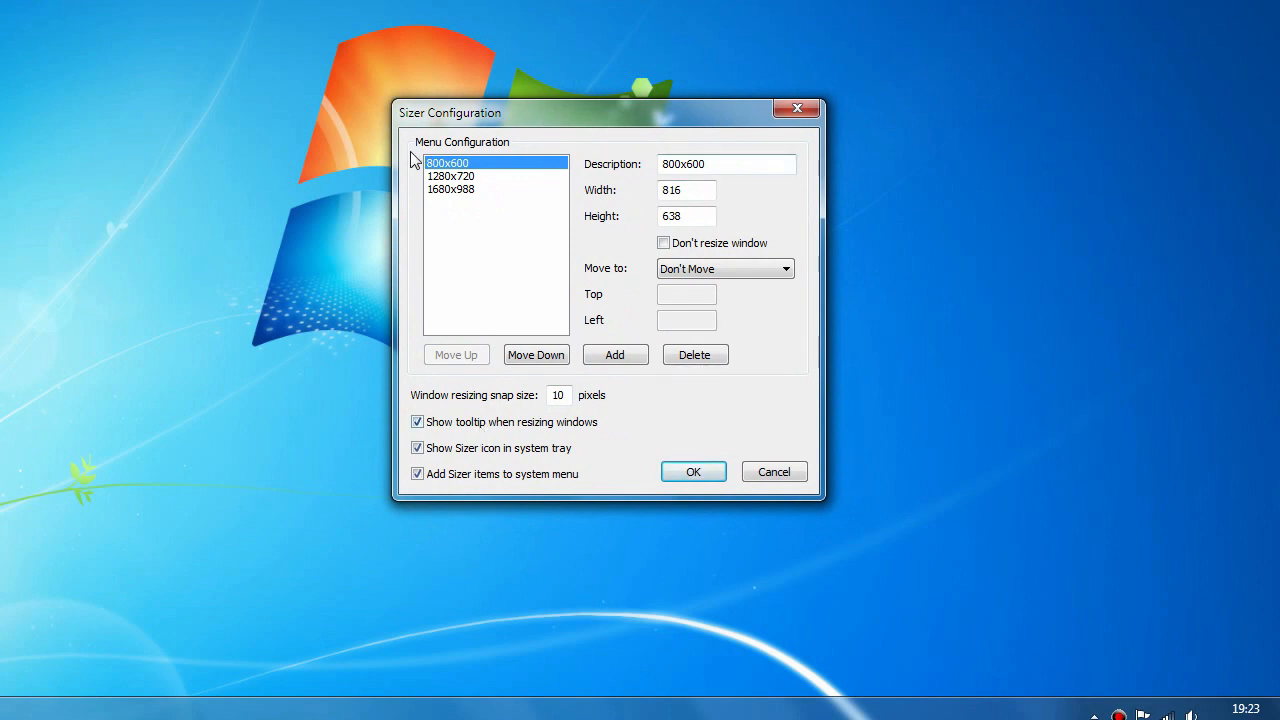
mouse_move(630, 204)
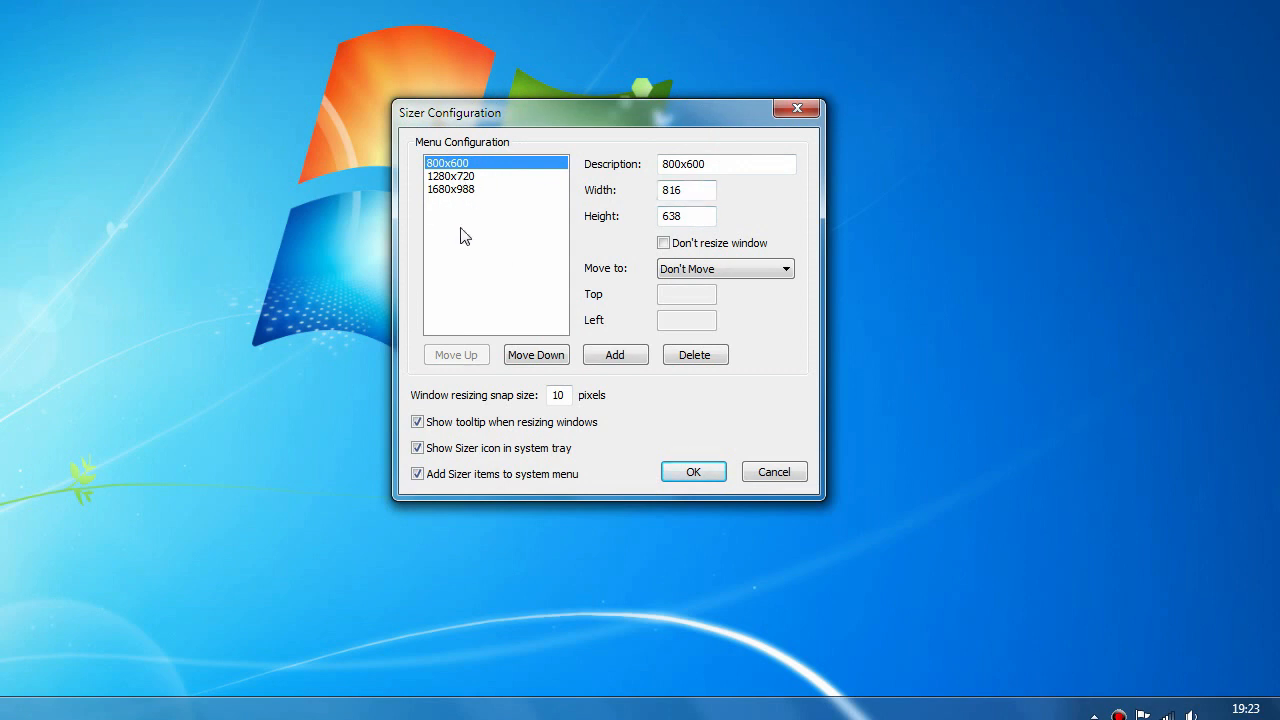
mouse_move(504, 192)
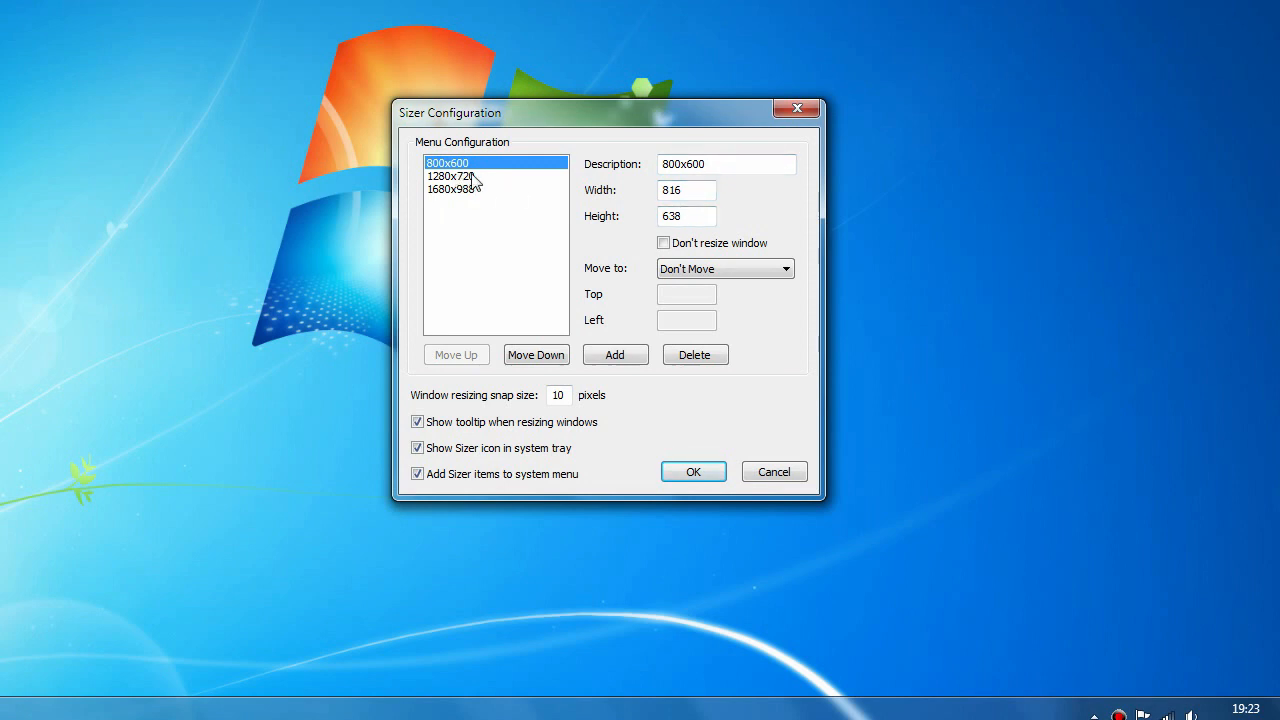
mouse_move(464, 184)
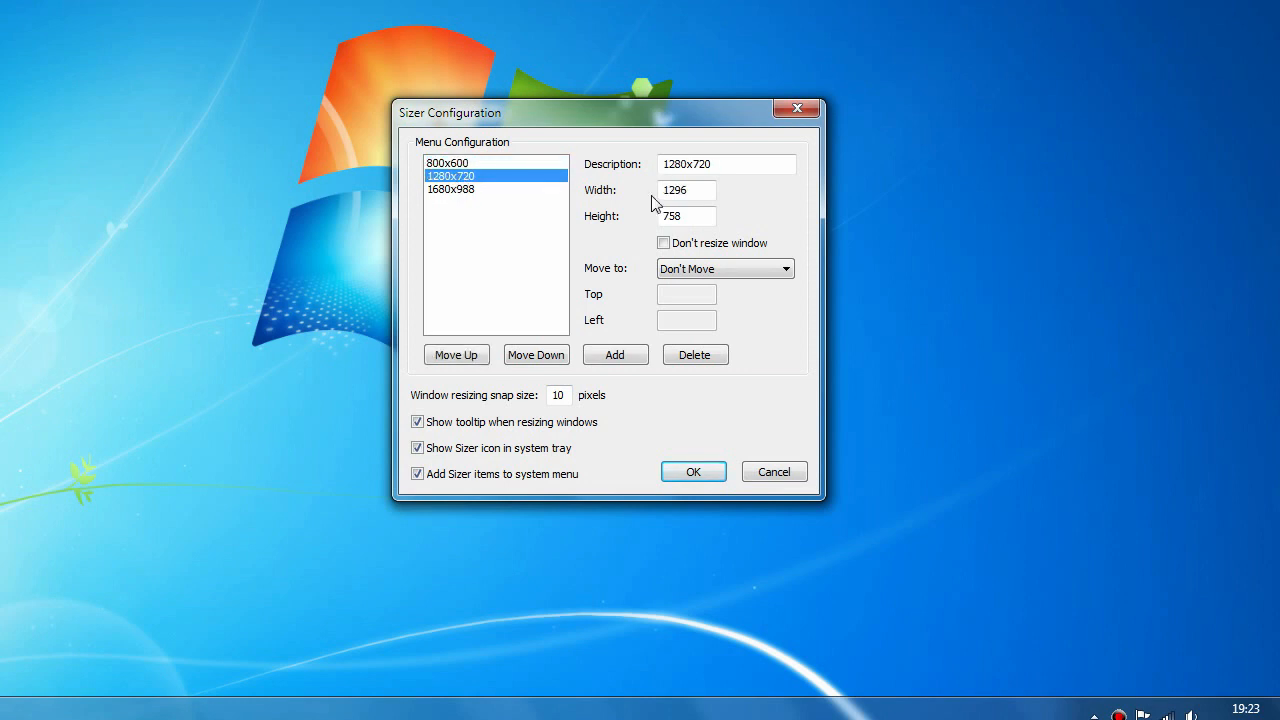
mouse_move(616, 188)
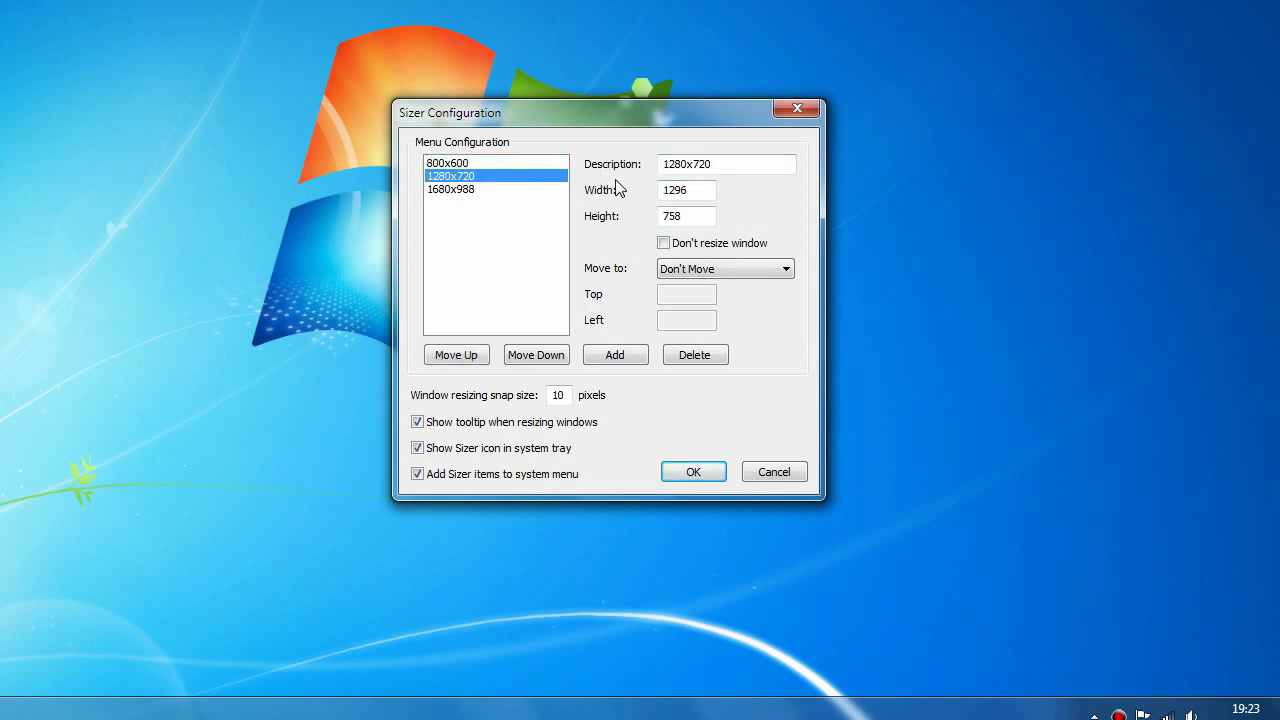
click(452, 188)
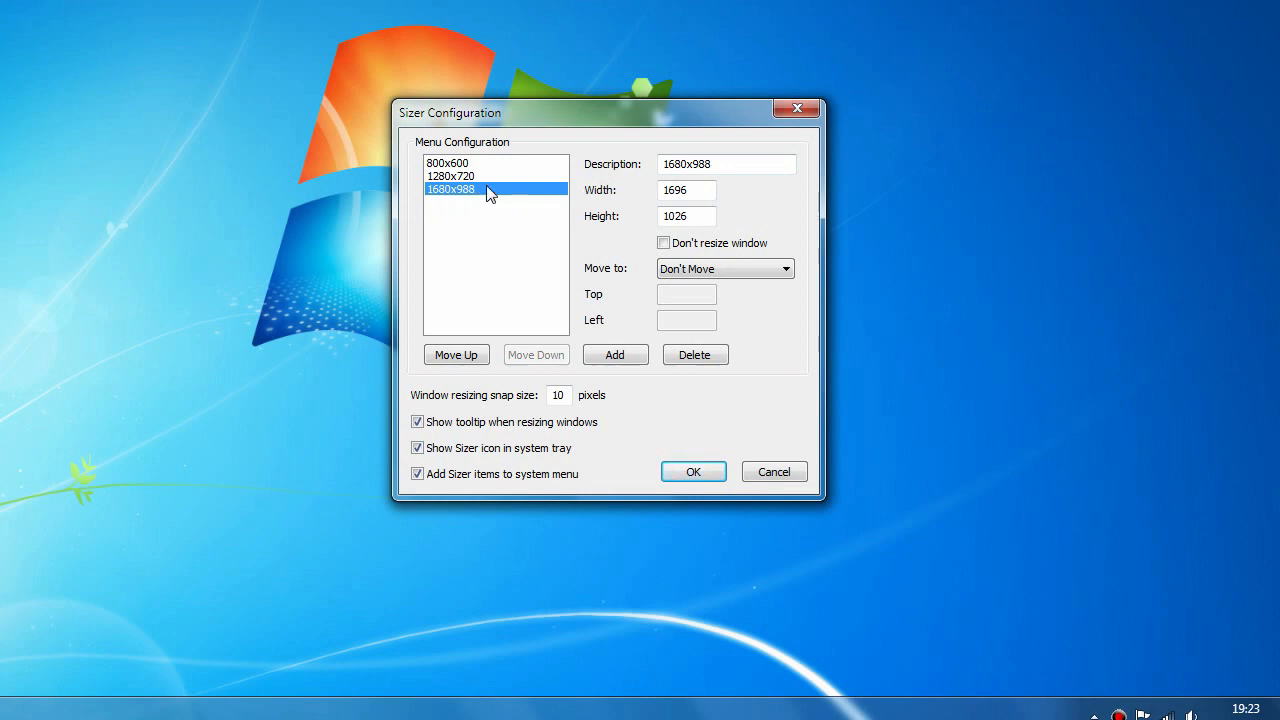
mouse_move(496, 170)
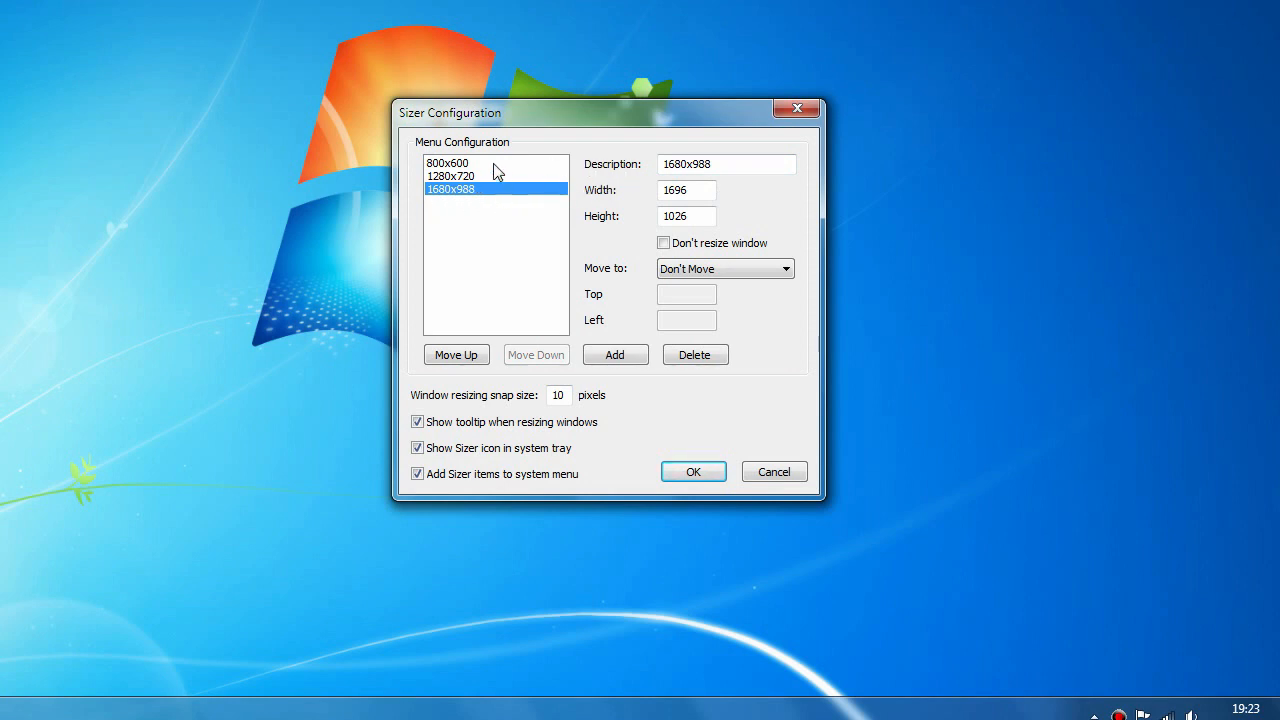
mouse_move(836, 240)
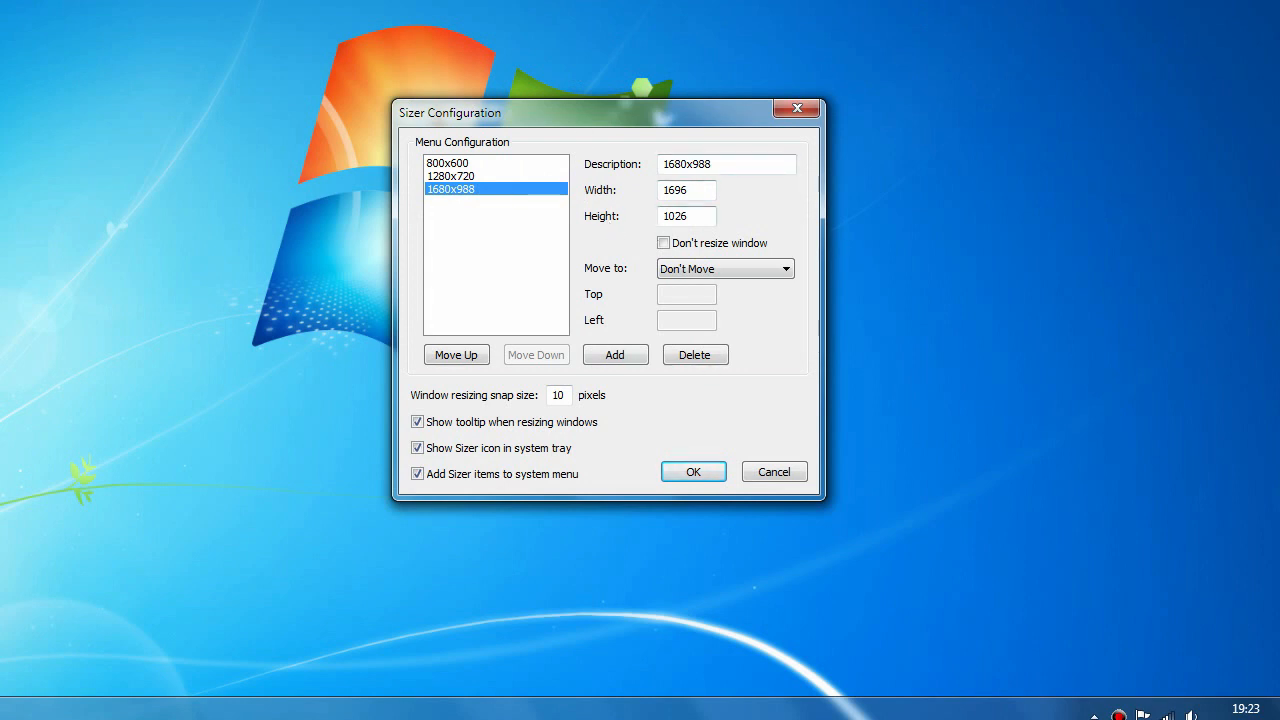
mouse_move(484, 204)
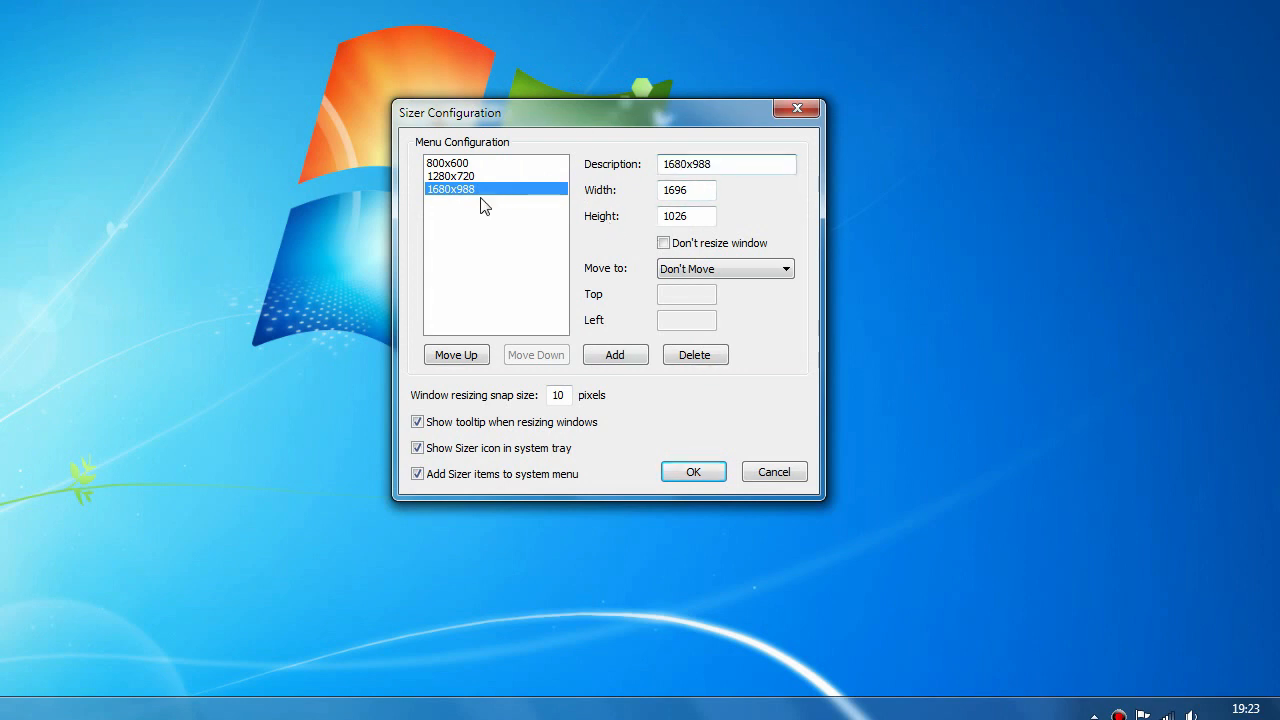
click(452, 176)
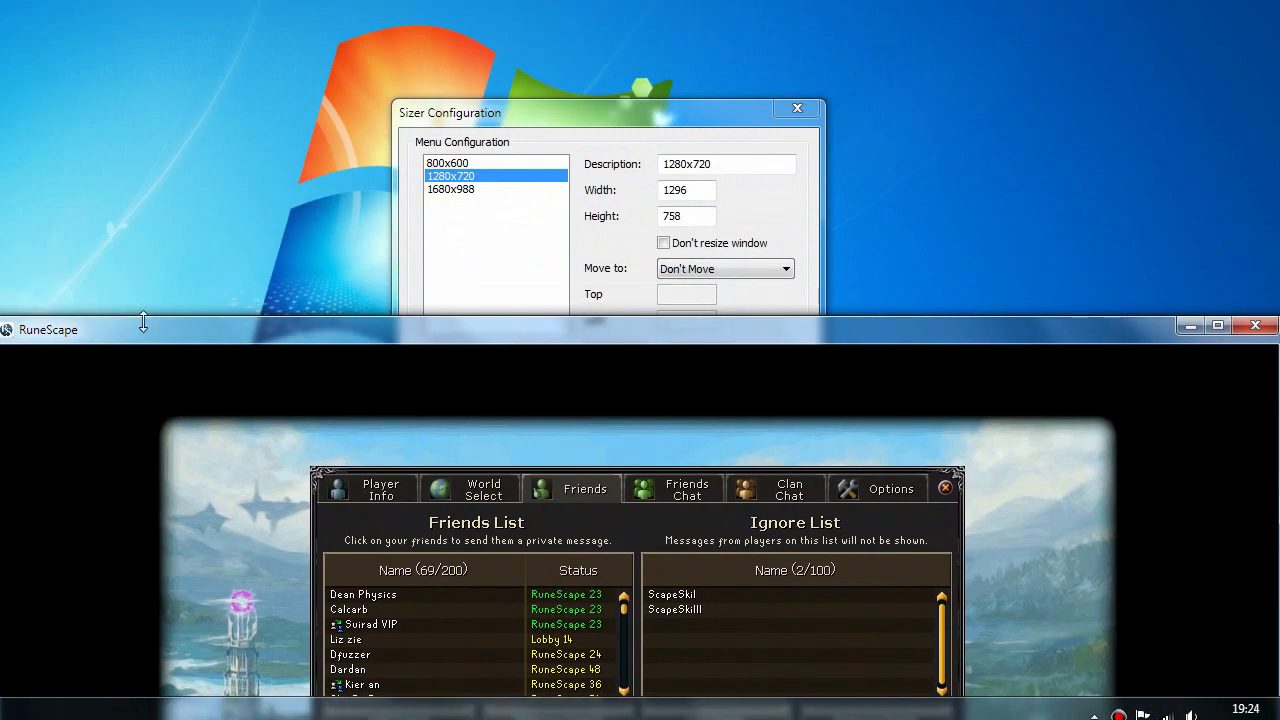
mouse_move(164, 348)
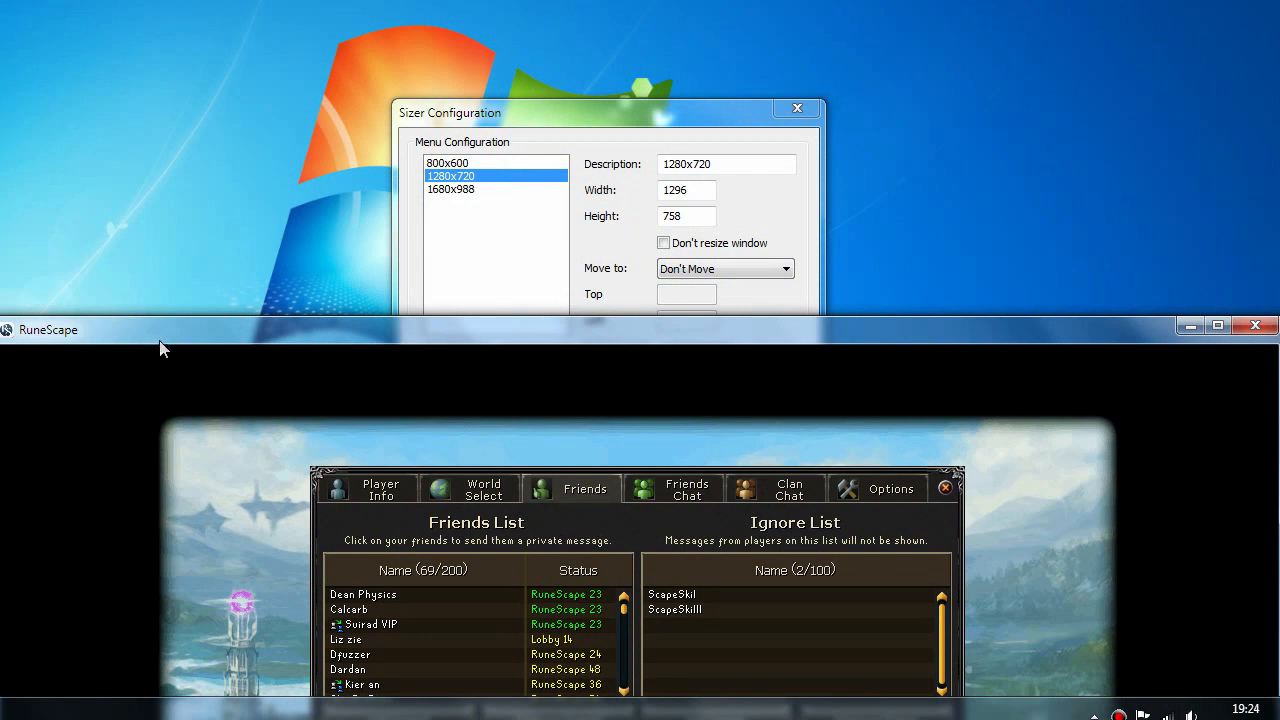
mouse_move(144, 352)
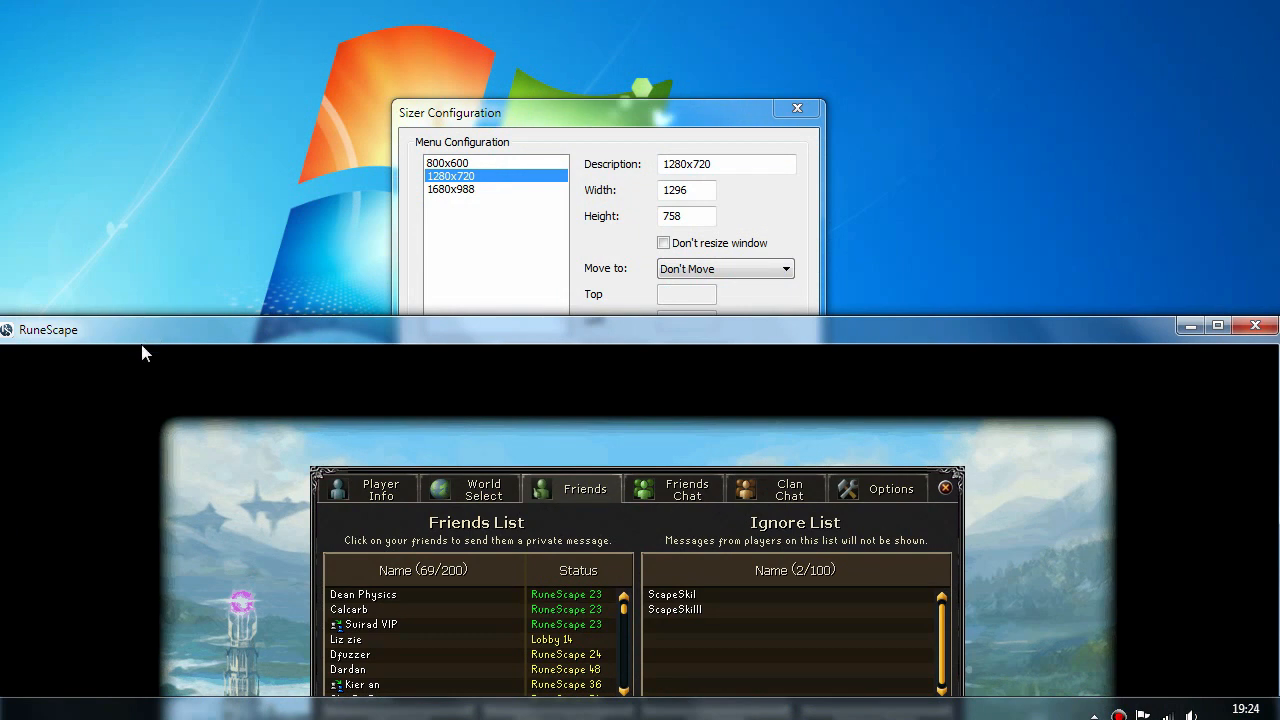
mouse_move(320, 356)
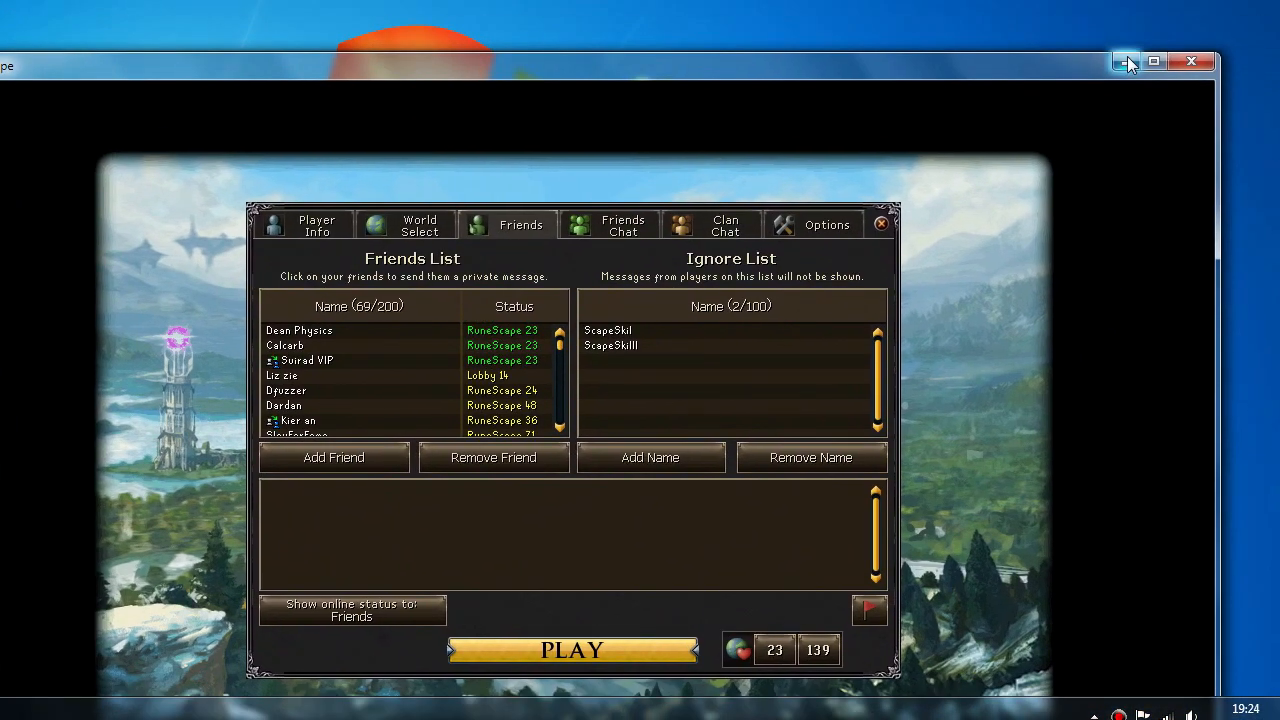
Step: Minimize the RuneScape window, leaving Sizer's configuration on the desktop
click(1128, 60)
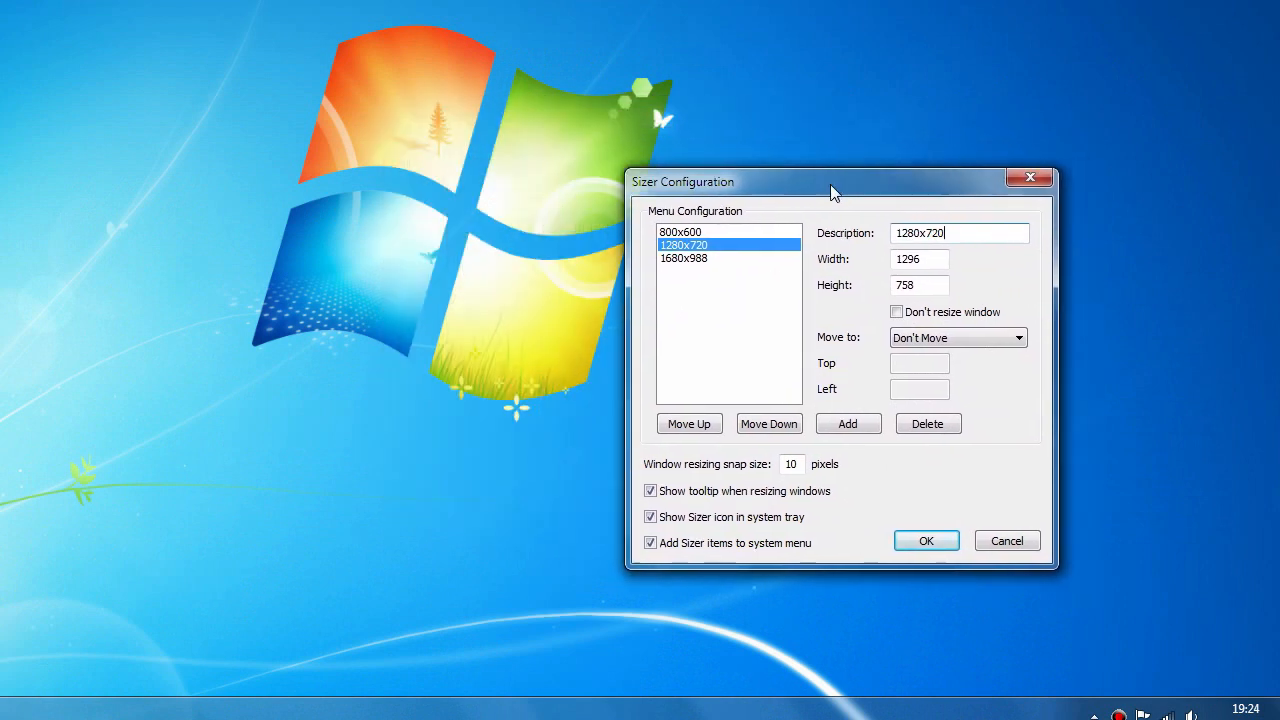
Step: Place Sizer's configuration beside the Notepad size notes and select the 1280x720 preset's width
drag(836, 180, 856, 120)
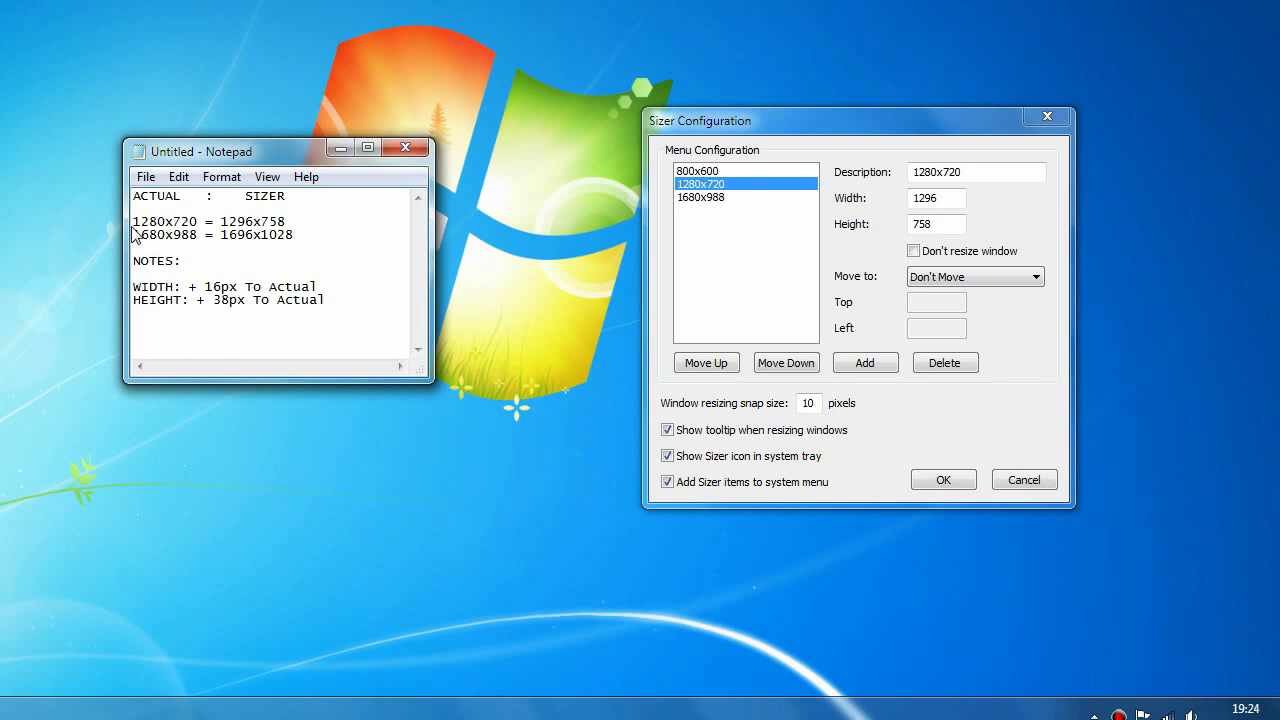
double_click(164, 220)
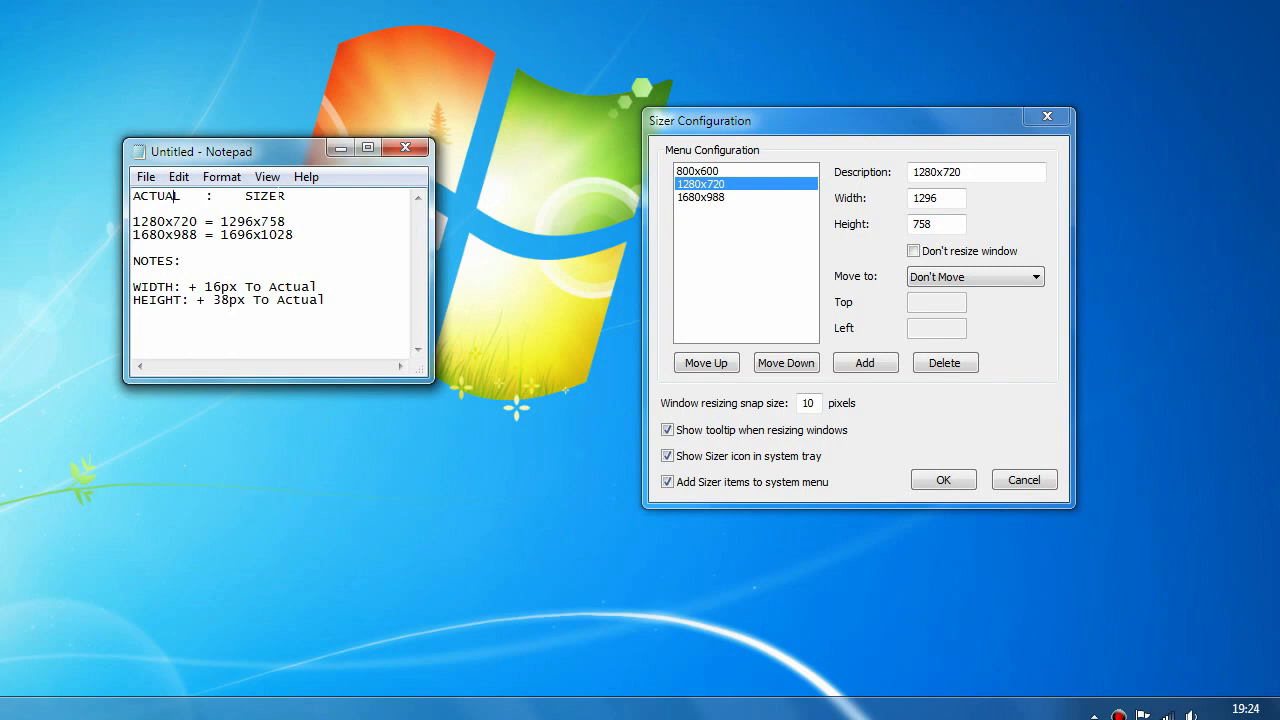
double_click(232, 220)
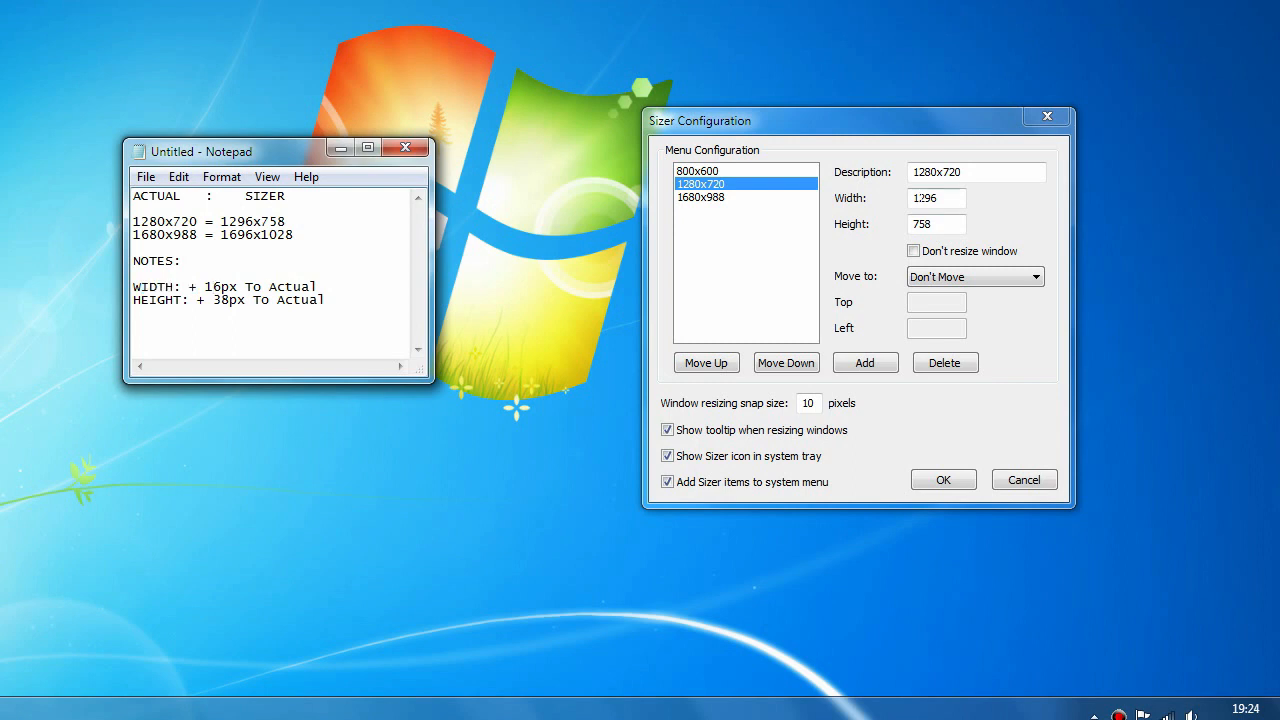
triple_click(936, 198)
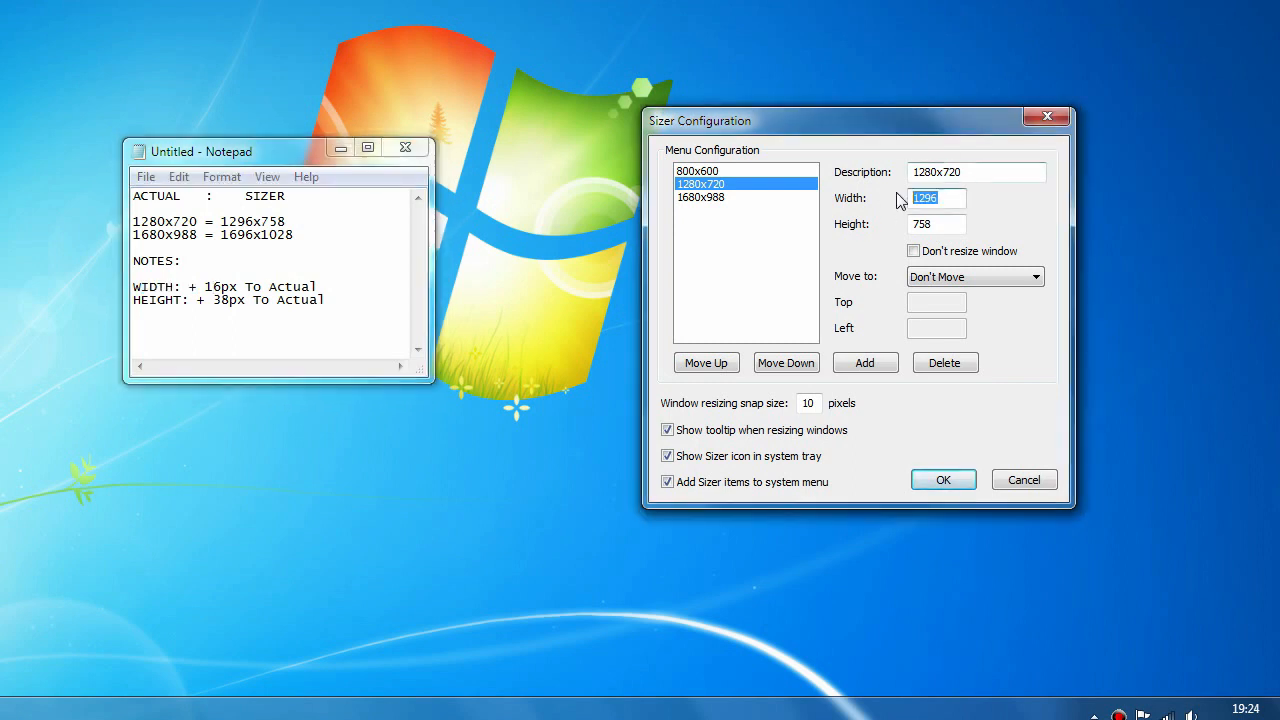
Step: Set the 1280x720 preset to width 1296 and height 758, padding the actual size for borders
text(1280)
click(938, 224)
text(720)
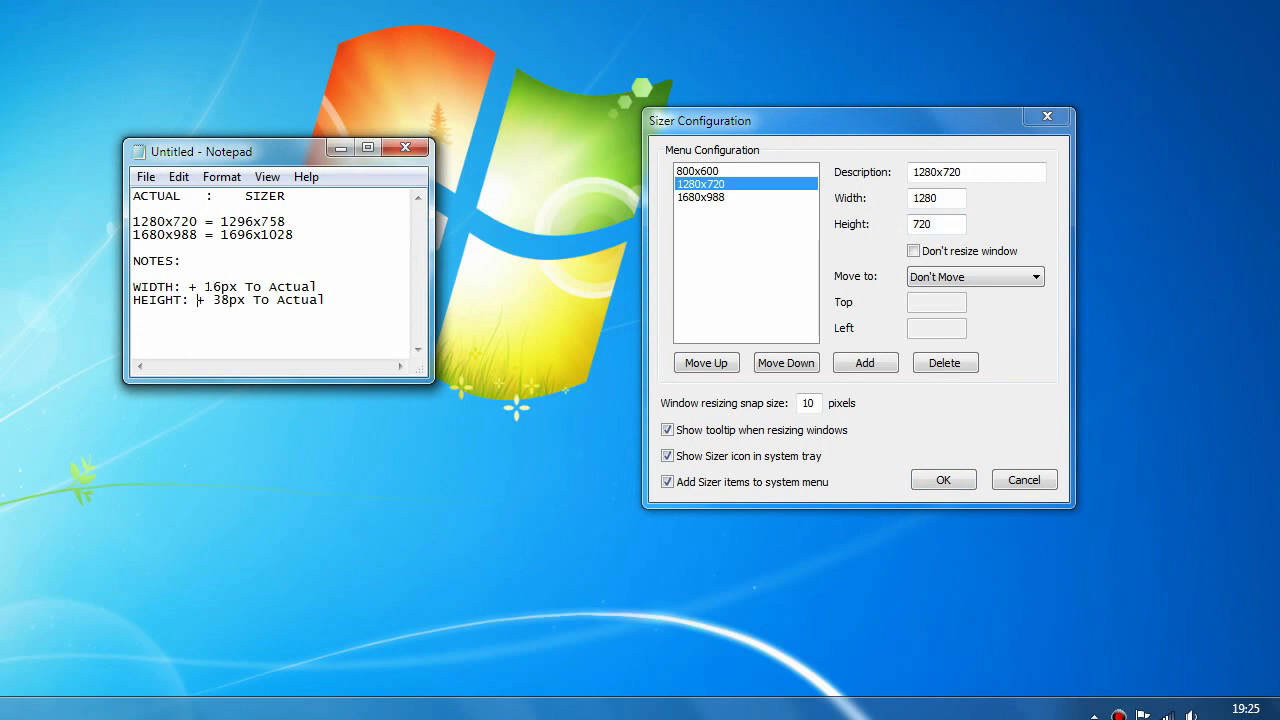
triple_click(936, 198)
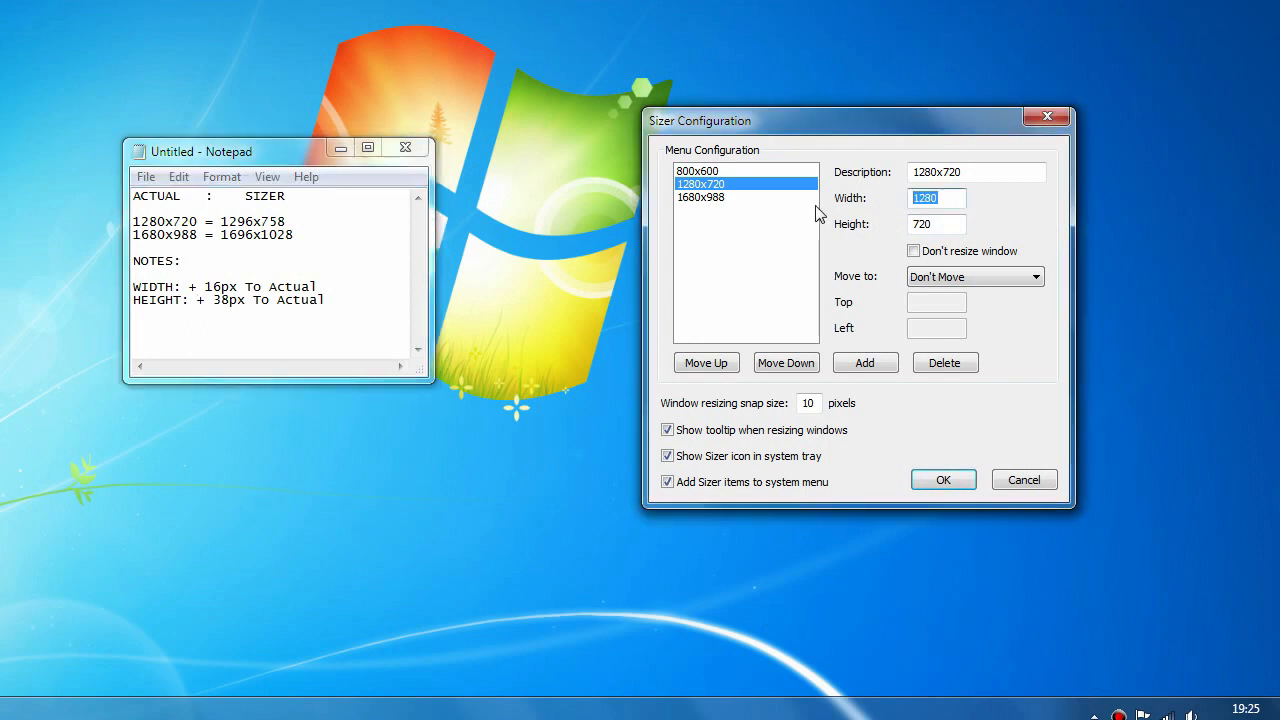
mouse_move(476, 262)
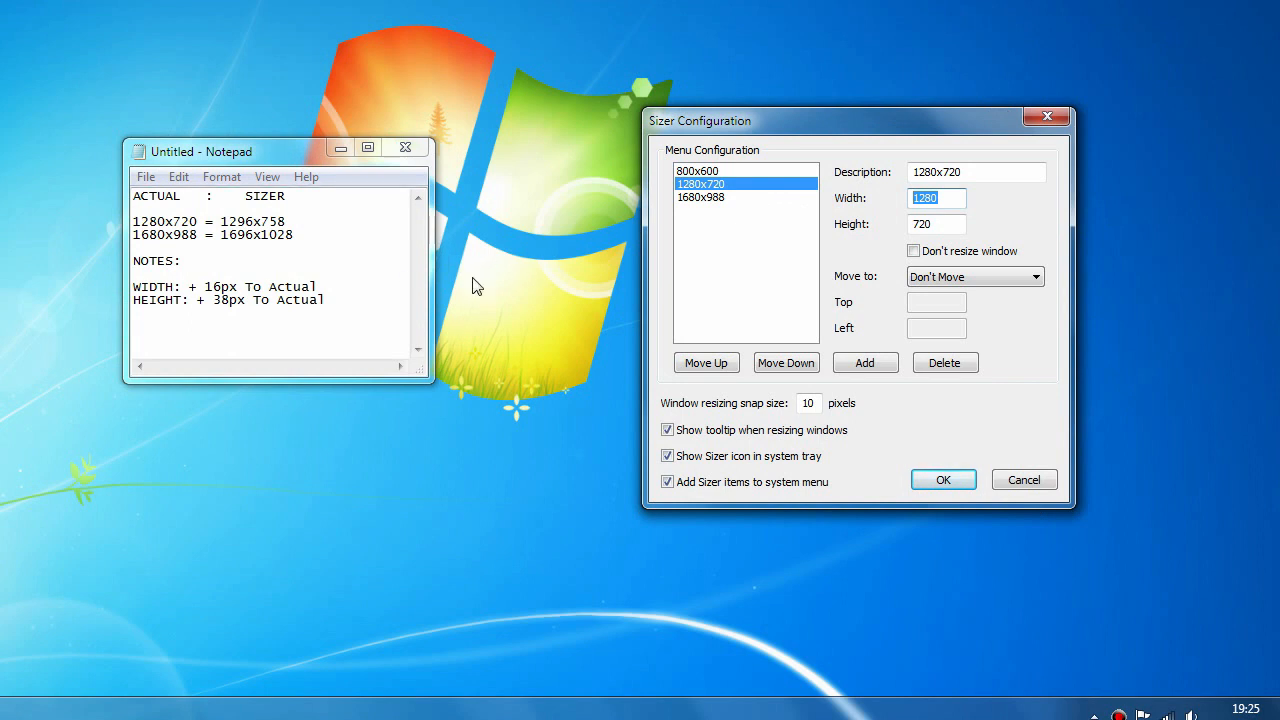
mouse_move(892, 140)
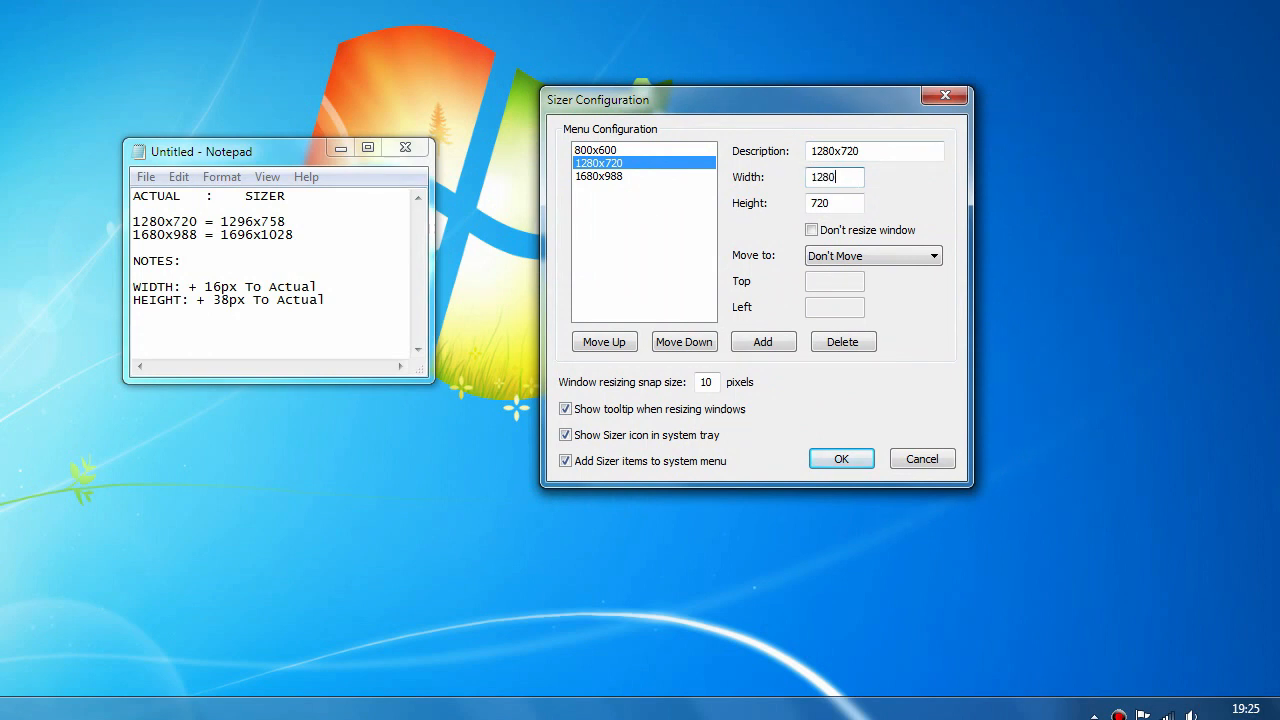
text(1296)
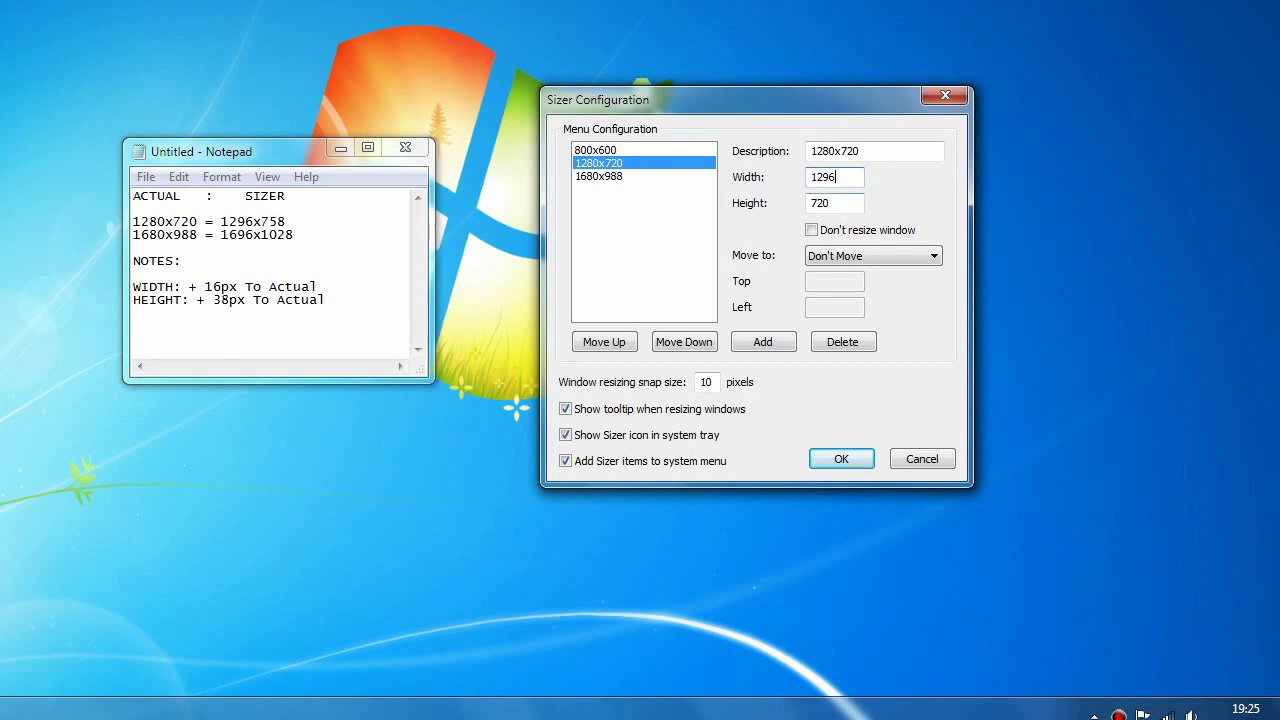
triple_click(834, 204)
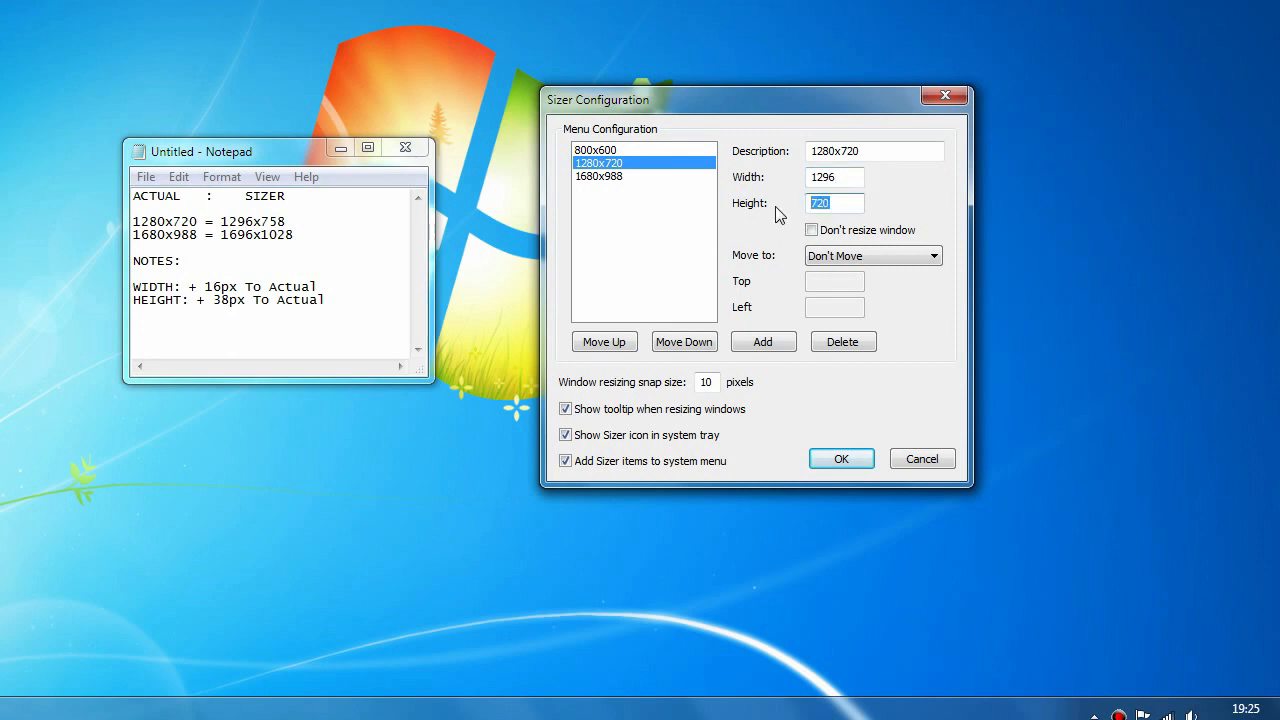
text(758)
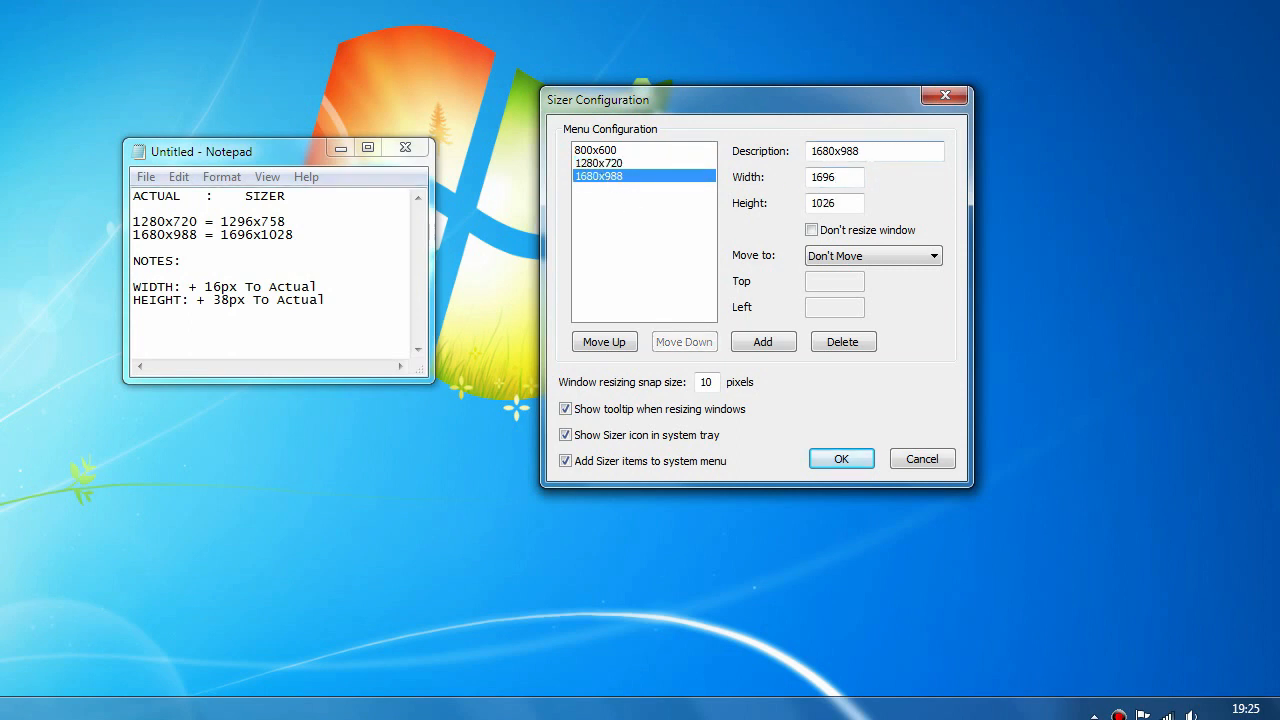
Step: View the 1680x988 preset's settings, showing width 1696 and height 1026
double_click(820, 152)
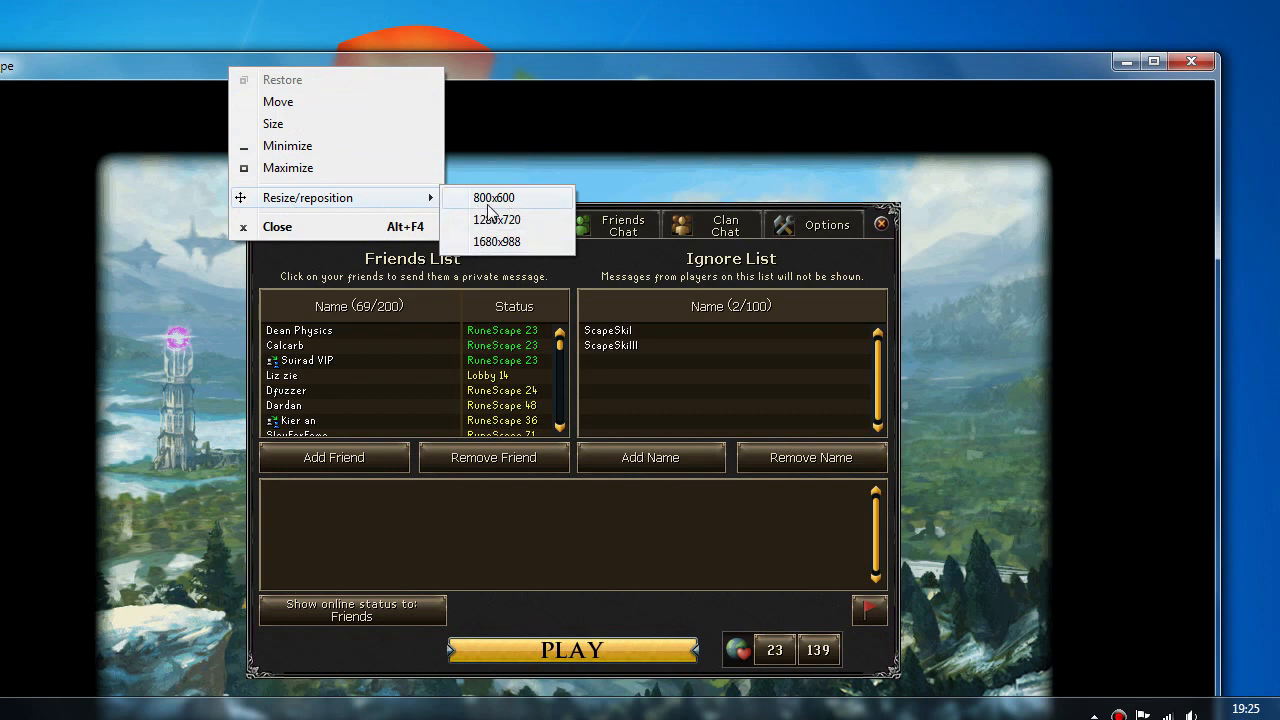
mouse_move(496, 218)
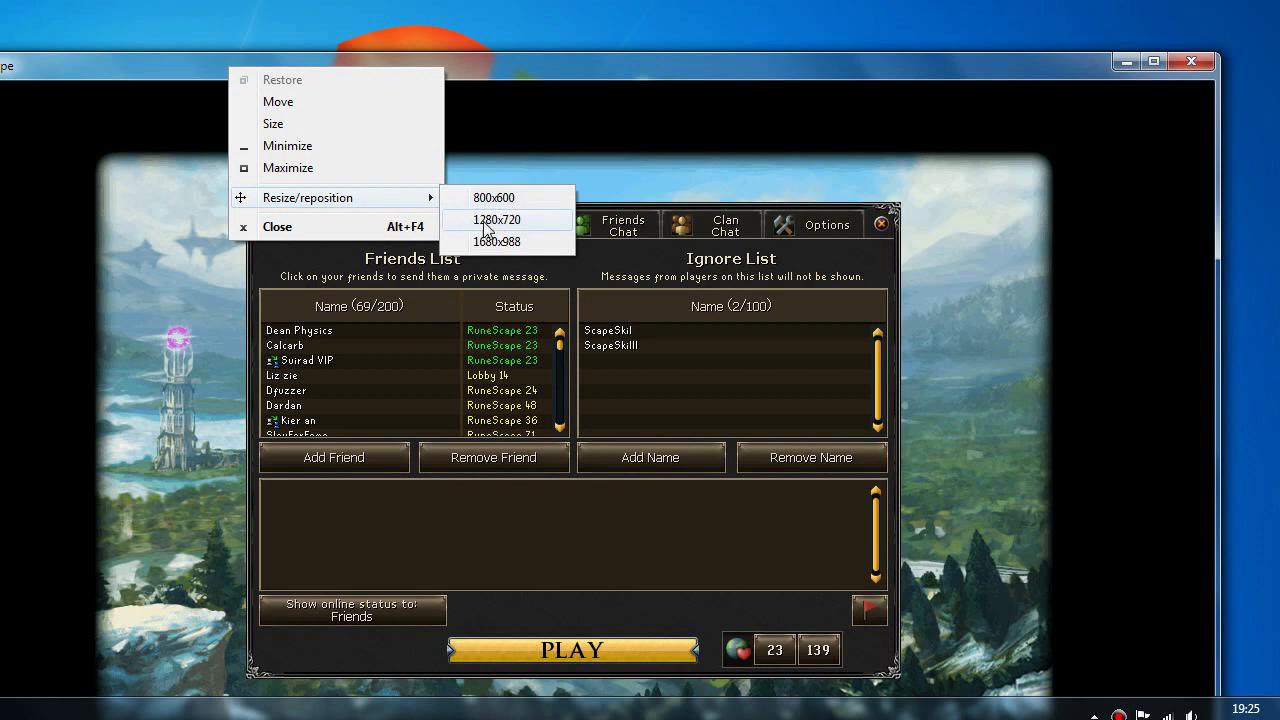
mouse_move(924, 168)
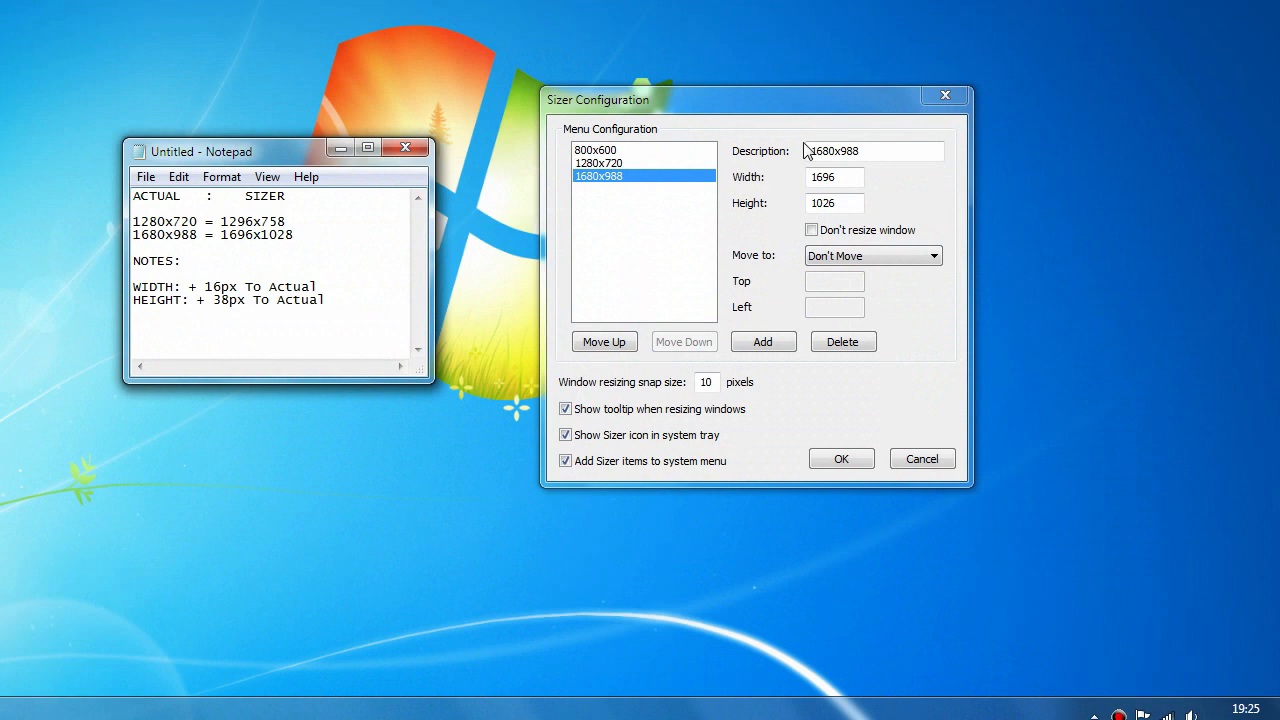
triple_click(870, 152)
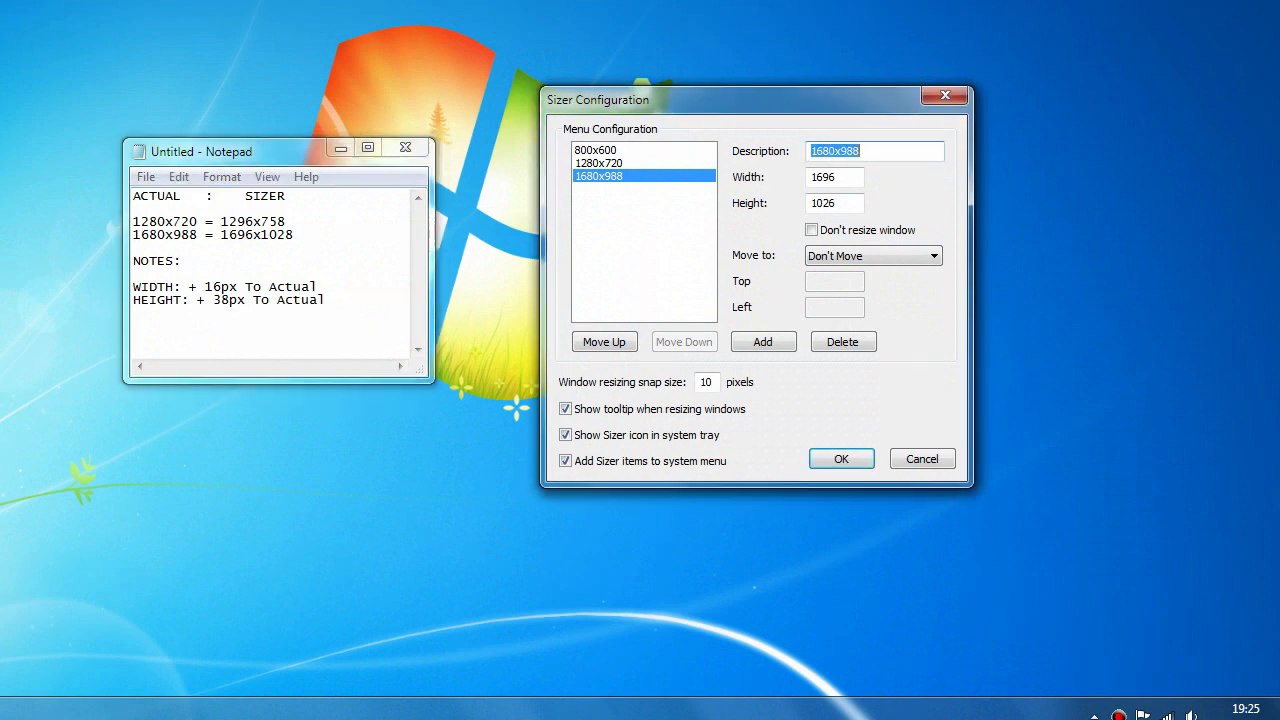
click(834, 176)
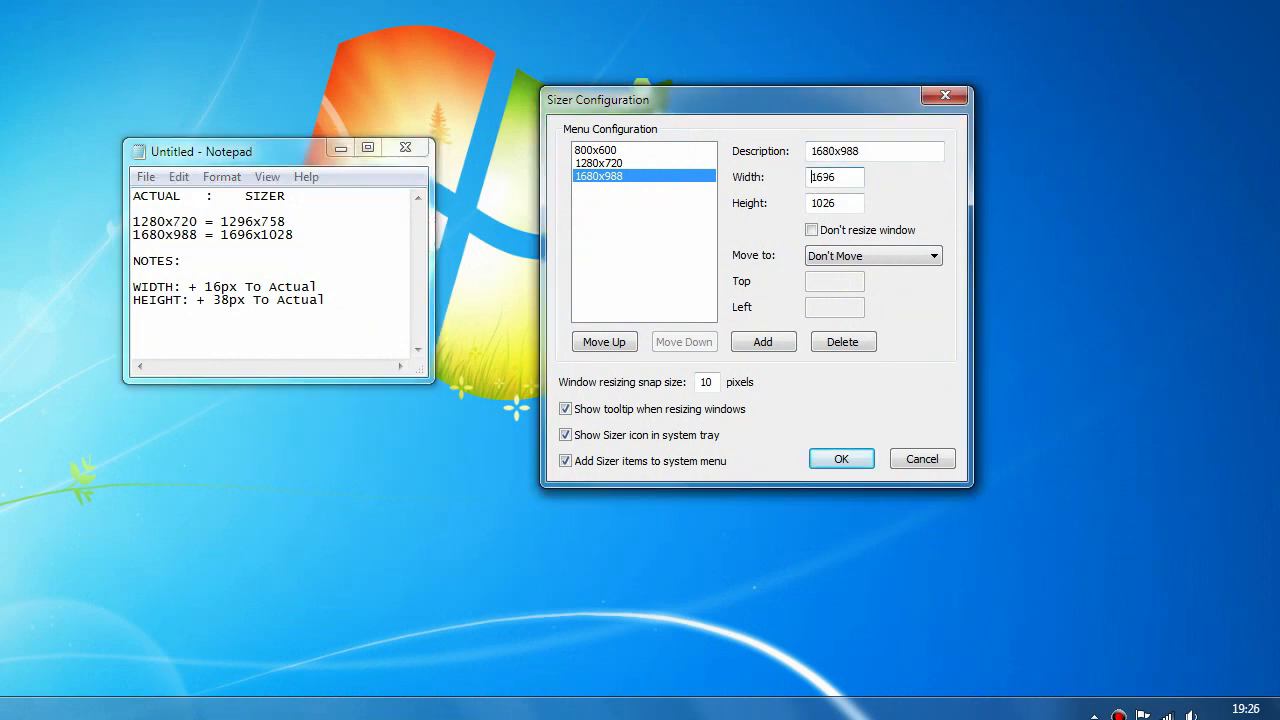
triple_click(872, 152)
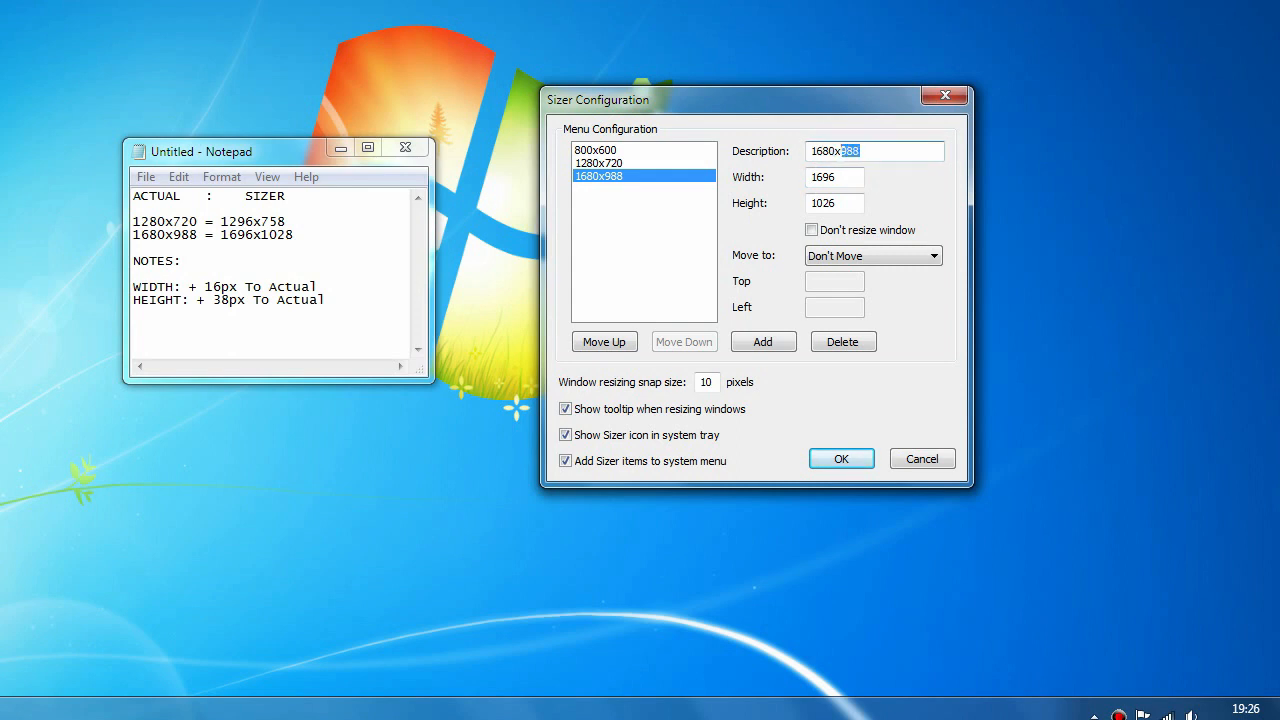
click(834, 204)
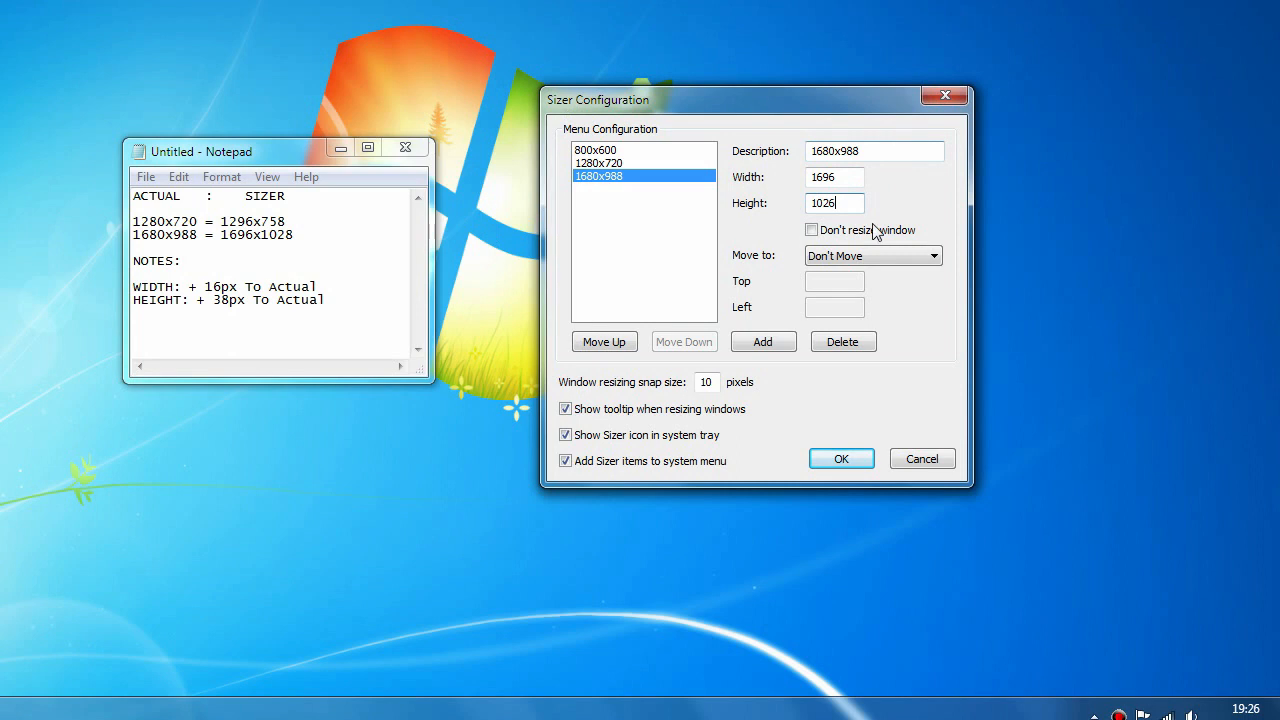
mouse_move(840, 458)
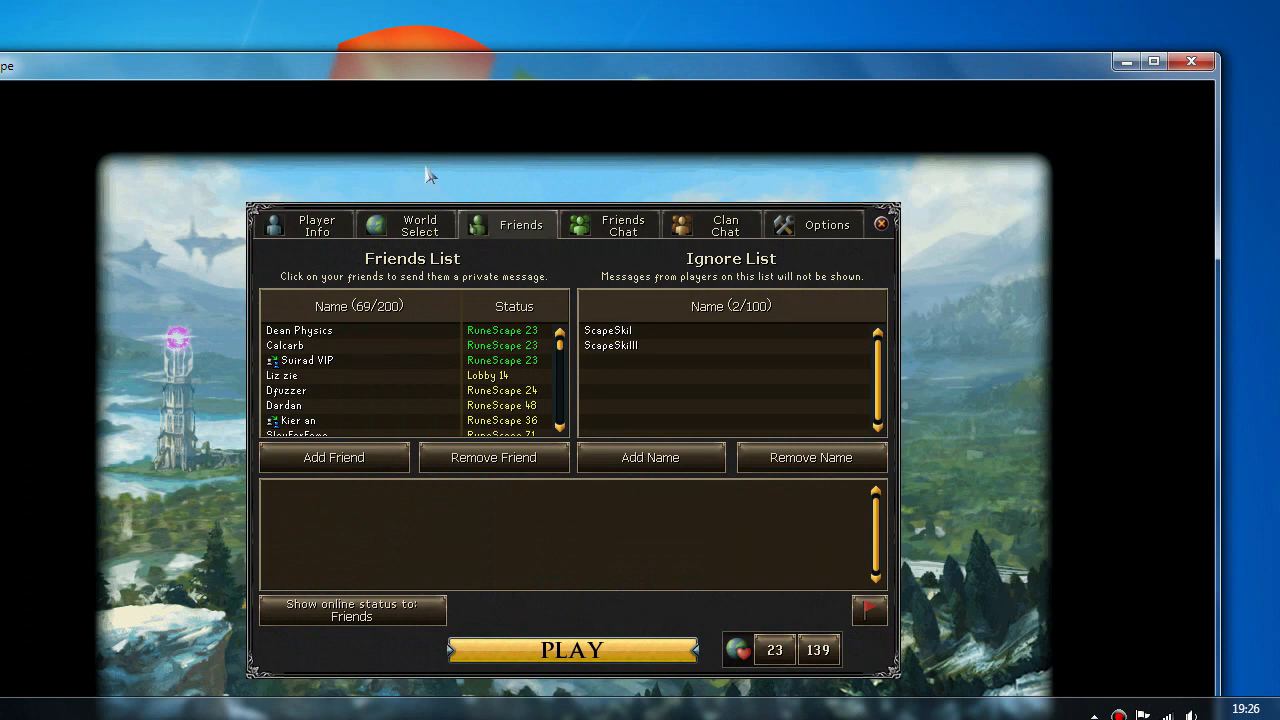
mouse_move(544, 76)
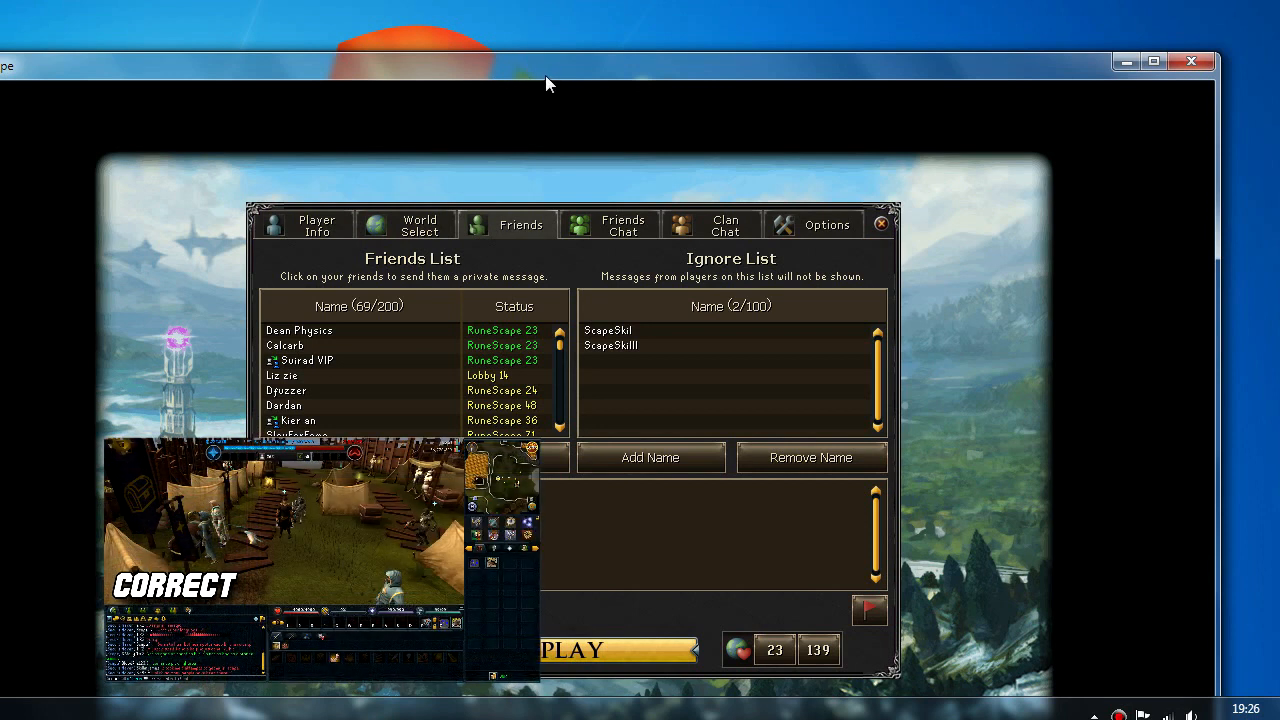
mouse_move(612, 76)
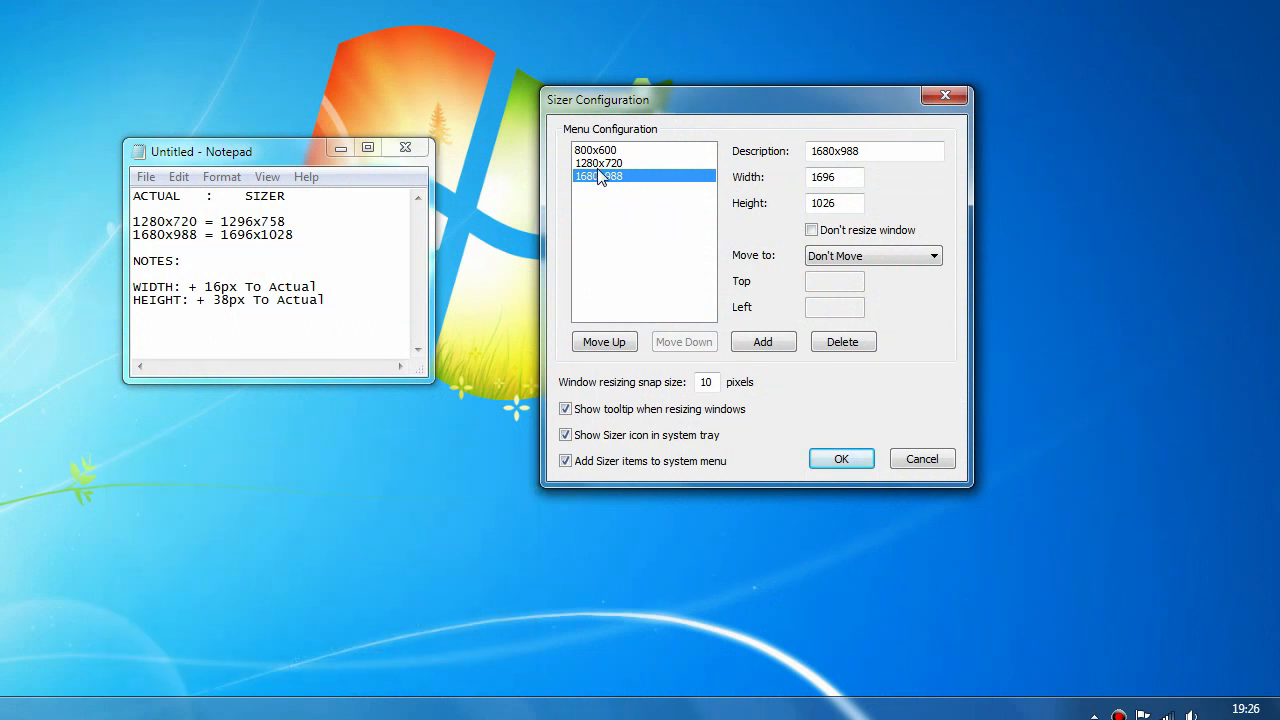
mouse_move(664, 192)
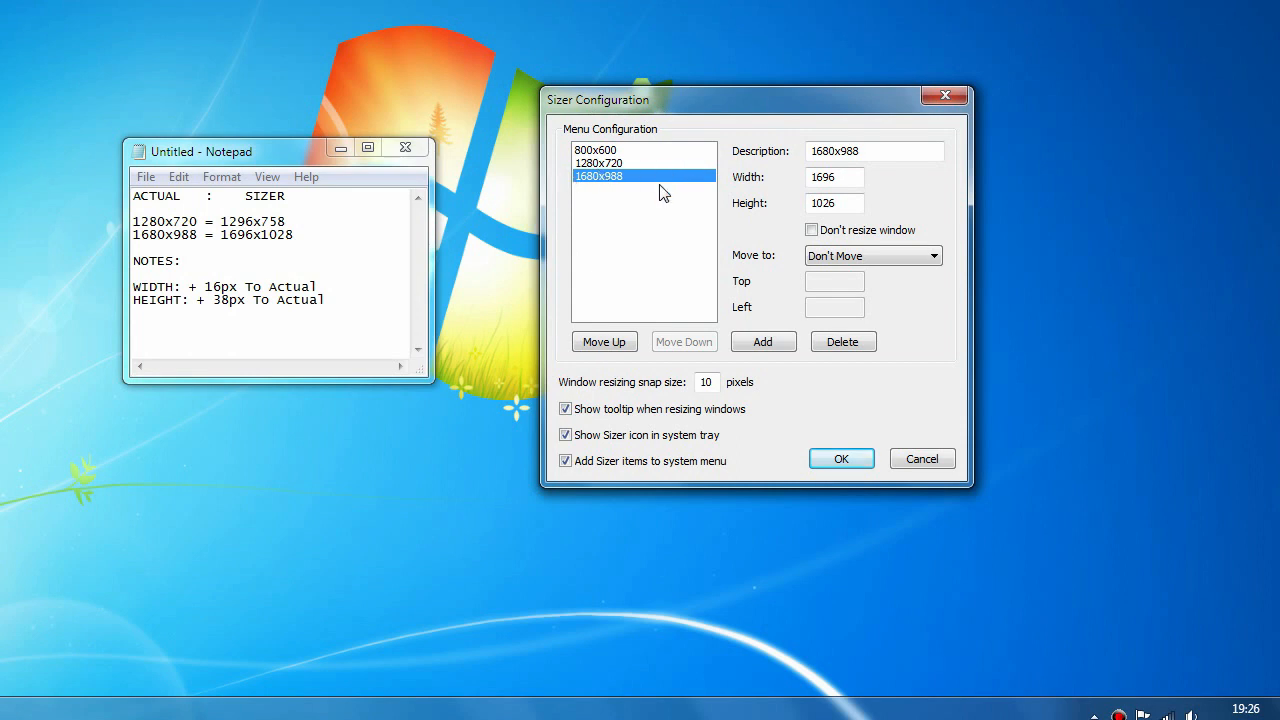
mouse_move(668, 188)
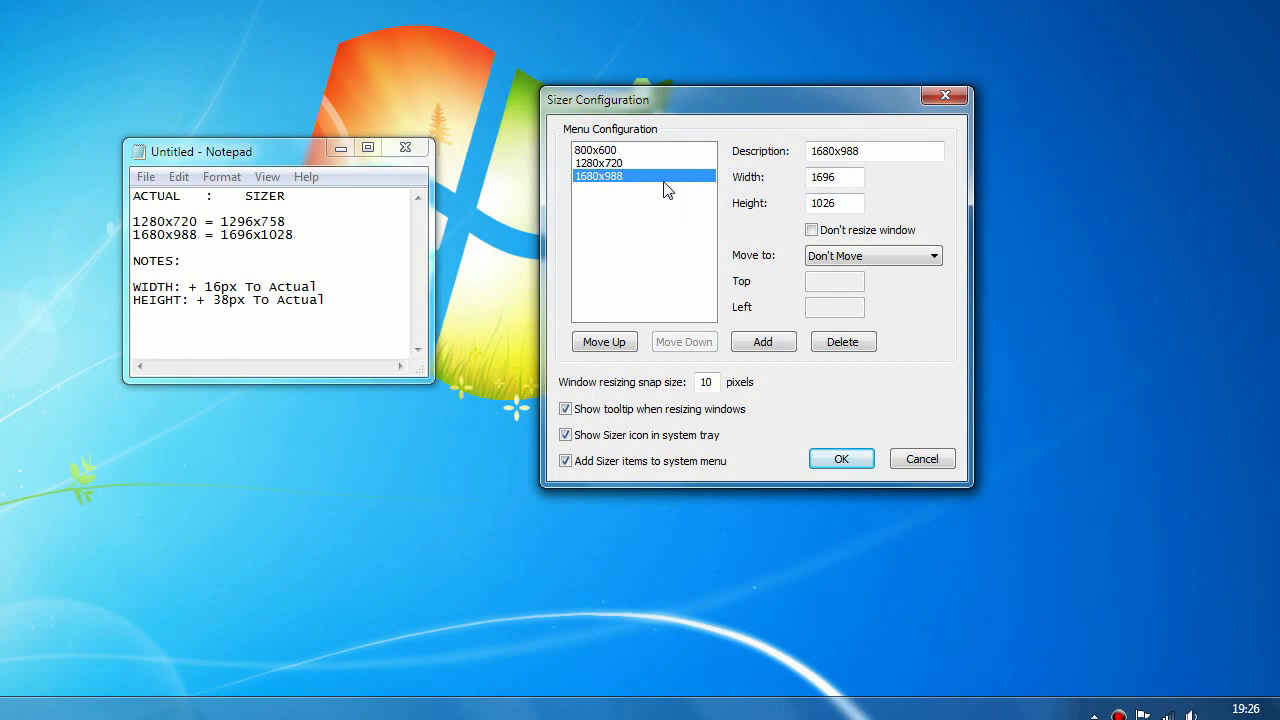
mouse_move(636, 246)
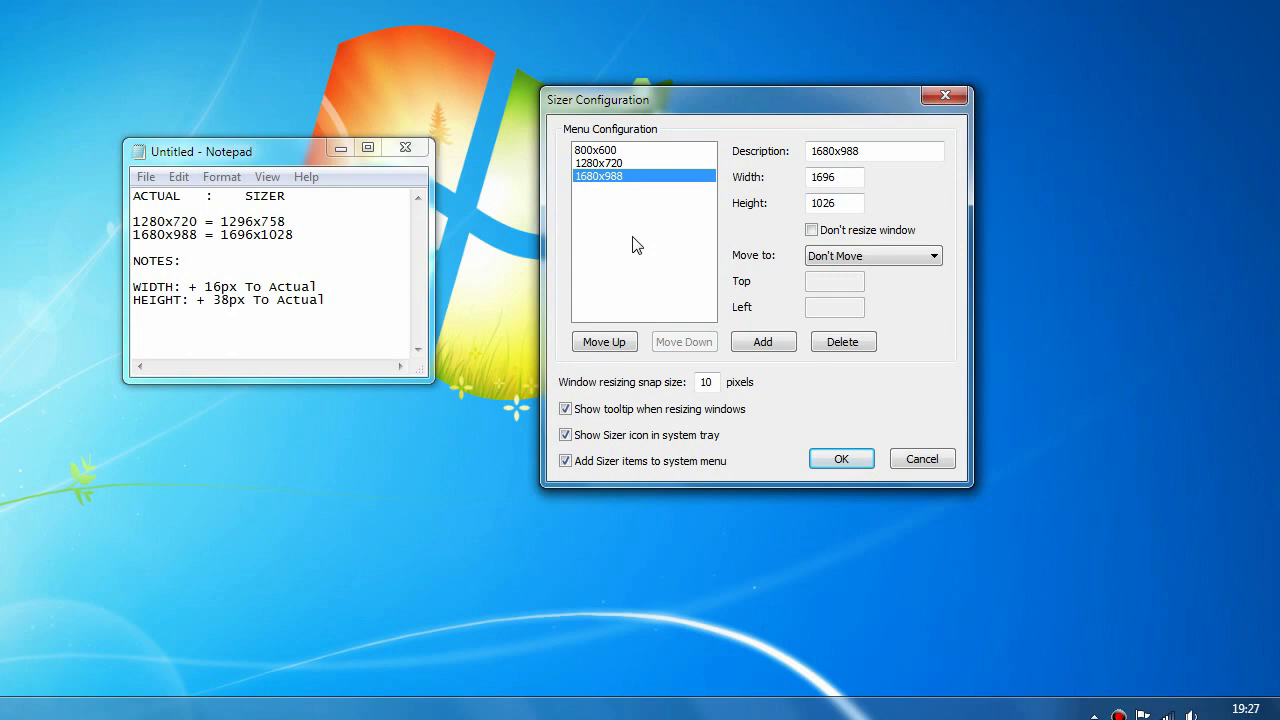
mouse_move(516, 98)
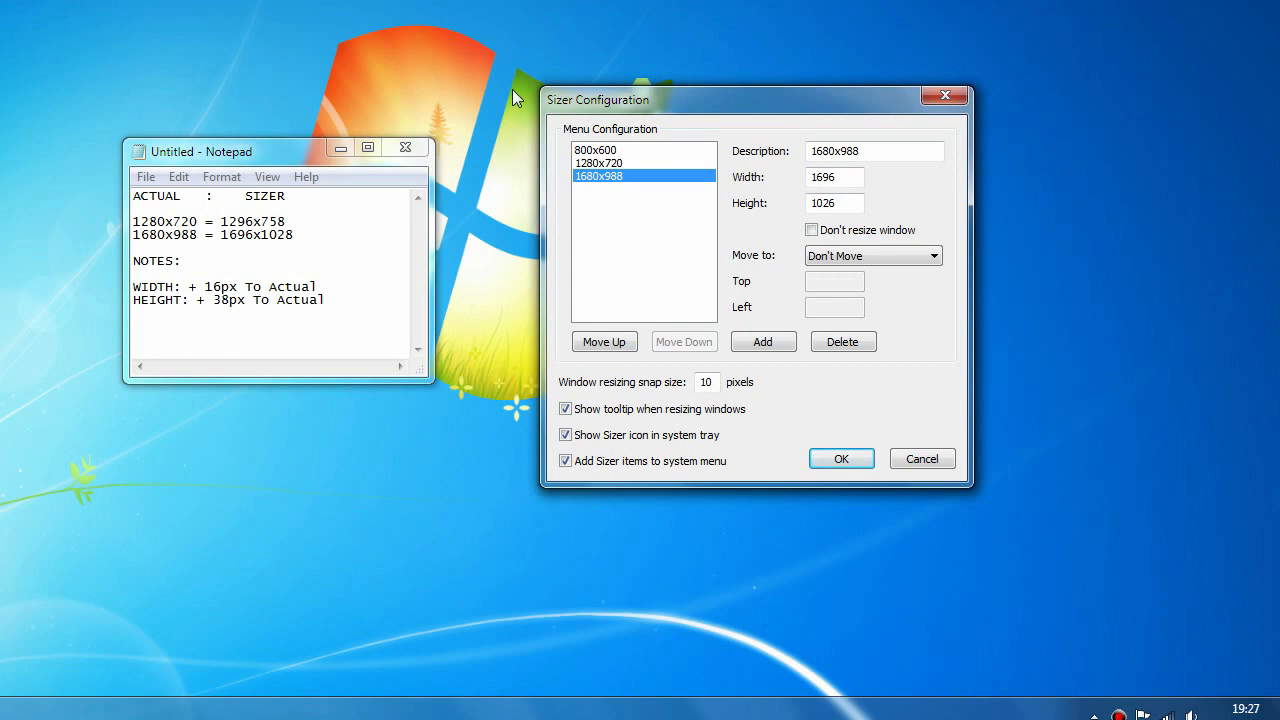
mouse_move(456, 184)
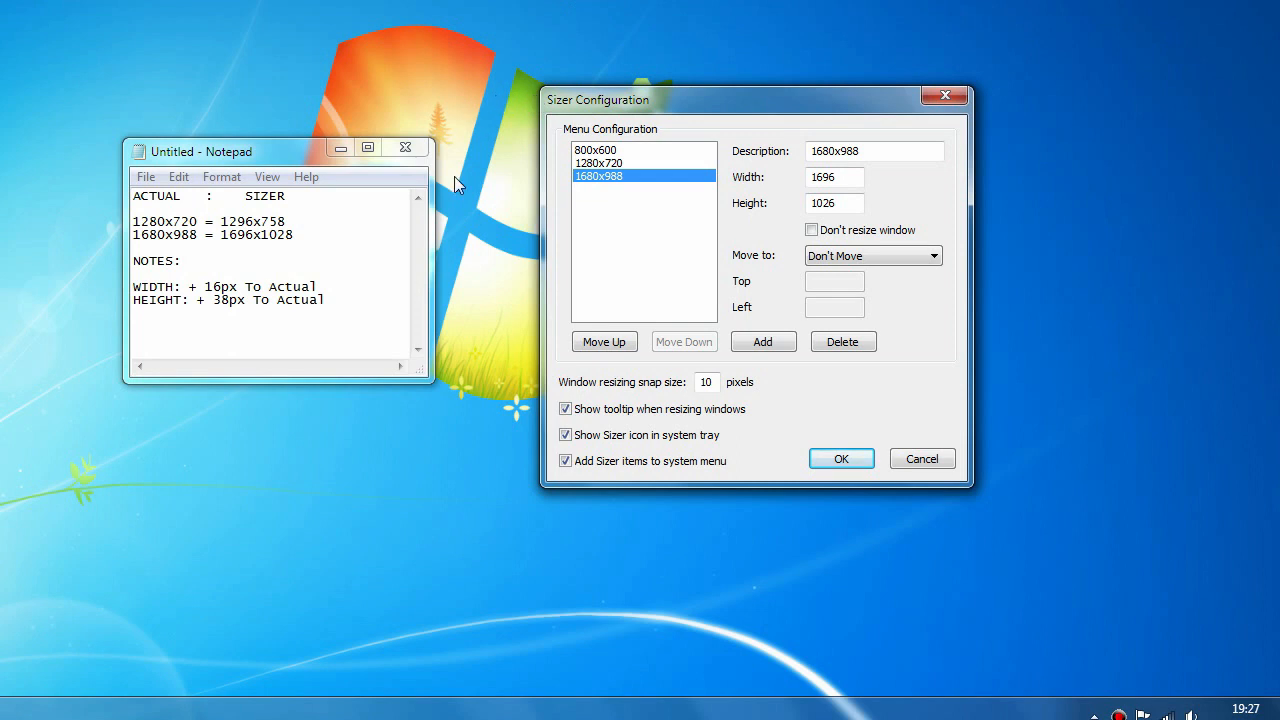